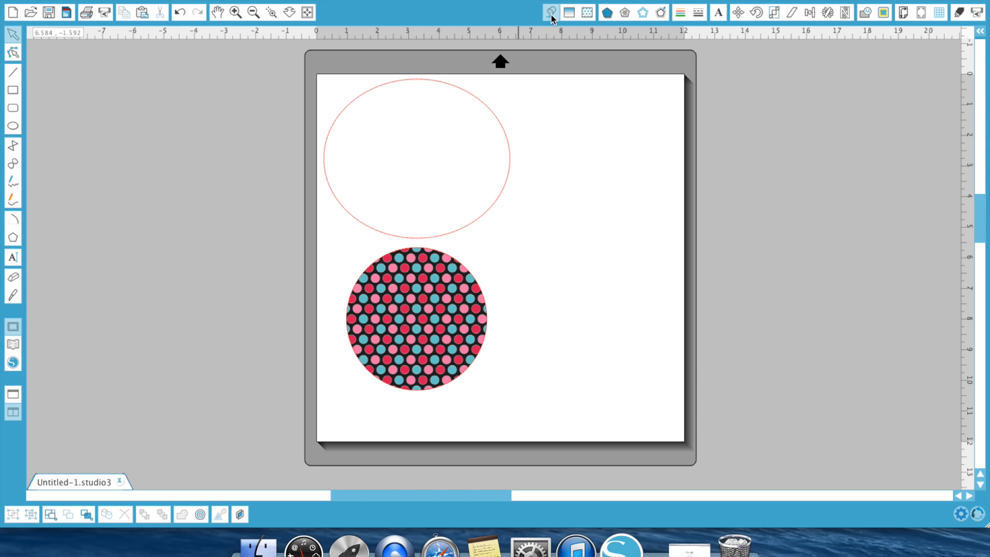
mouse_move(549, 12)
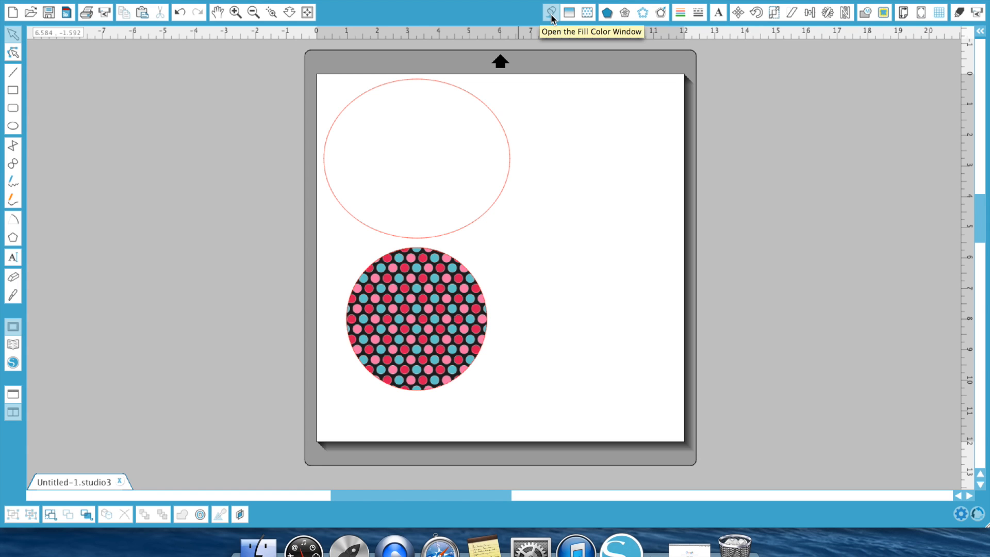
mouse_move(247, 480)
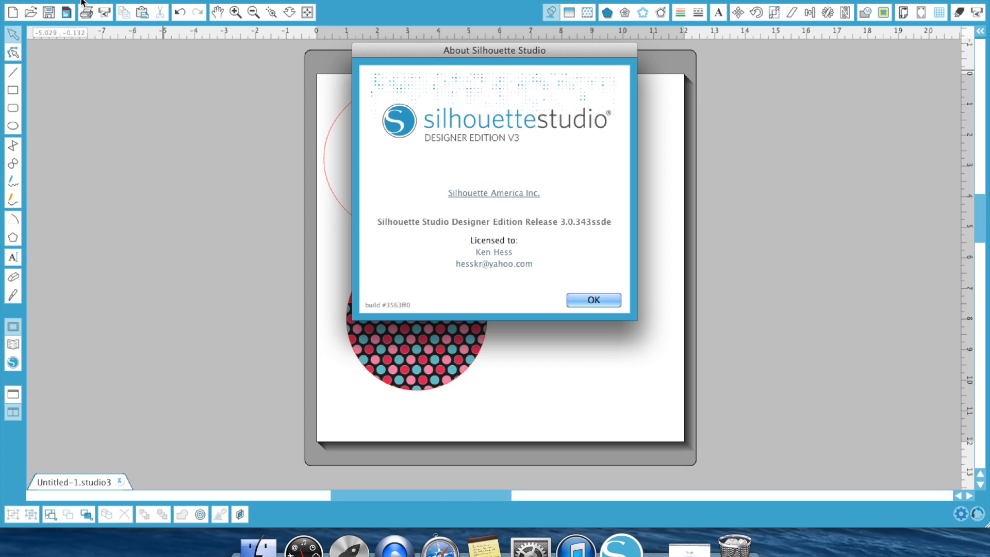
mouse_move(597, 292)
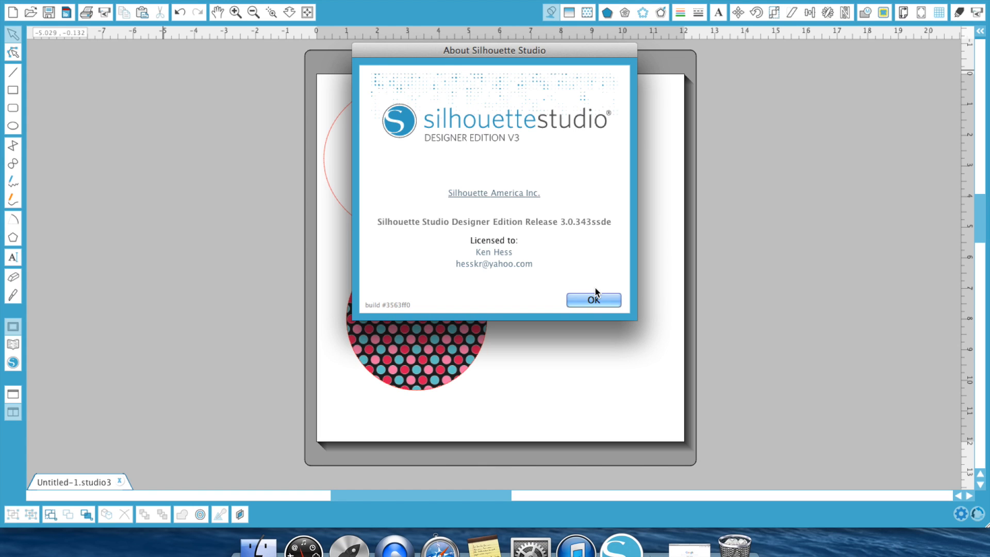
mouse_move(607, 319)
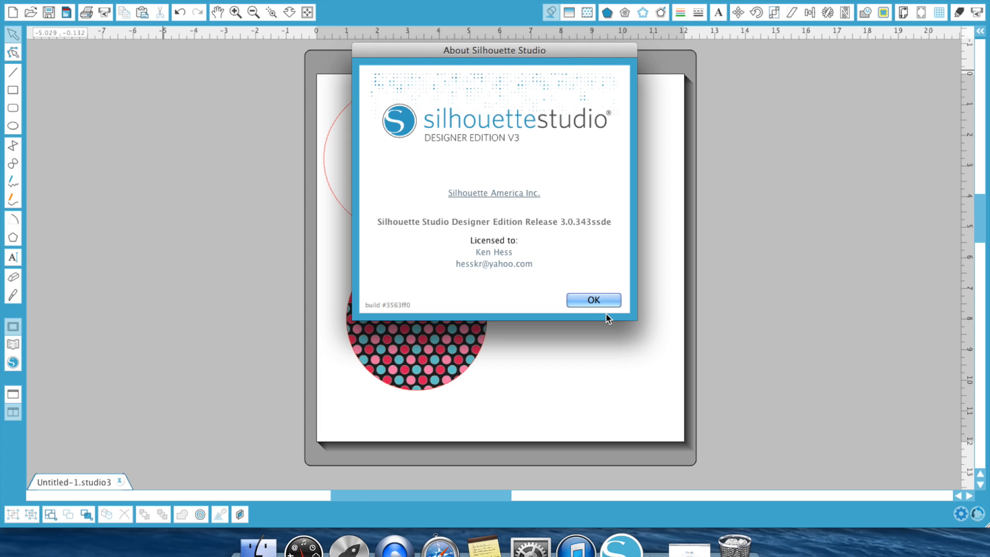
- Dismiss the About Silhouette Studio dialog with OK, returning to the oval and polka-dot circle
click(591, 300)
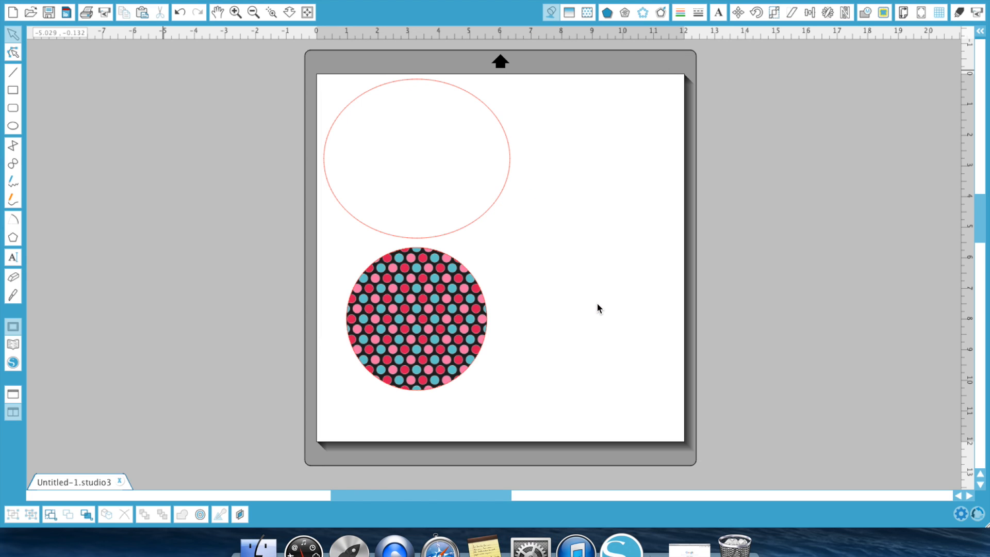
mouse_move(481, 234)
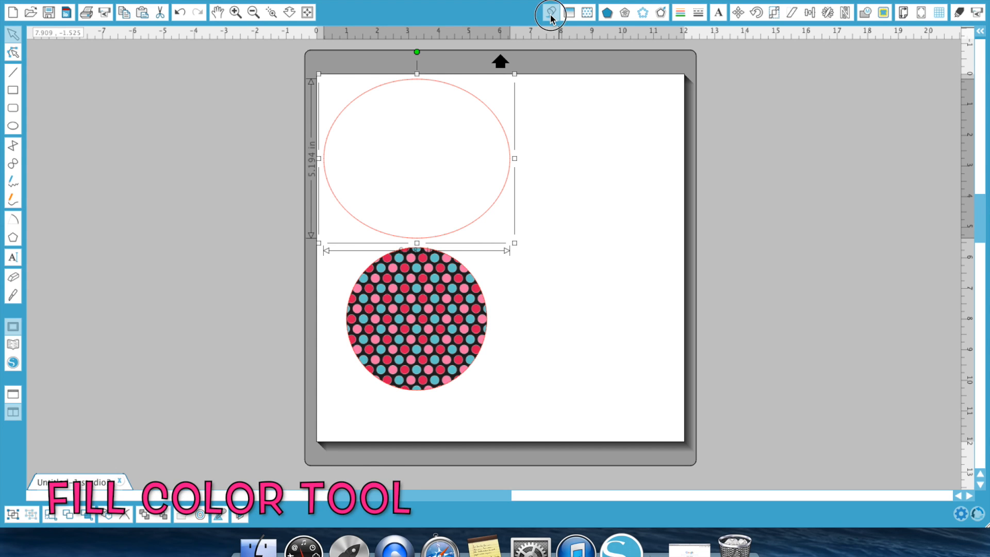
- In Fill Color with Advanced Options collapsed, try red and blue, then settle on a solid pink fill for the ellipse
click(549, 12)
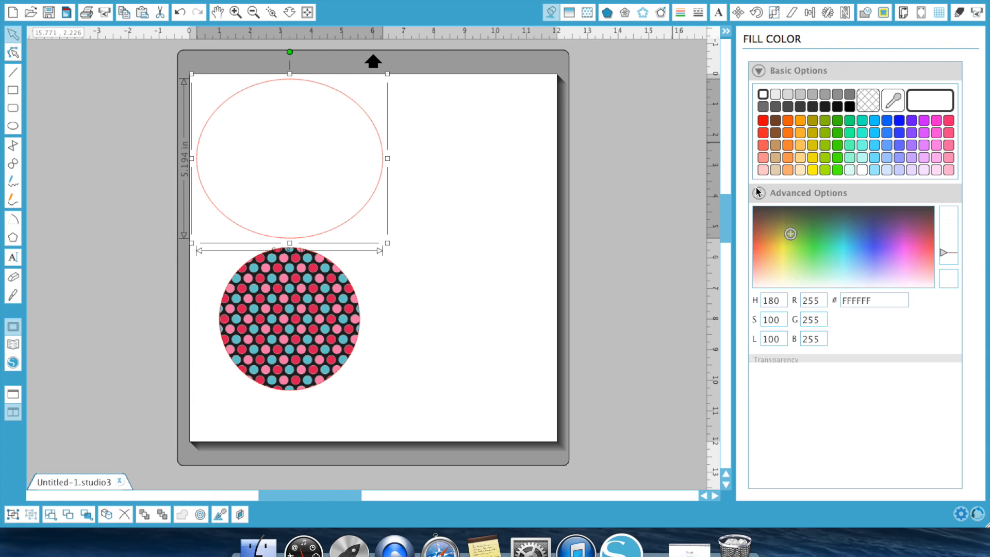
click(758, 193)
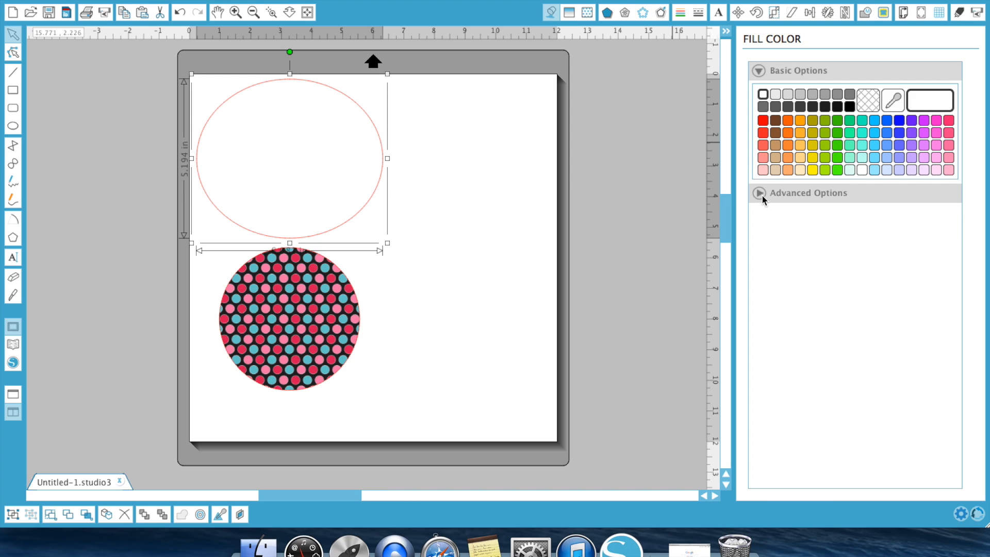
mouse_move(772, 142)
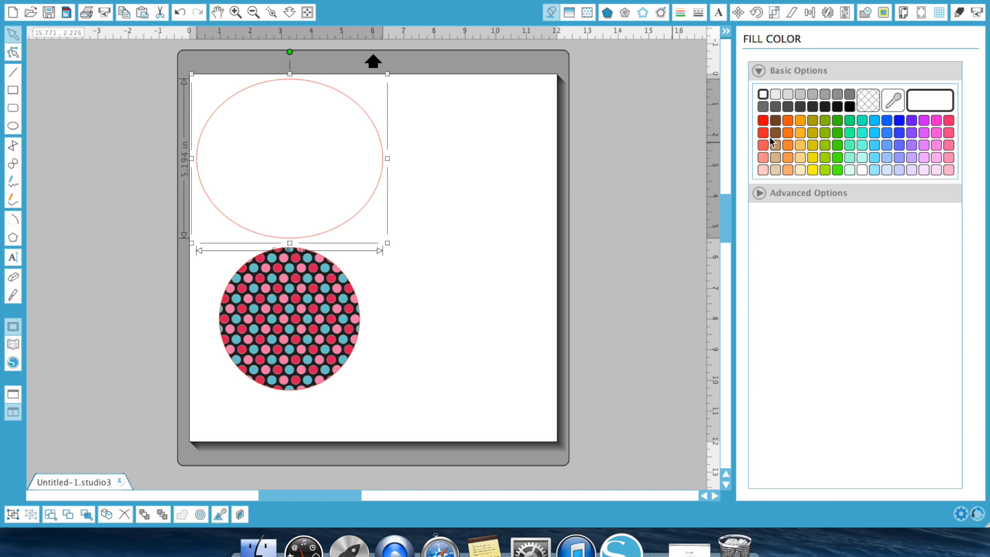
click(763, 121)
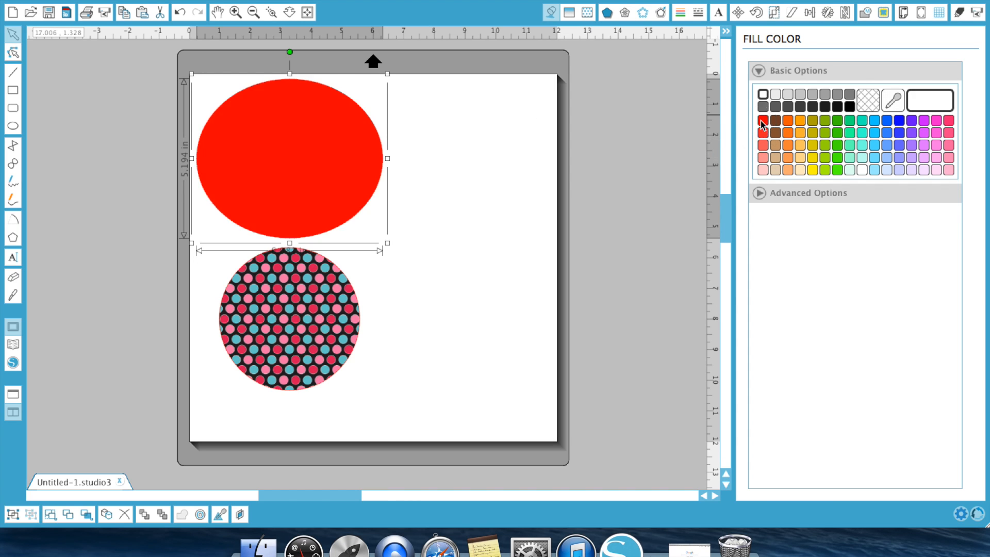
click(874, 133)
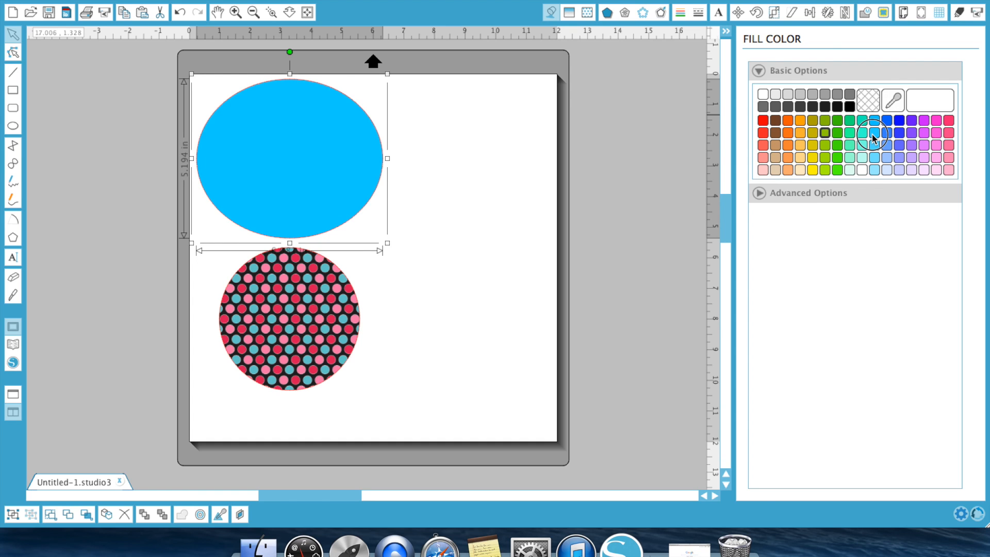
click(948, 120)
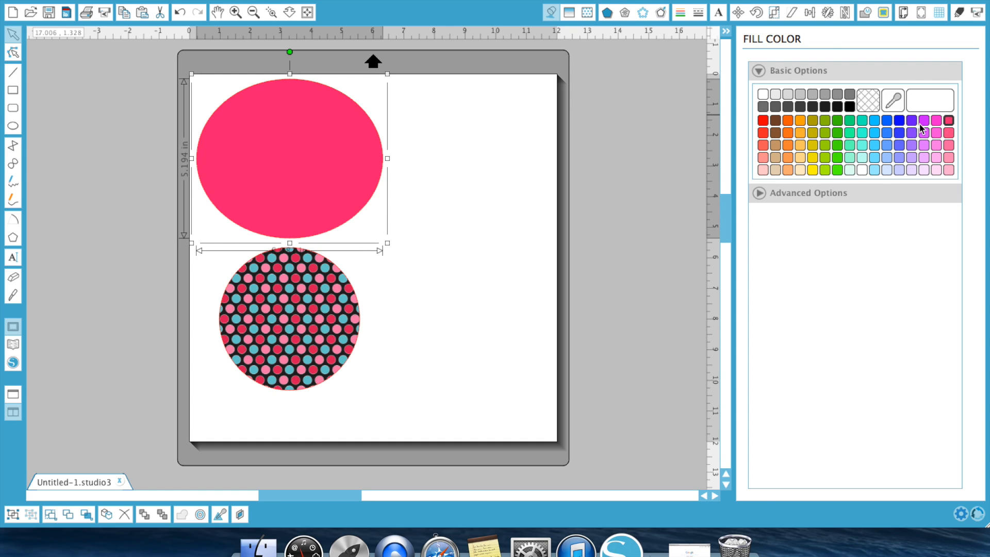
mouse_move(866, 120)
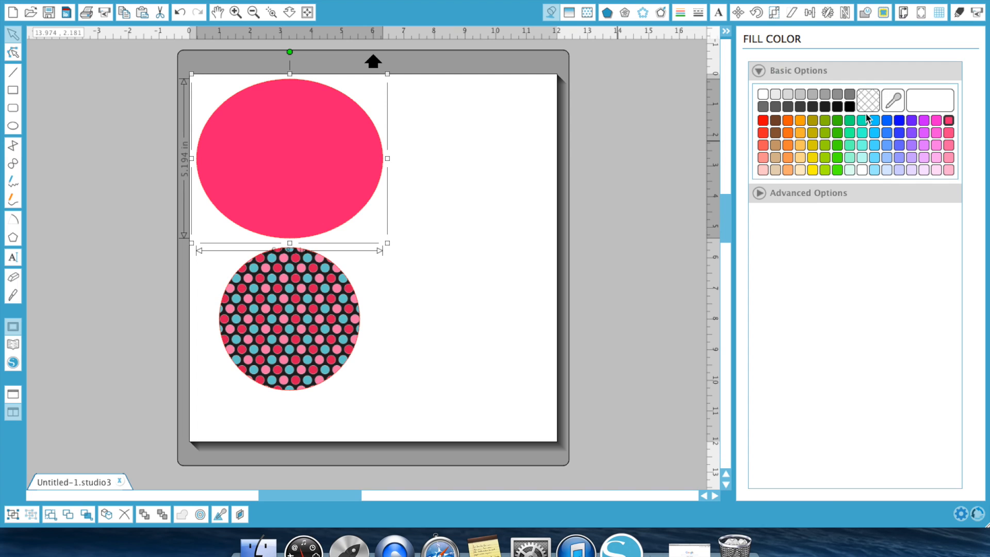
mouse_move(867, 100)
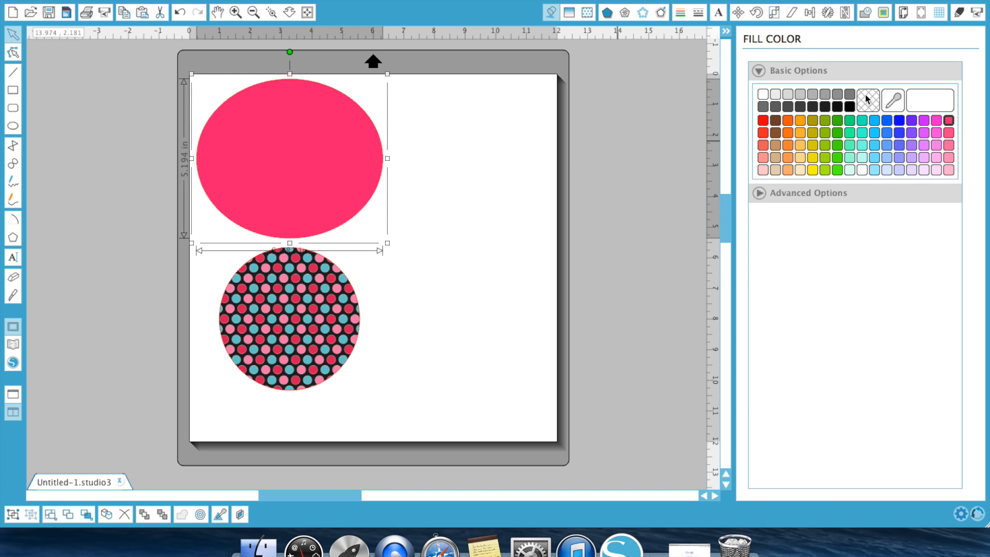
- Clear the ellipse's solid pink fill using the no-fill swatch
click(867, 100)
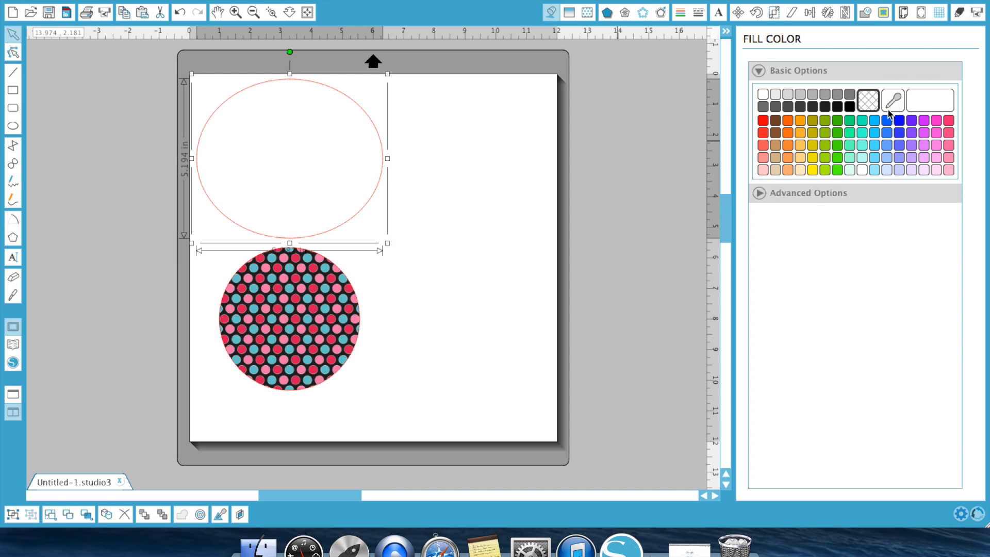
mouse_move(879, 90)
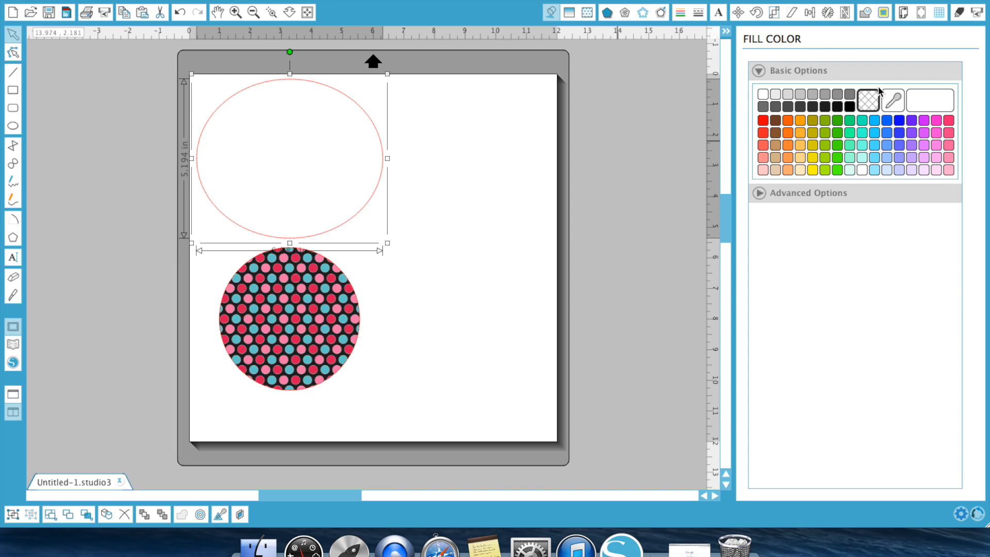
mouse_move(891, 96)
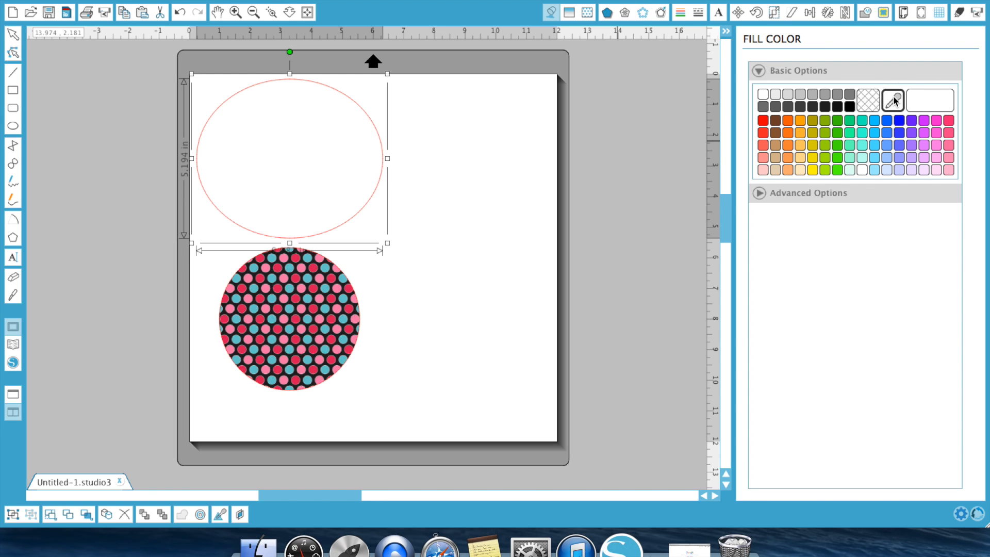
mouse_move(338, 398)
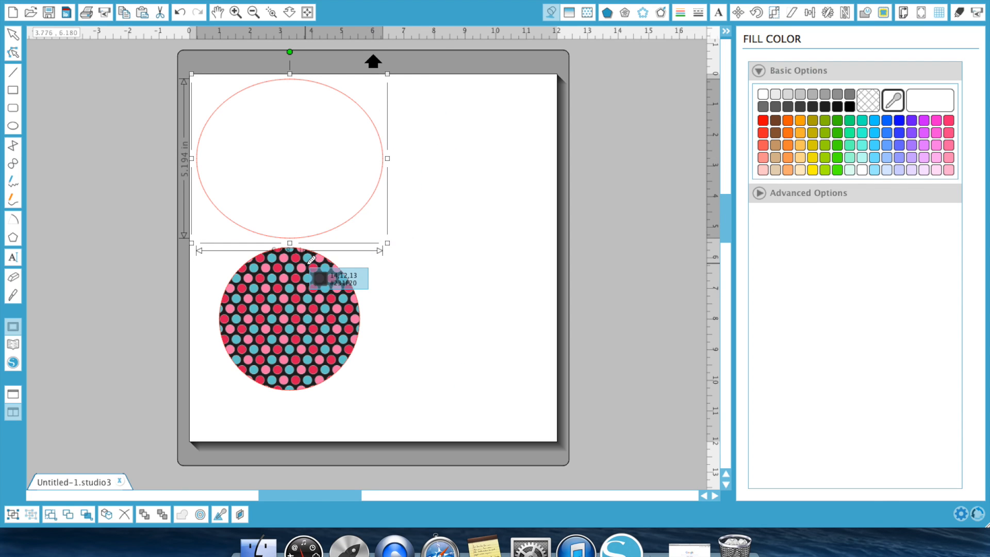
mouse_move(303, 272)
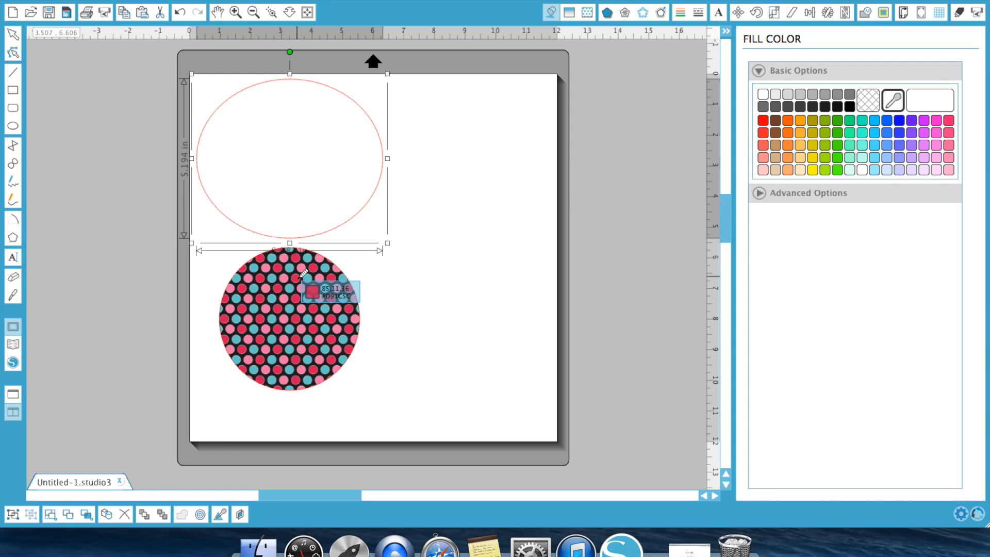
mouse_move(322, 297)
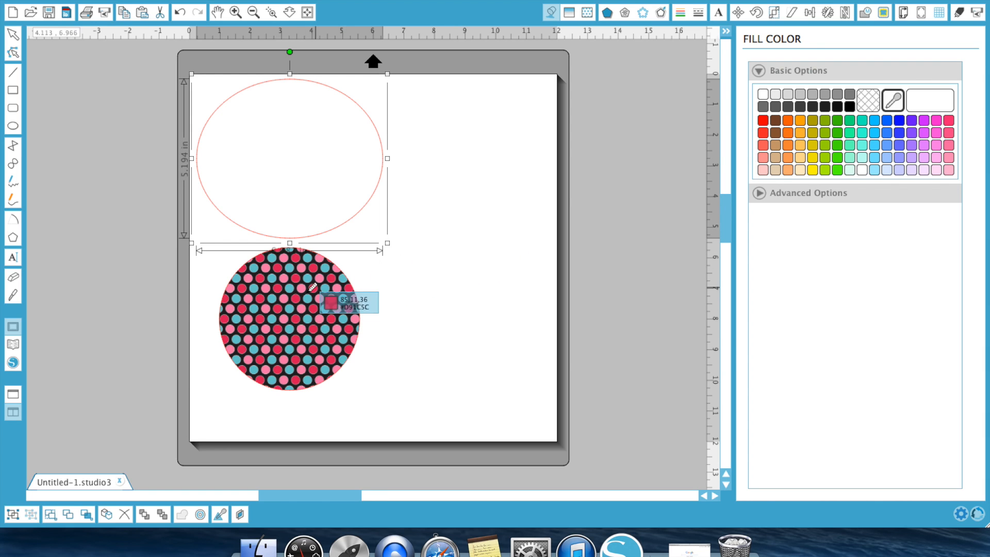
mouse_move(297, 271)
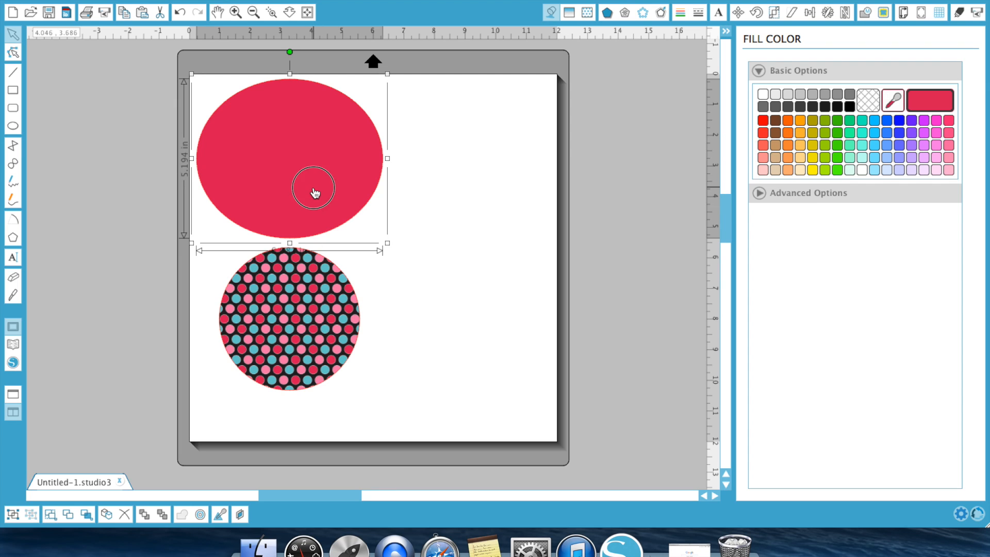
mouse_move(297, 283)
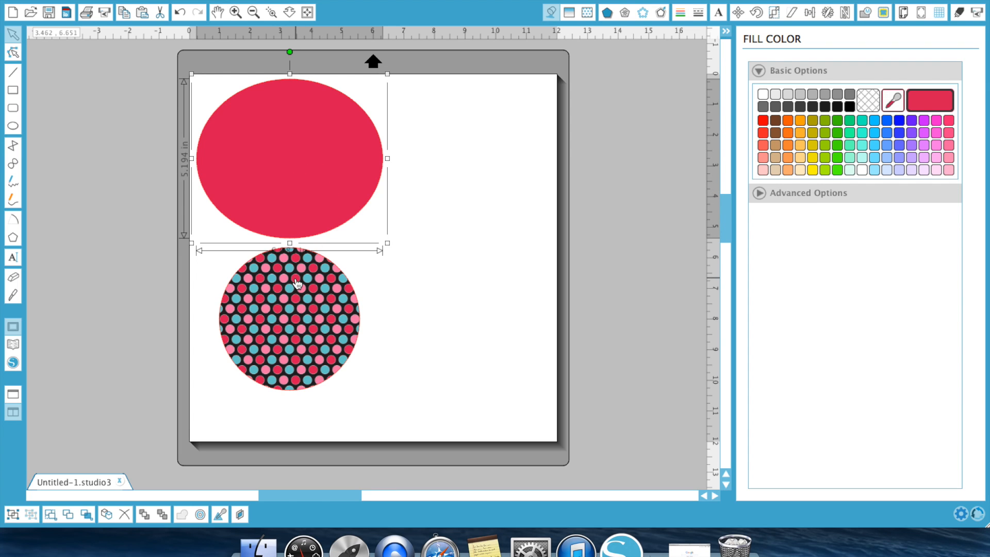
click(296, 318)
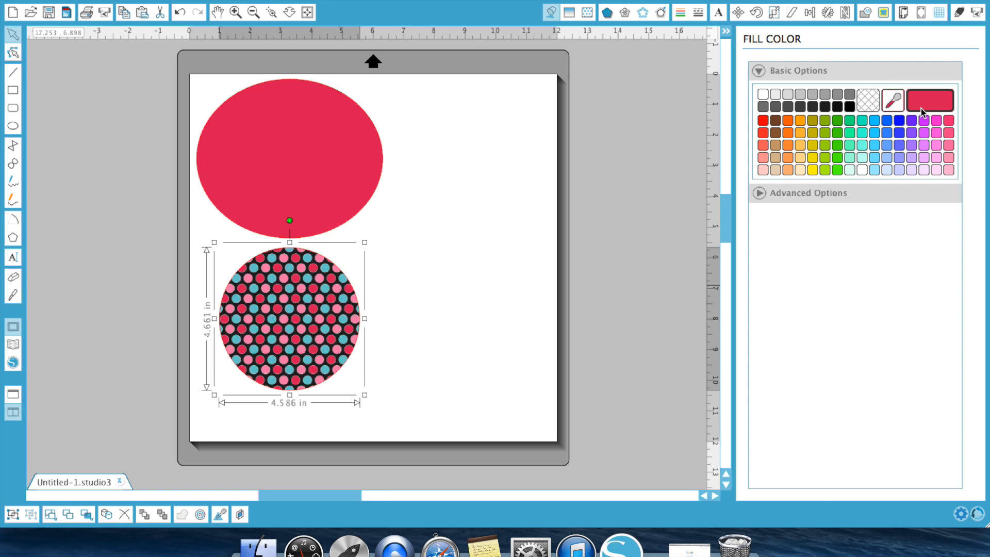
click(929, 100)
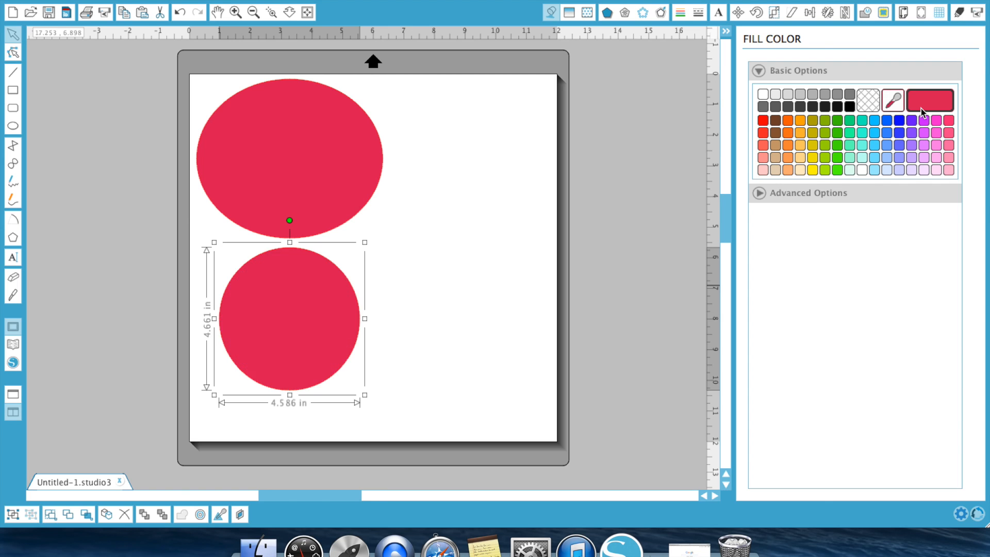
mouse_move(282, 284)
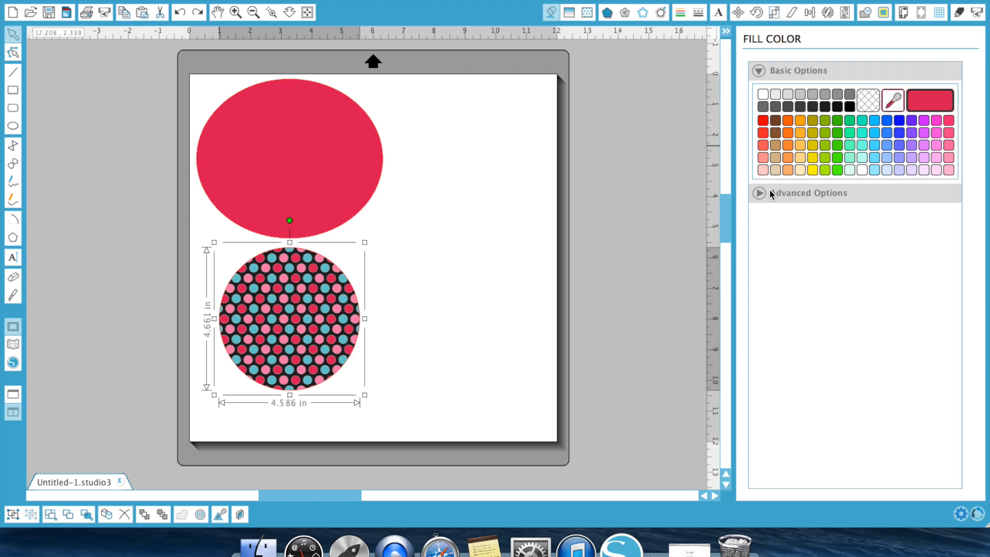
- From the Advanced Options spectrum give the lower circle olive, navy, teal, lavender and purple fills, then undo back to polka dots
click(759, 193)
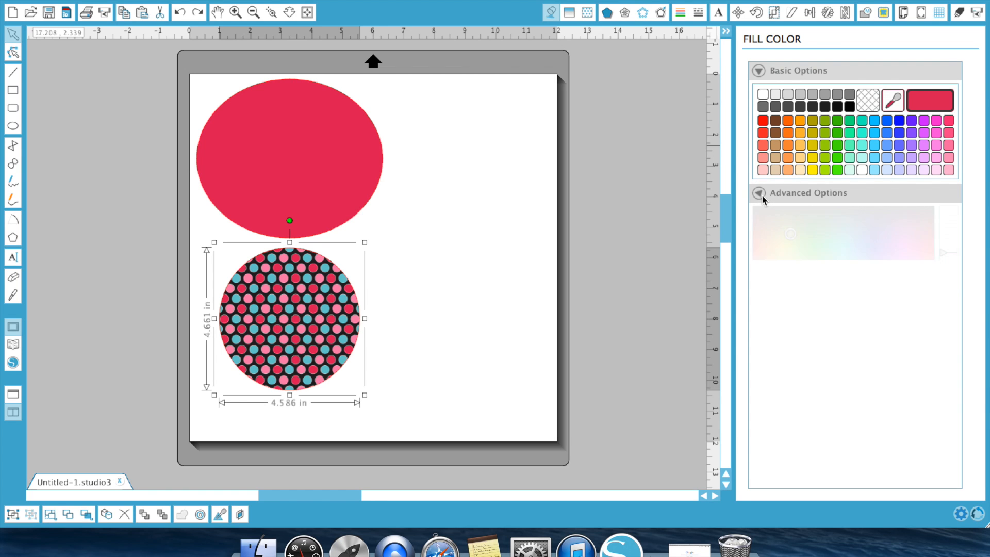
click(758, 193)
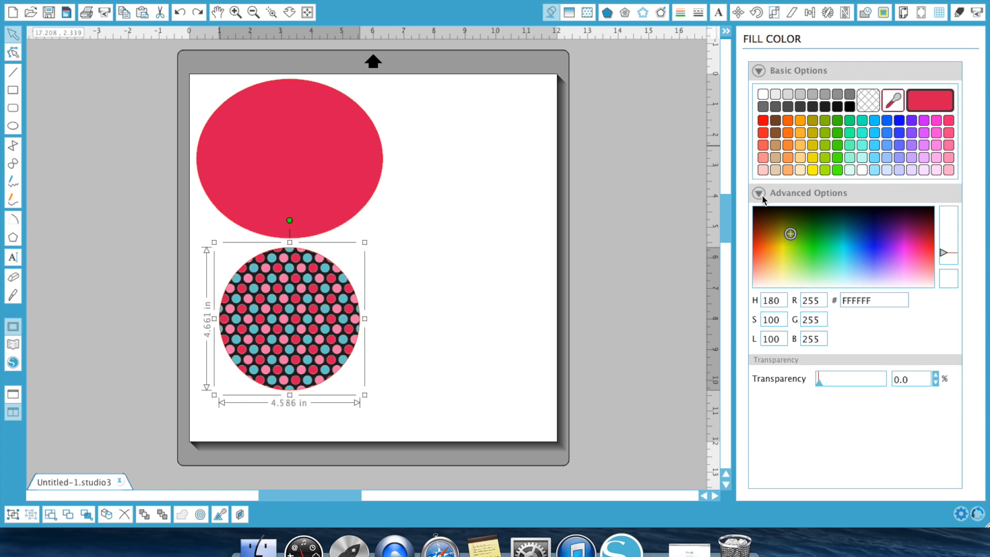
mouse_move(786, 238)
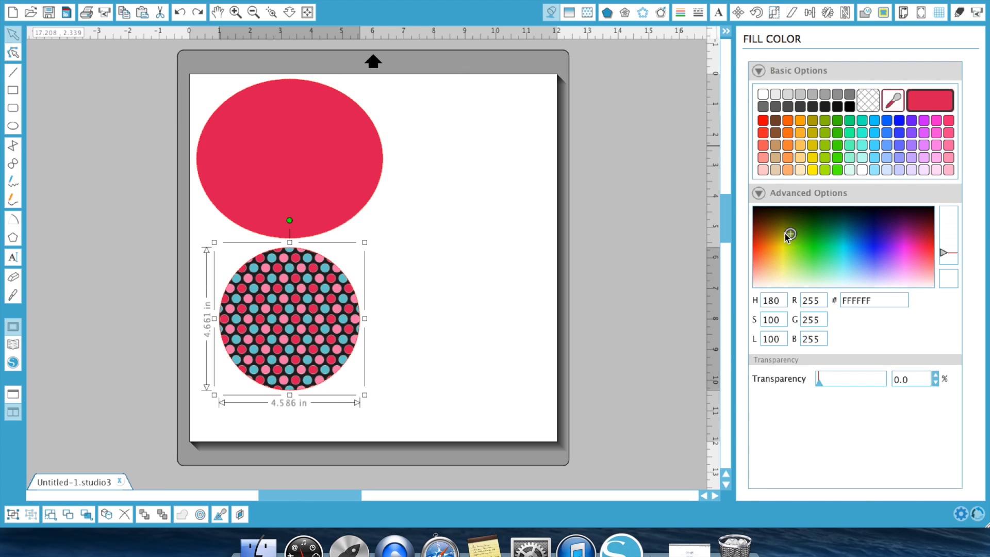
click(791, 234)
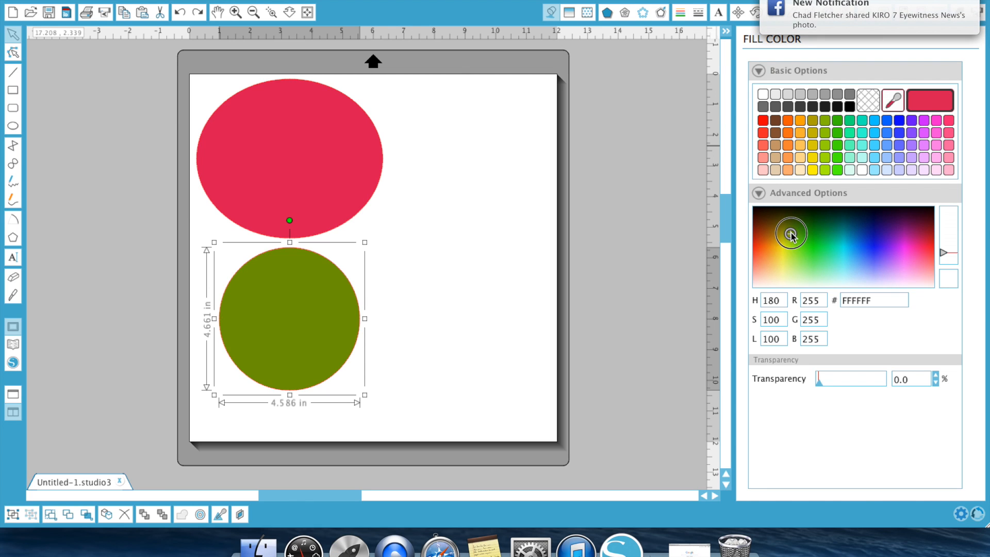
click(857, 221)
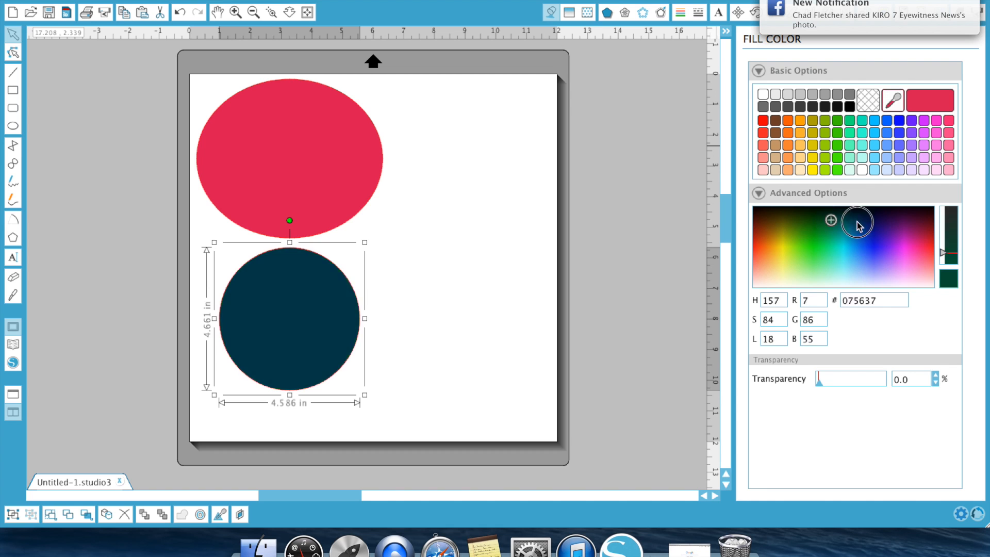
click(782, 257)
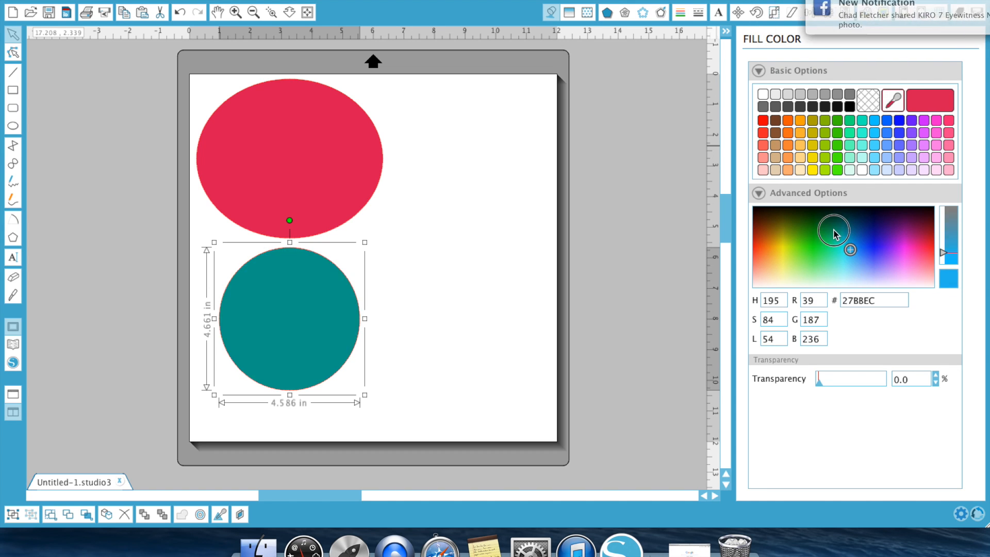
click(875, 276)
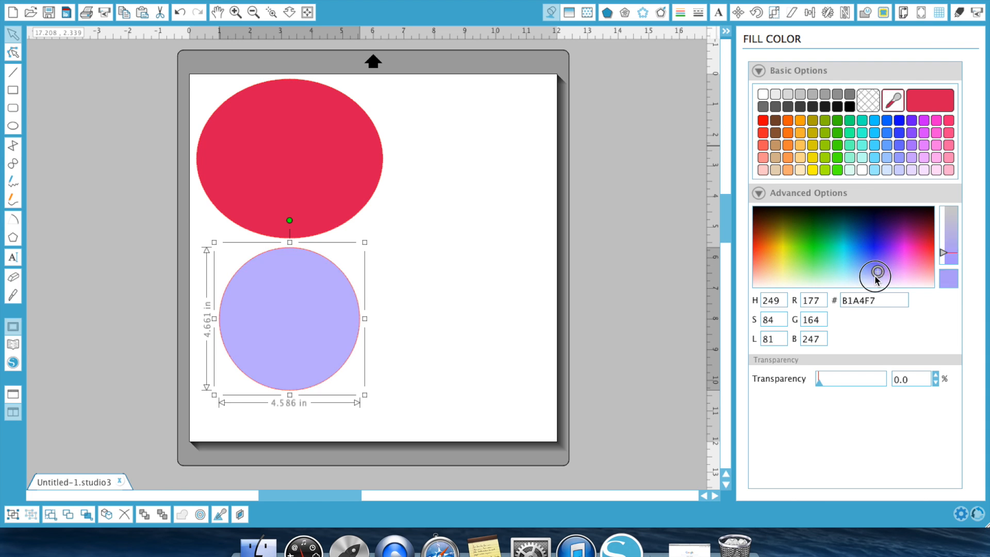
click(883, 275)
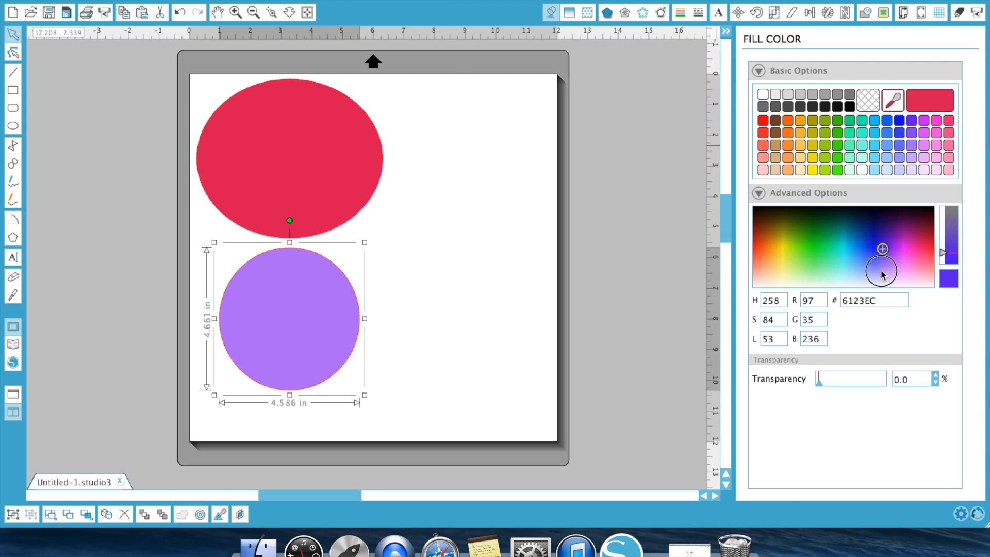
click(795, 229)
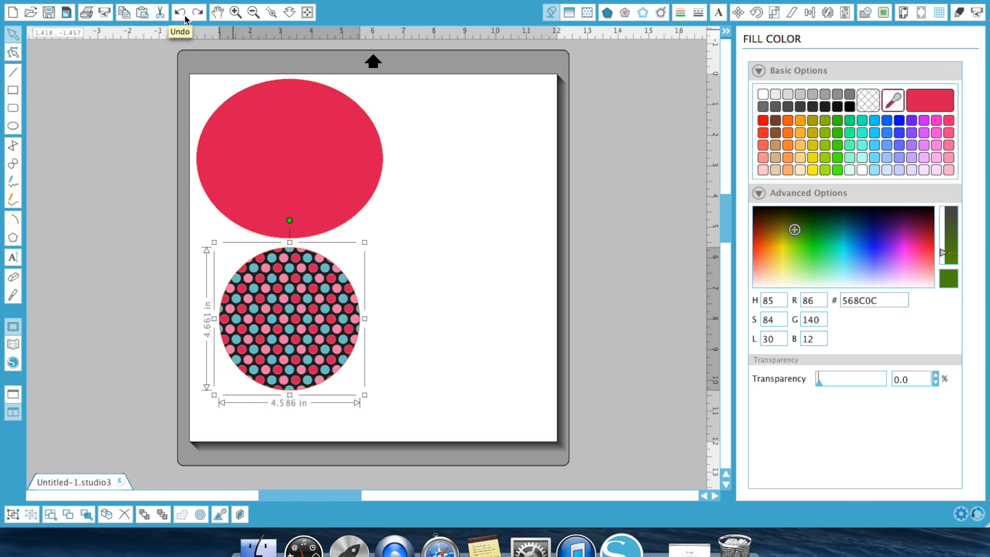
mouse_move(785, 317)
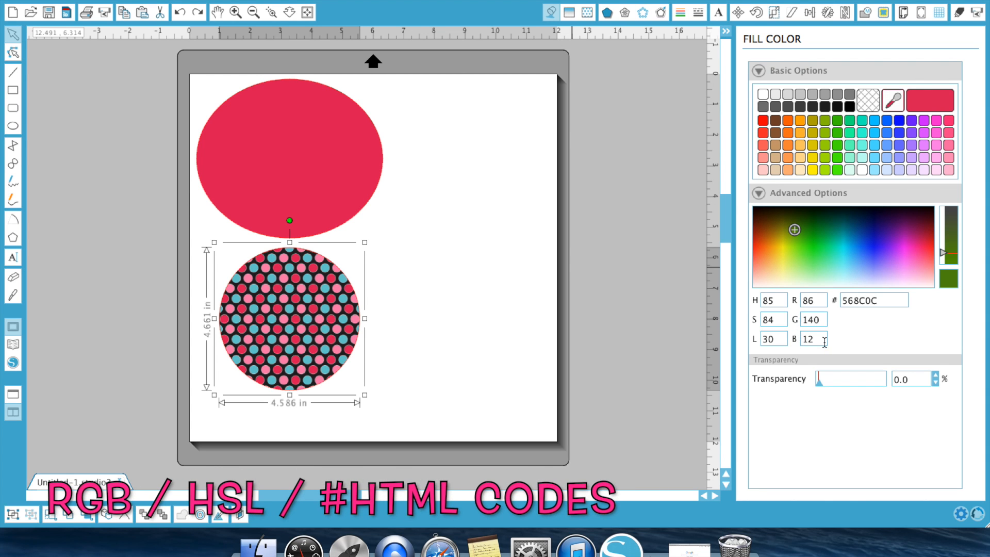
mouse_move(754, 316)
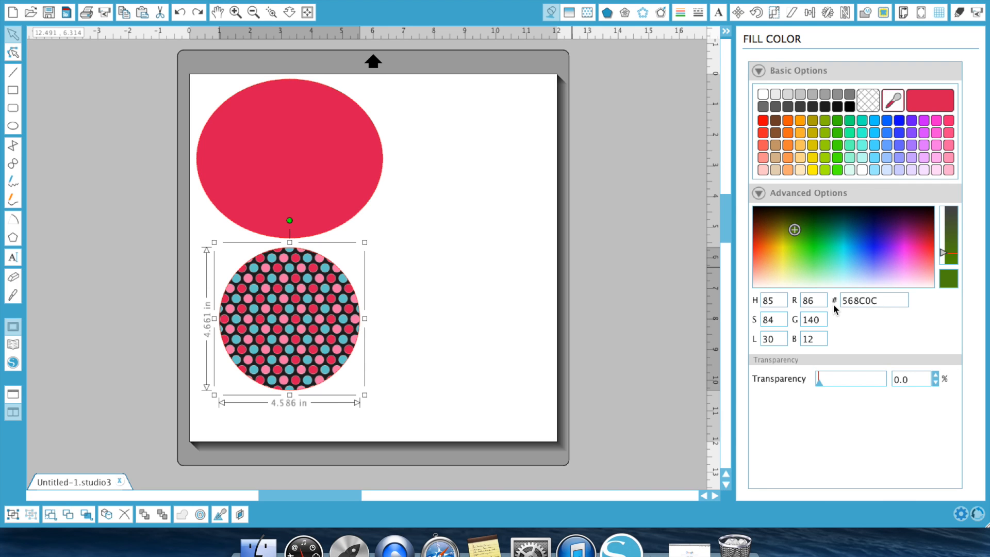
mouse_move(667, 548)
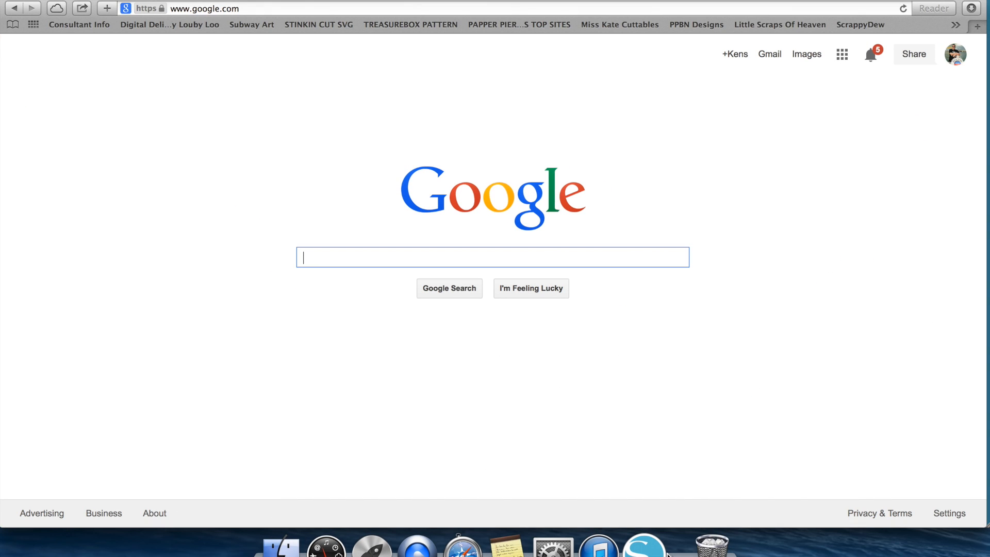
- Run a Google search for 'CTMH RGB codes'
text(CTM)
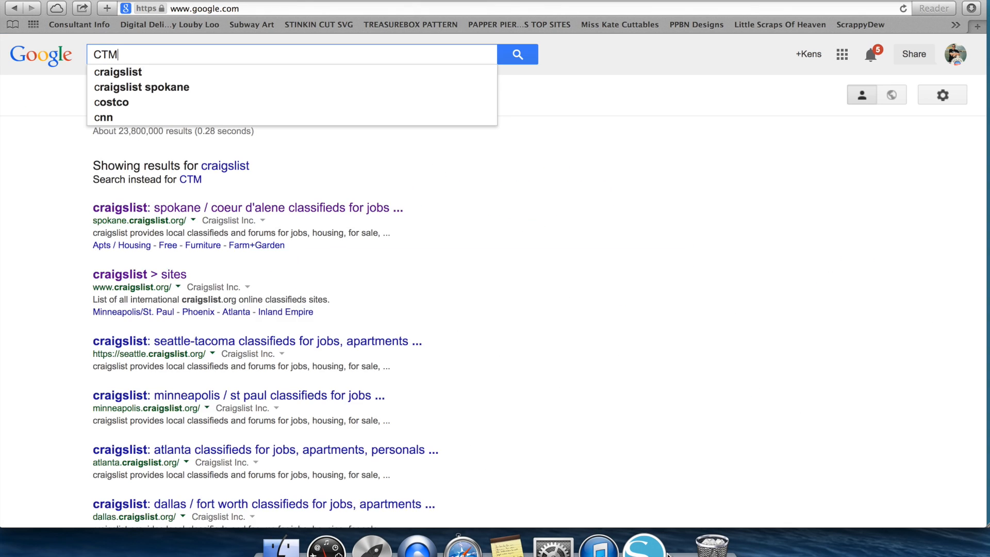
text(MH R)
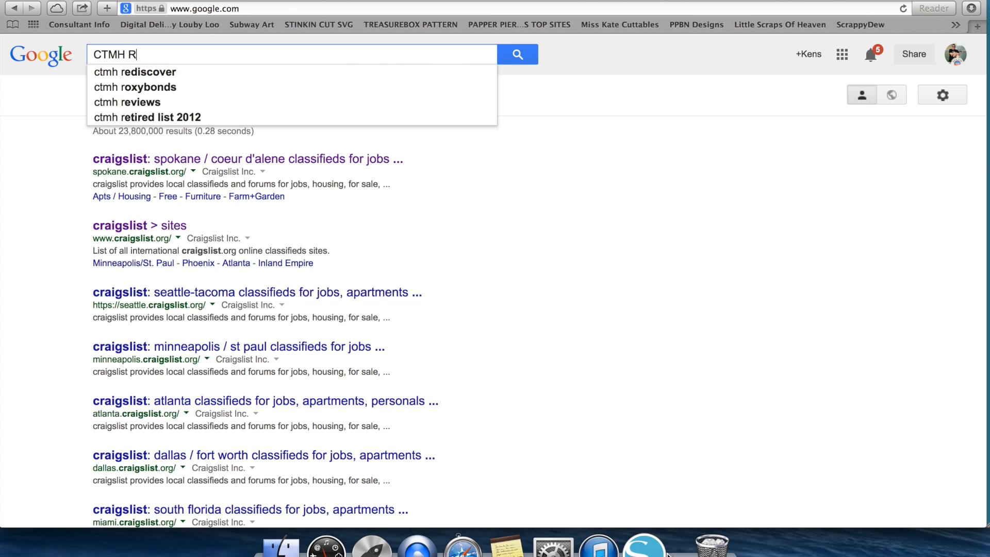
text(GB codes)
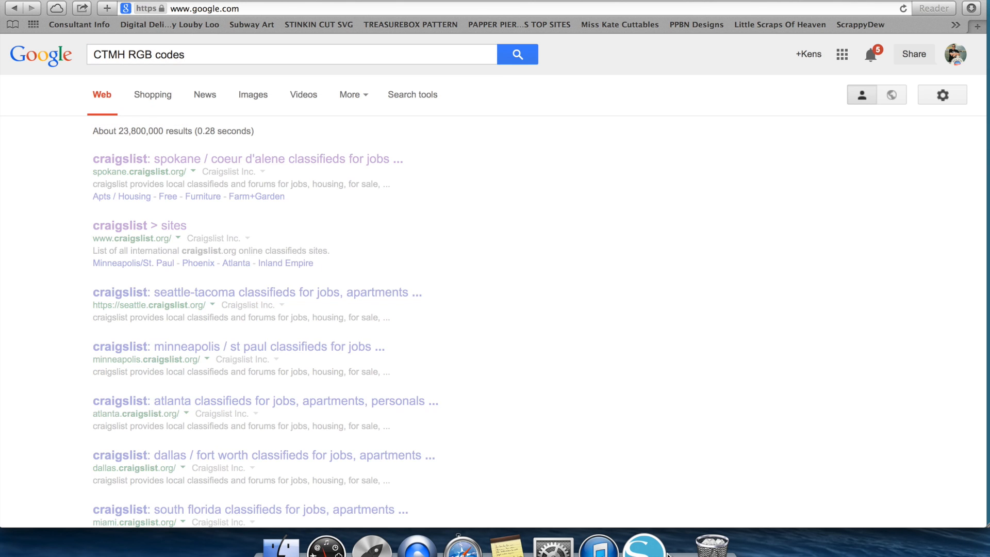
click(516, 53)
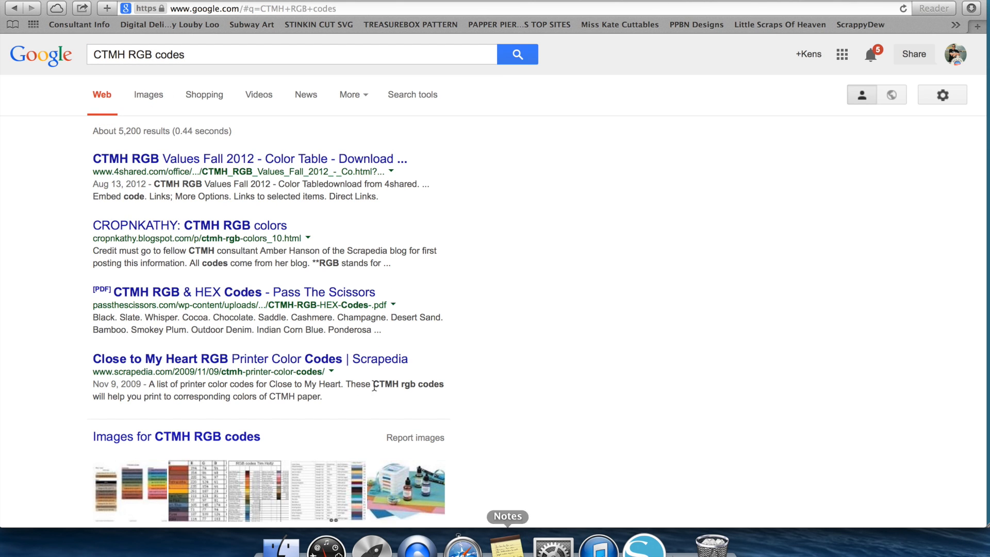
mouse_move(195, 125)
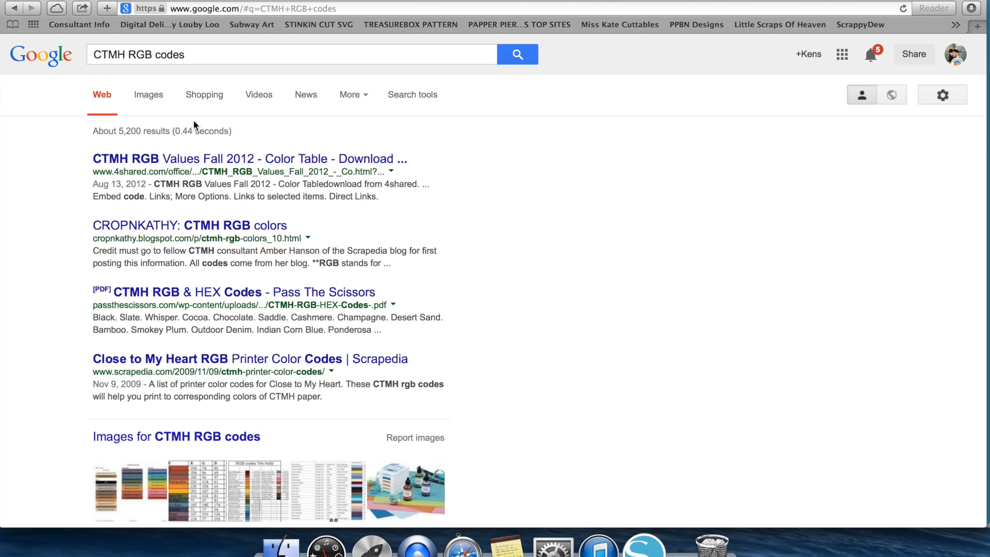
- Check the 4shared CTMH colour table result, then open the CROPNKATHY: CTMH RGB colors blog page
click(249, 159)
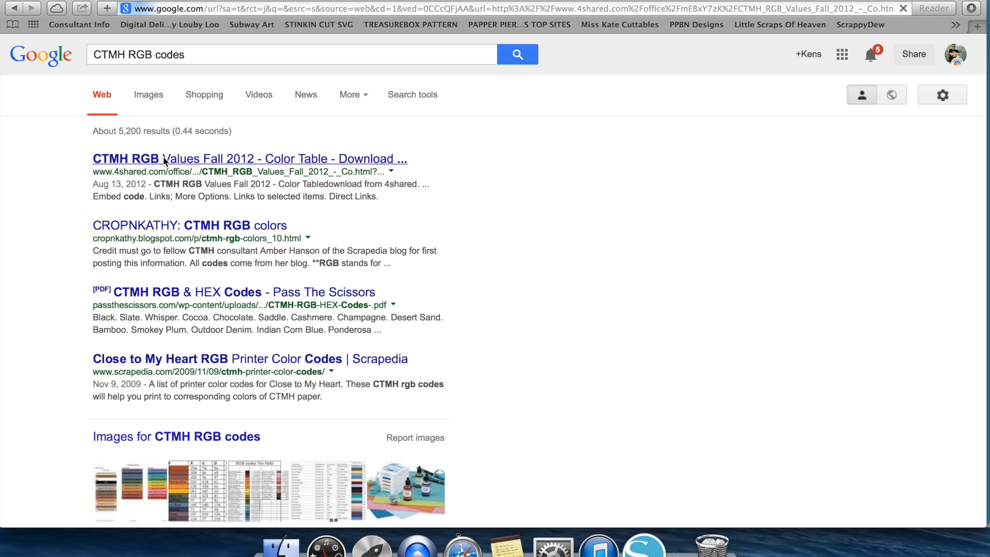
click(249, 159)
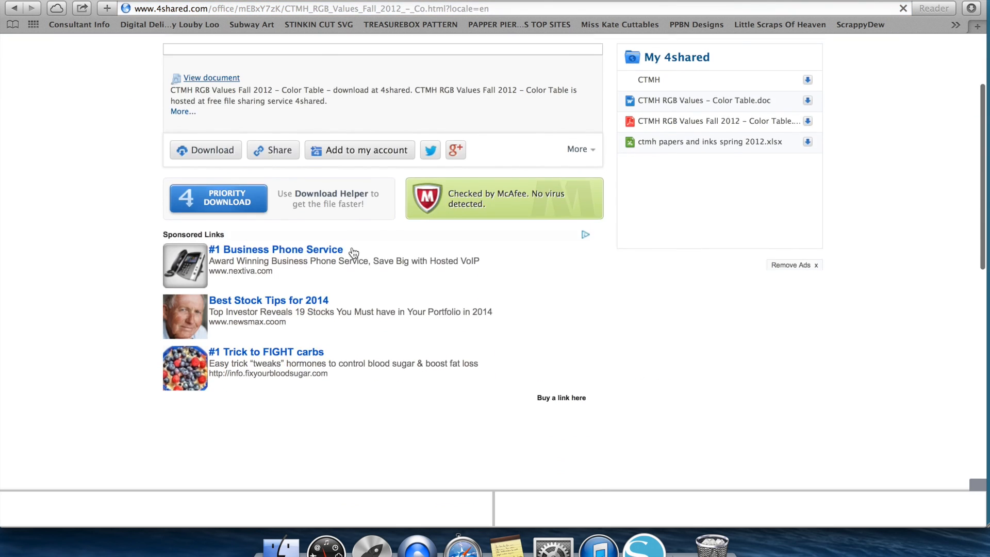
scroll(up, 3)
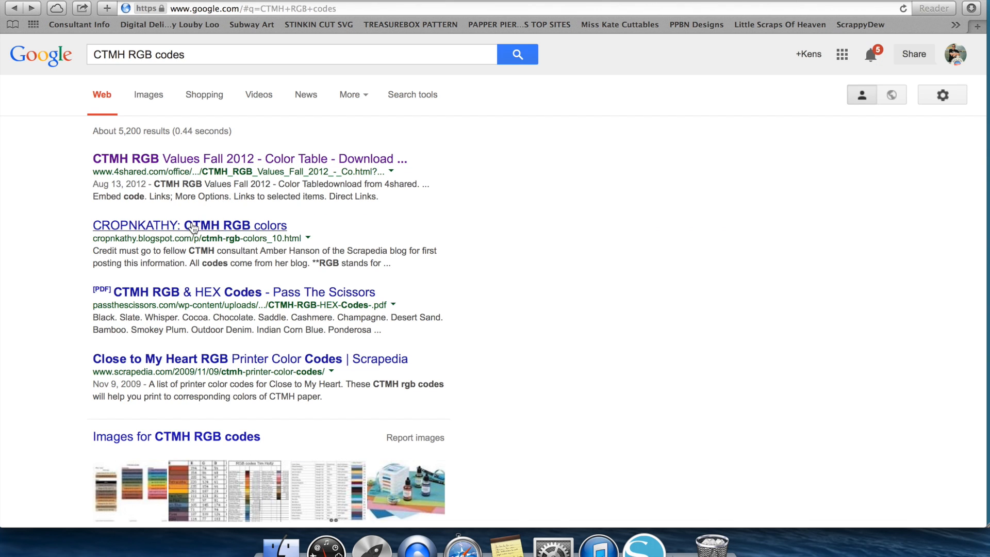
click(189, 226)
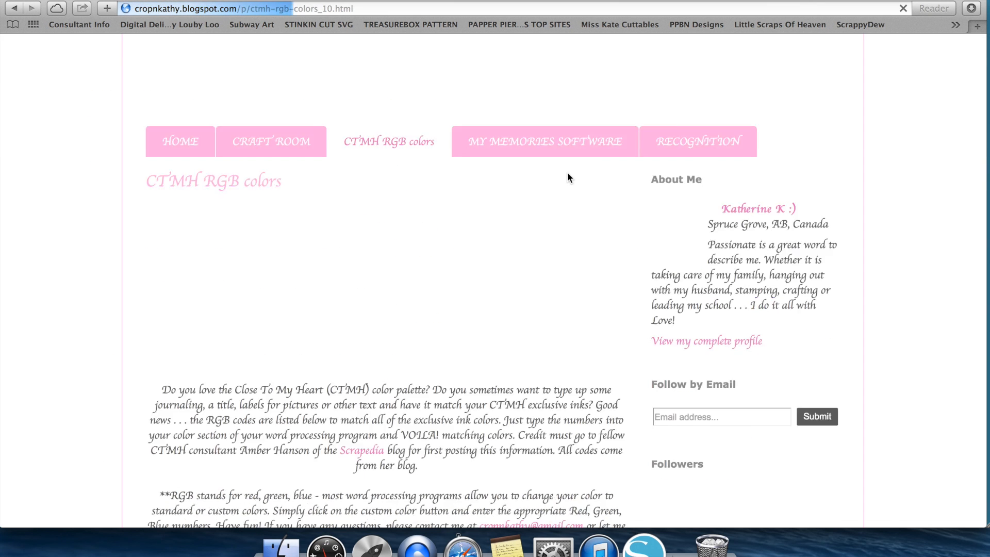
- Scroll the cropnkathy page down to the Spring Harmony and Spring Blossom RGB tables
scroll(down, 3)
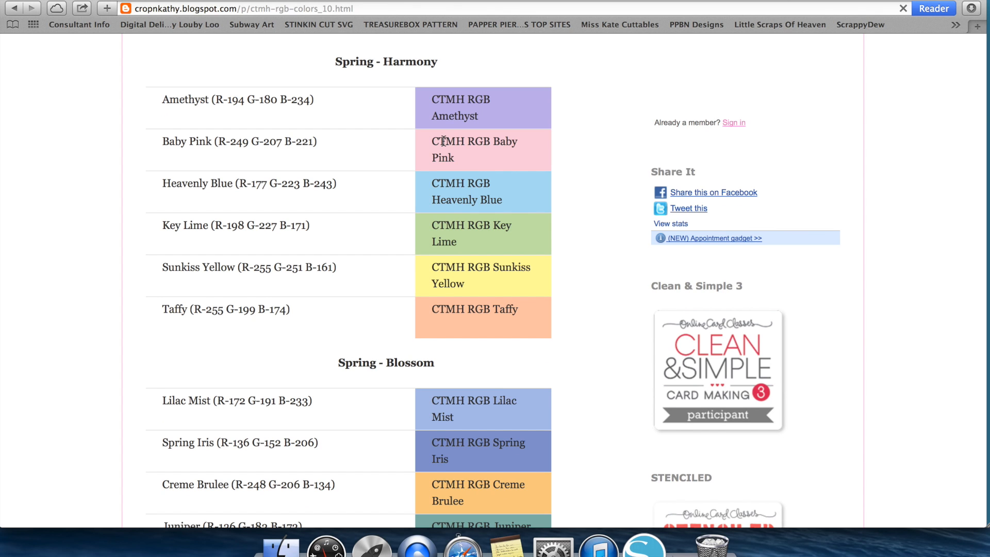
scroll(down, 3)
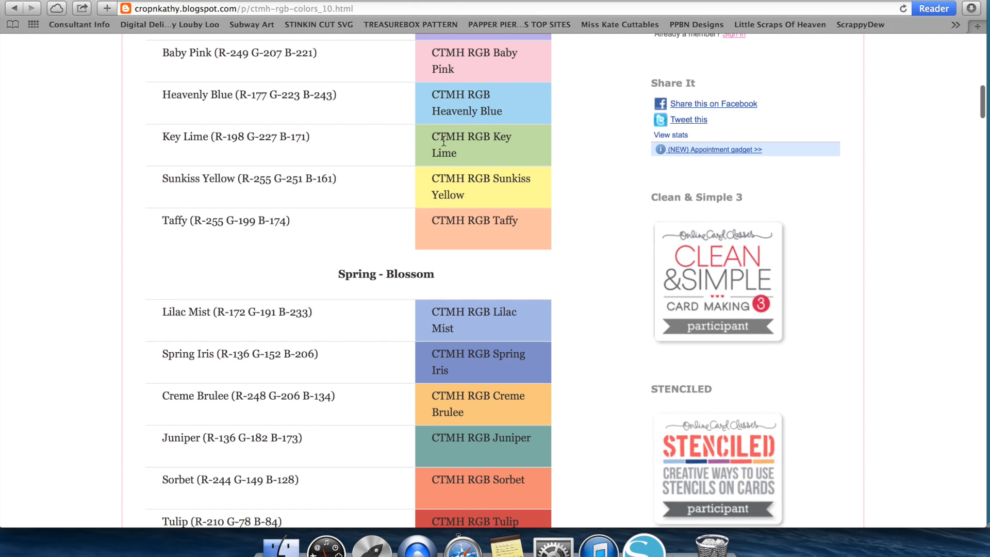
mouse_move(435, 199)
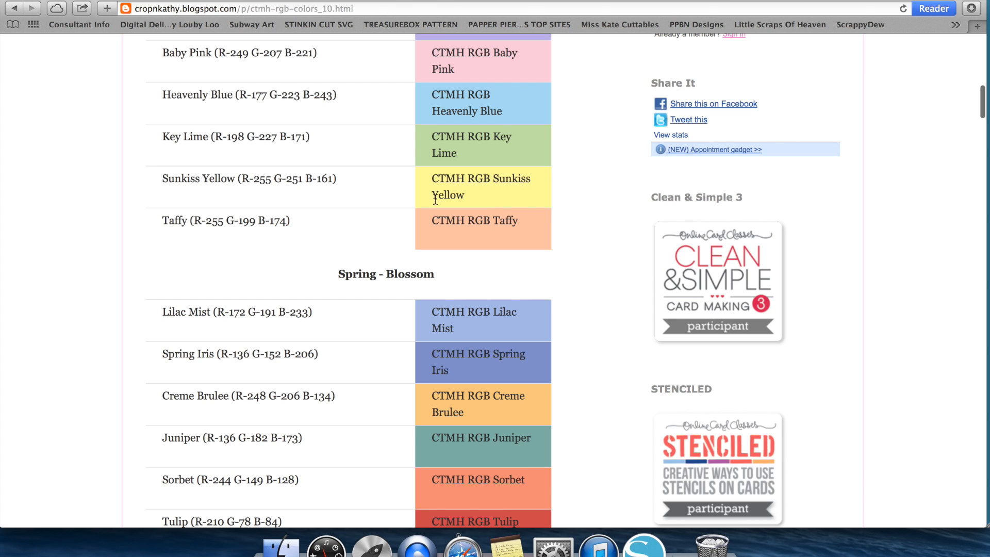
mouse_move(238, 183)
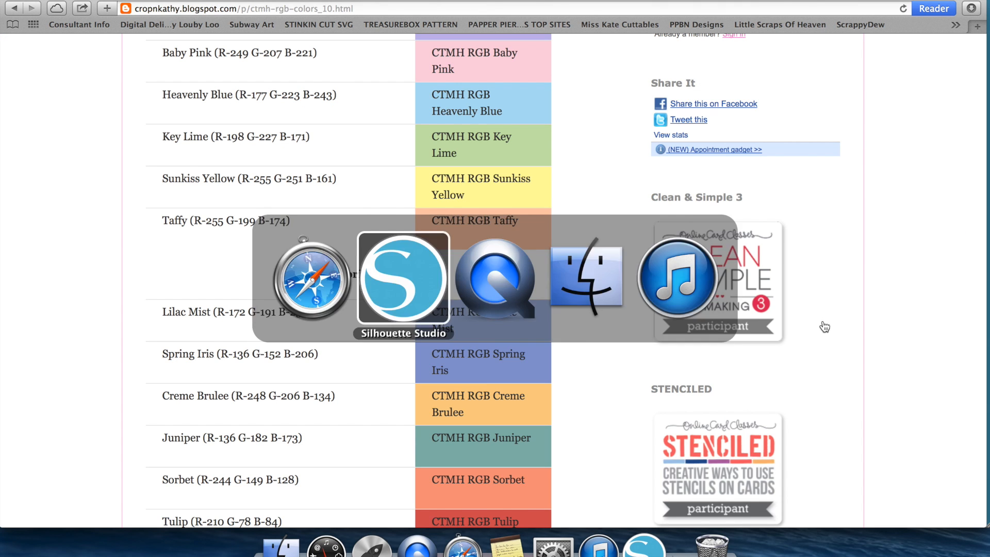
- Back in Silhouette Studio, set the lower circle's blue value to 161 to complete Sunkiss Yellow (R255 G251 B161)
click(402, 278)
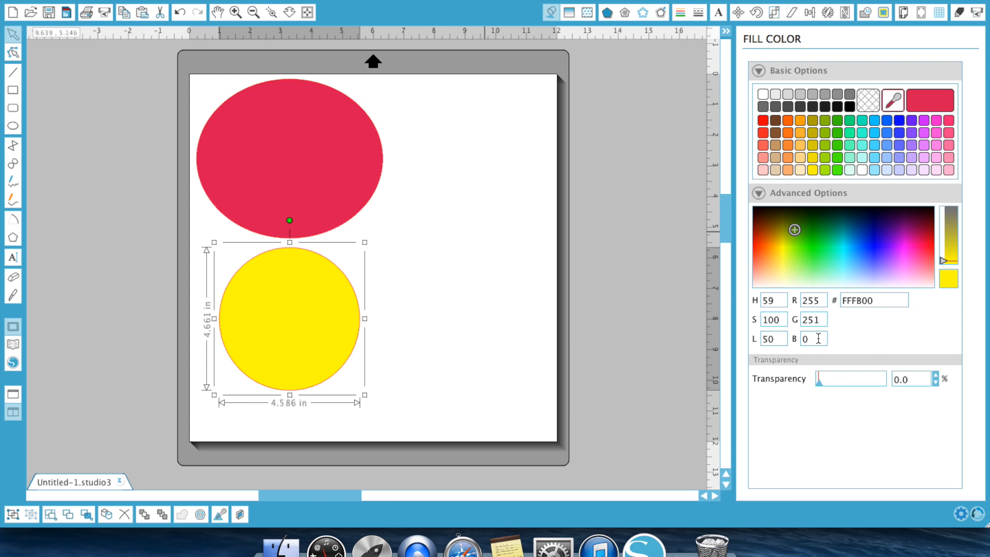
triple_click(811, 338)
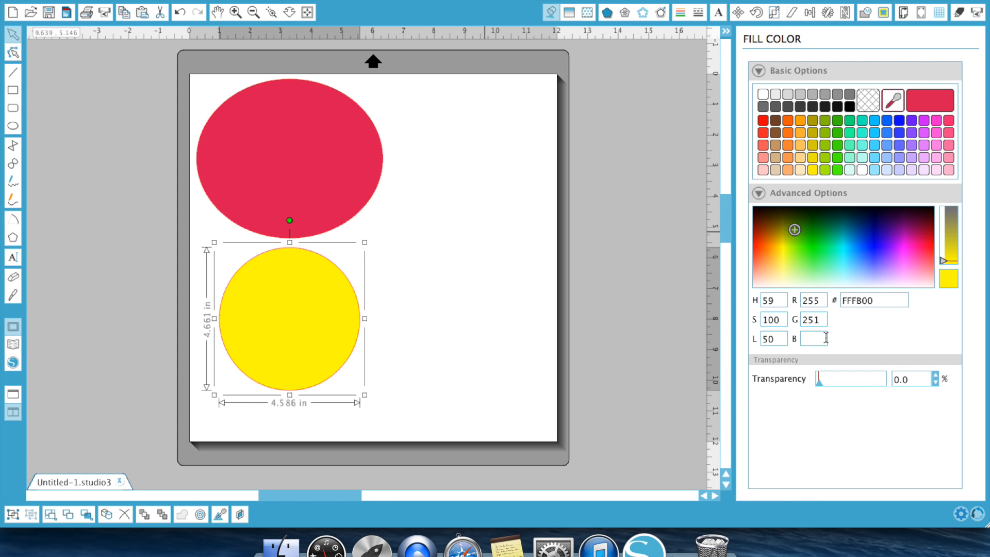
text(161)
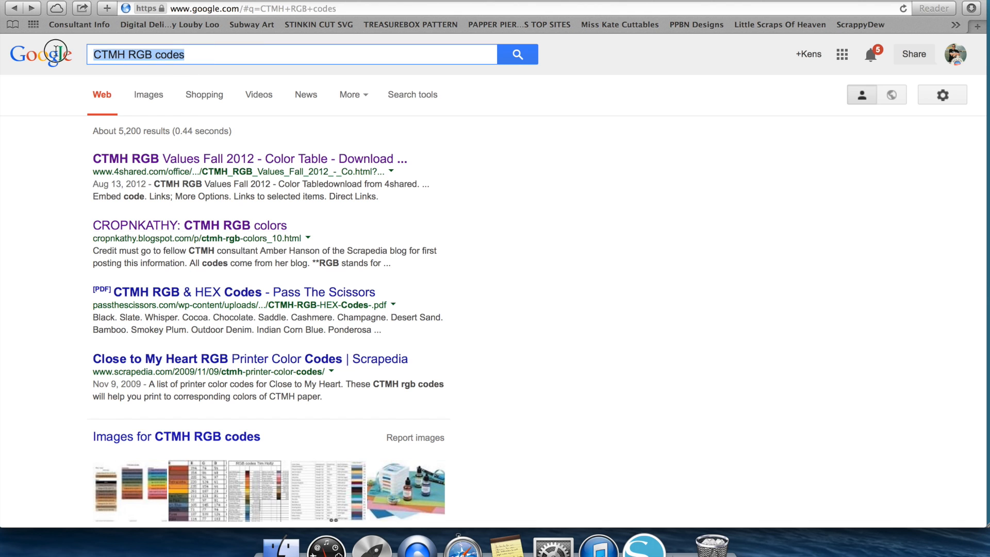
text(HSL)
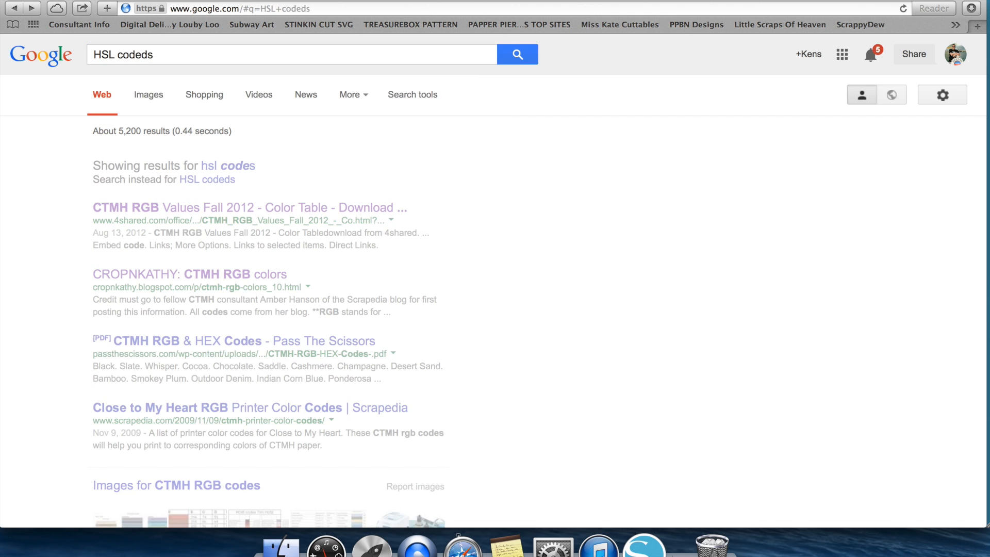
click(207, 180)
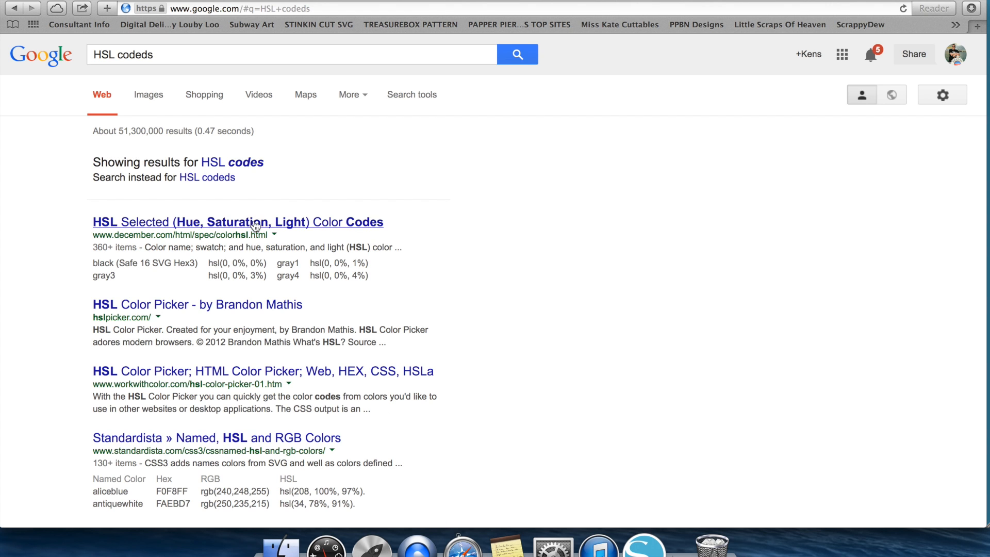
click(237, 221)
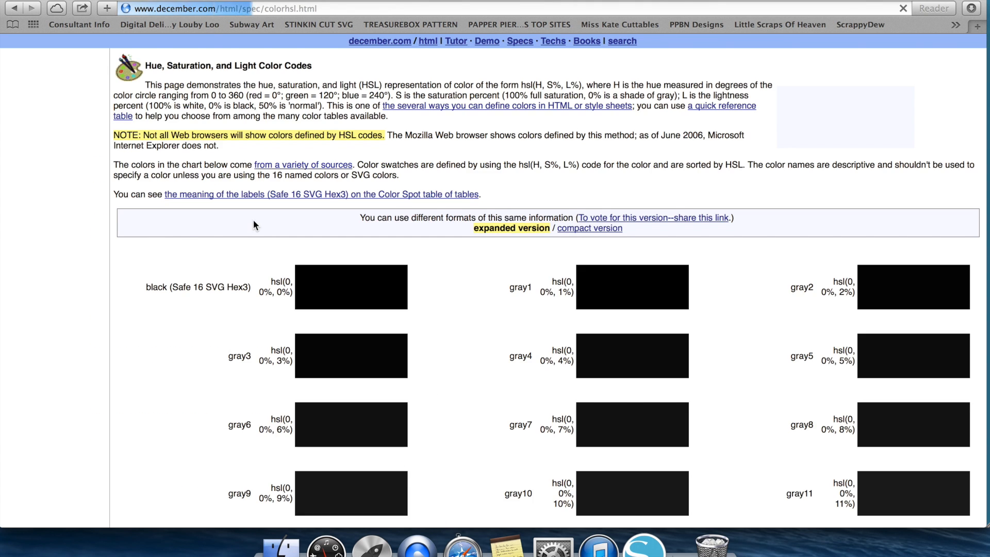
scroll(down, 3)
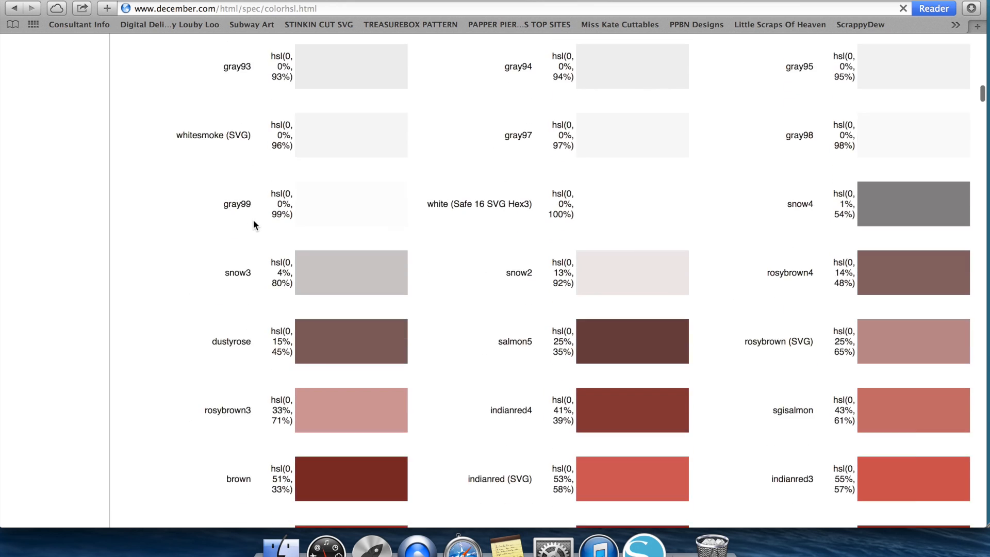
scroll(down, 3)
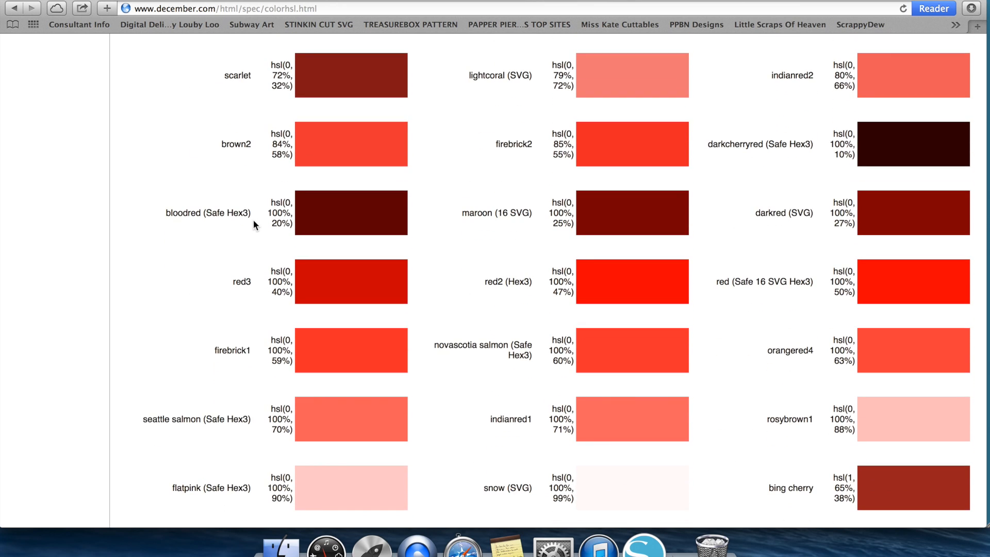
scroll(up, 3)
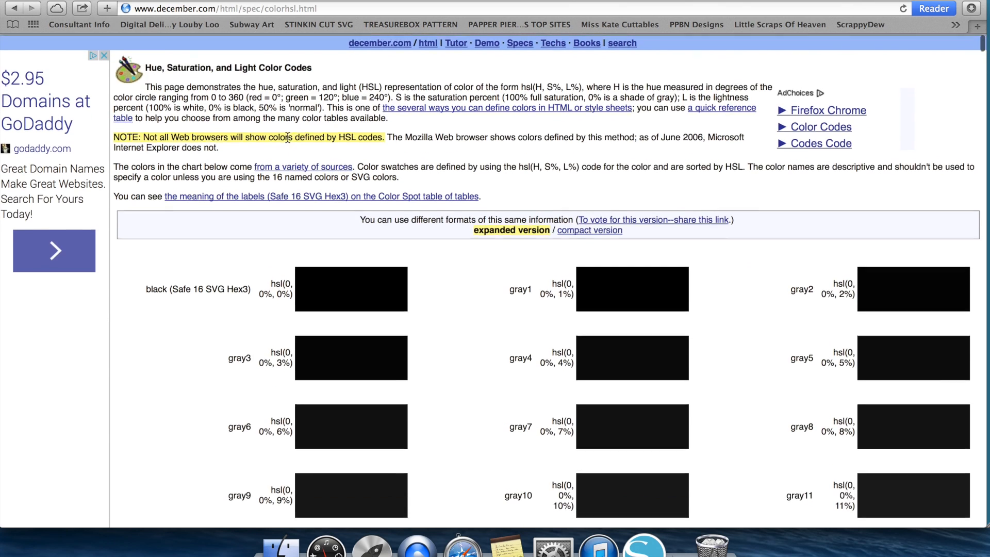
scroll(down, 3)
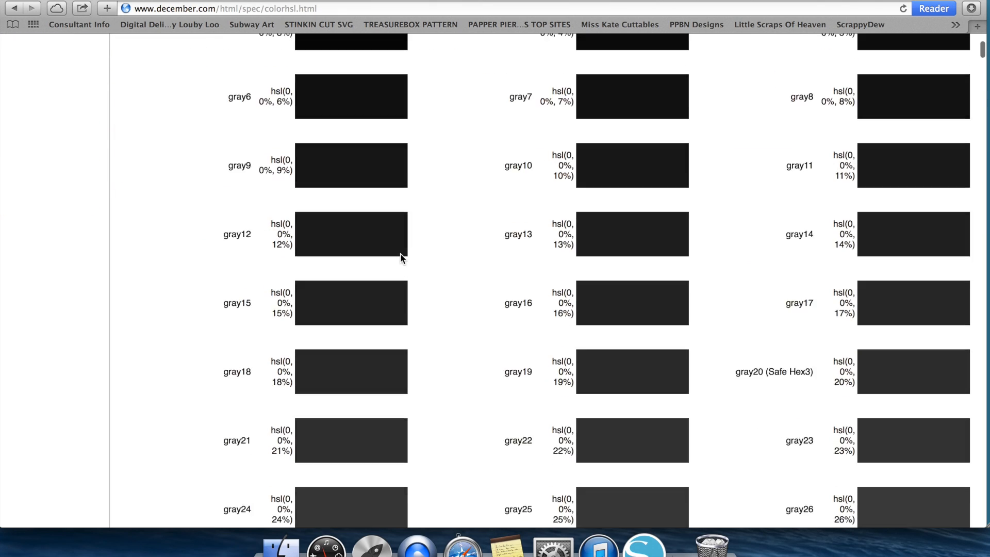
scroll(down, 3)
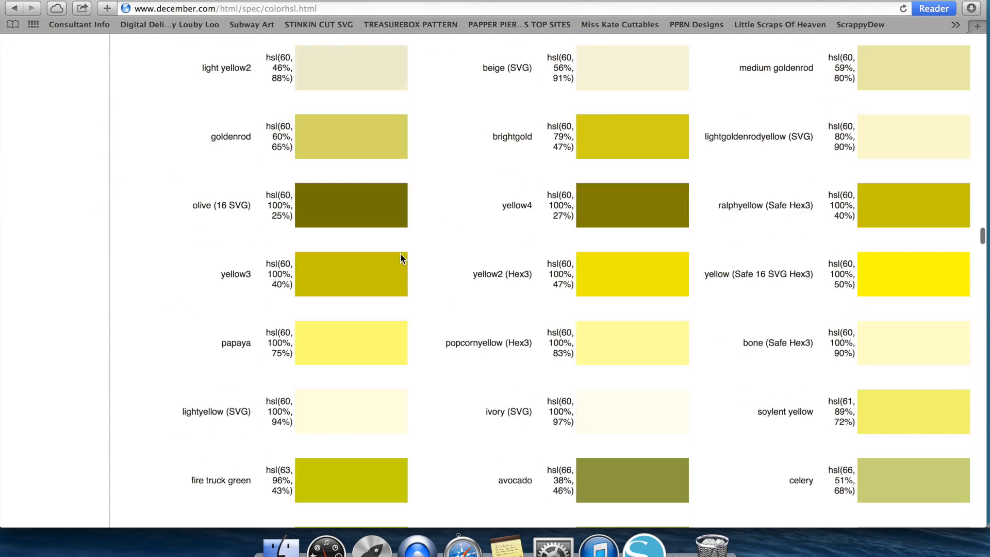
scroll(down, 3)
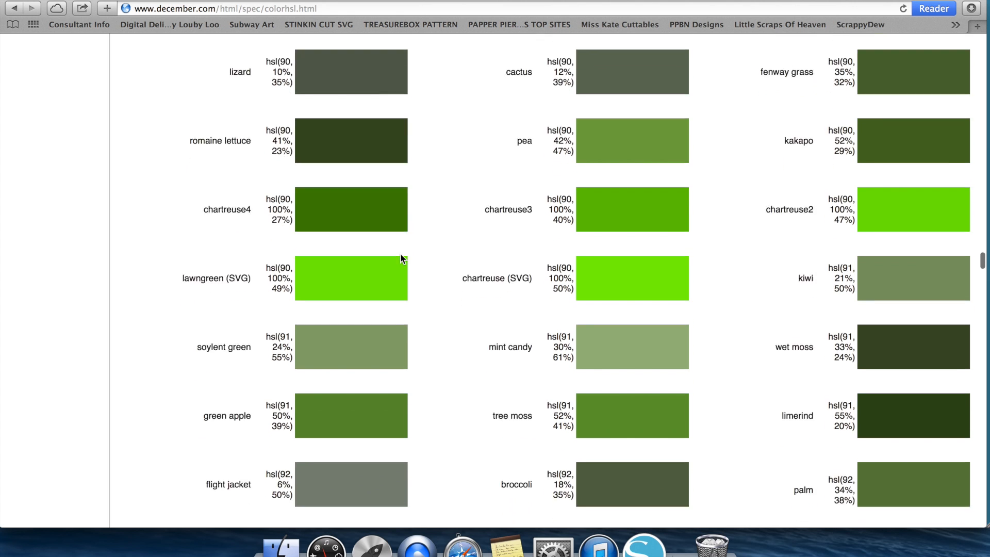
scroll(down, 3)
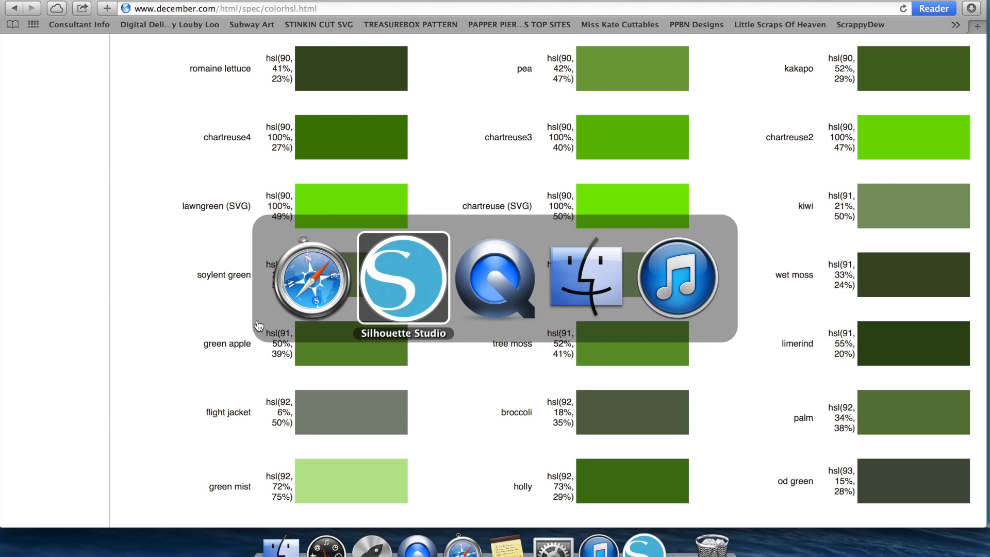
click(403, 279)
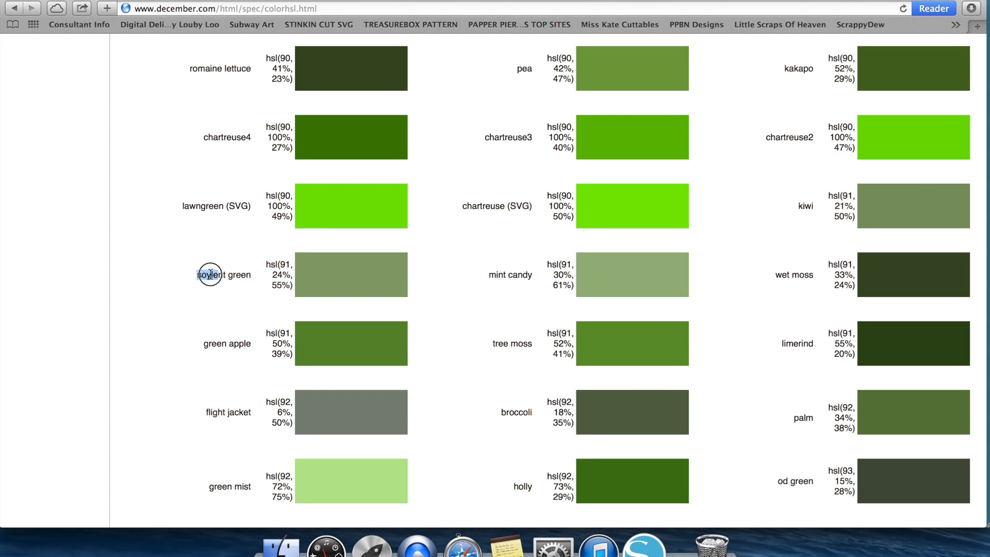
- Scroll the december.com HSL chart past the greens, cyans and reds to the blue swatches
scroll(down, 3)
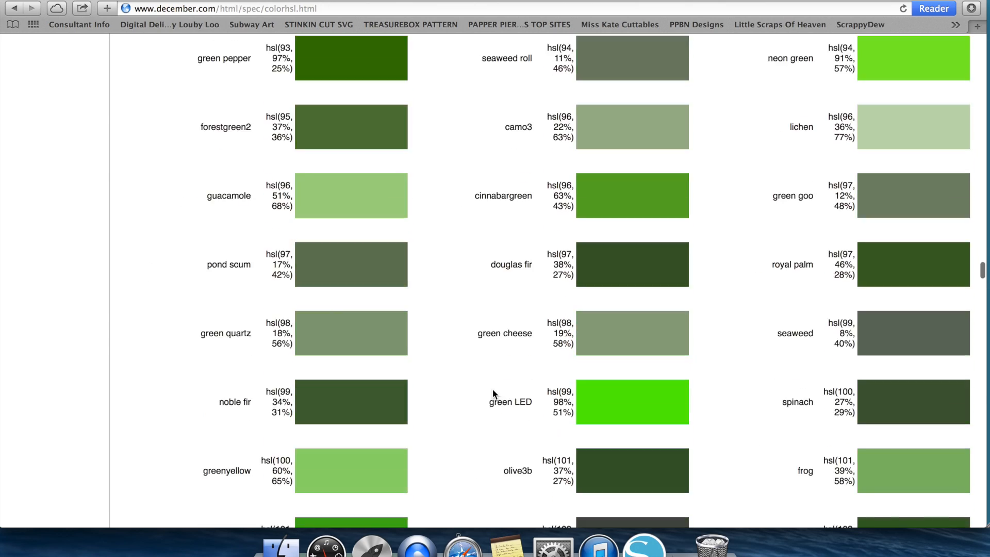
scroll(down, 3)
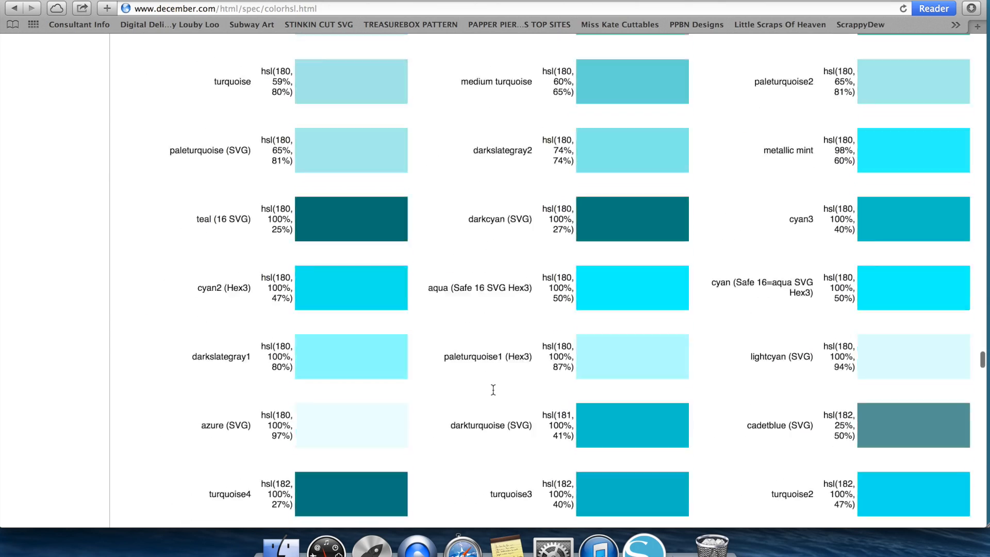
scroll(down, 3)
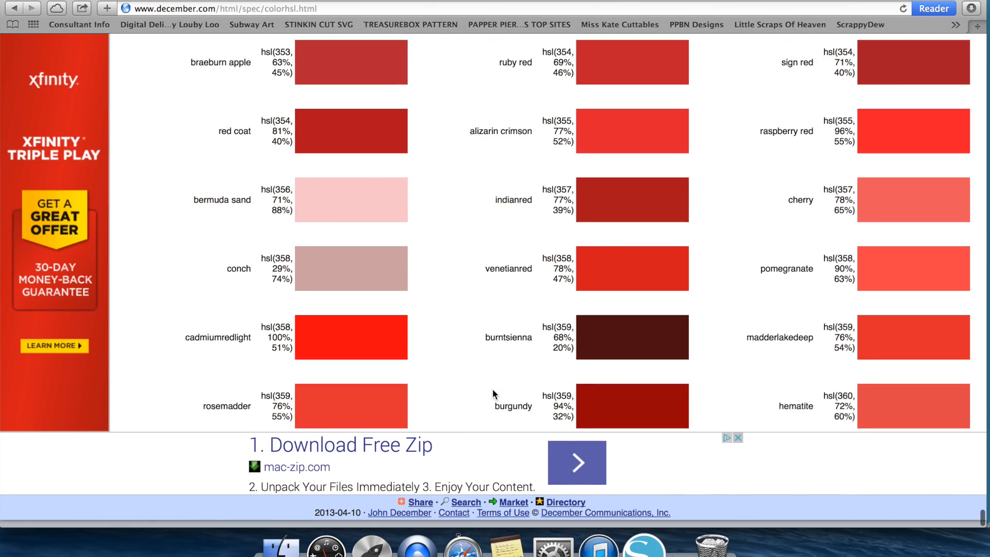
scroll(down, 3)
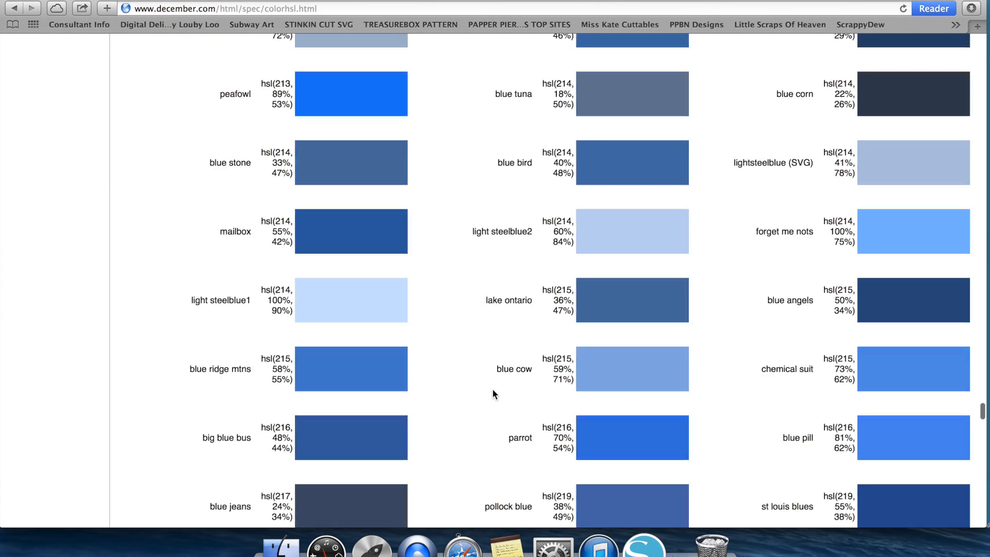
scroll(up, 3)
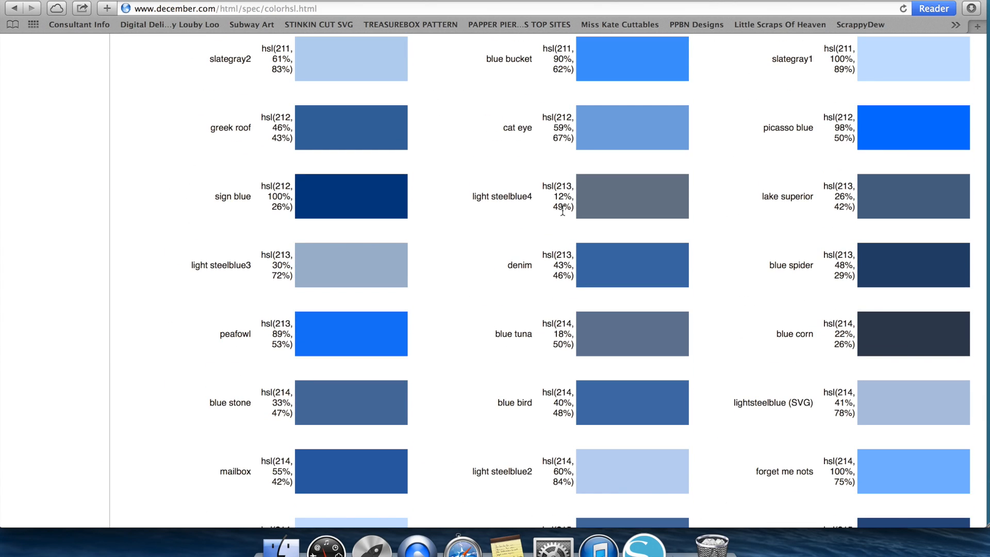
mouse_move(548, 249)
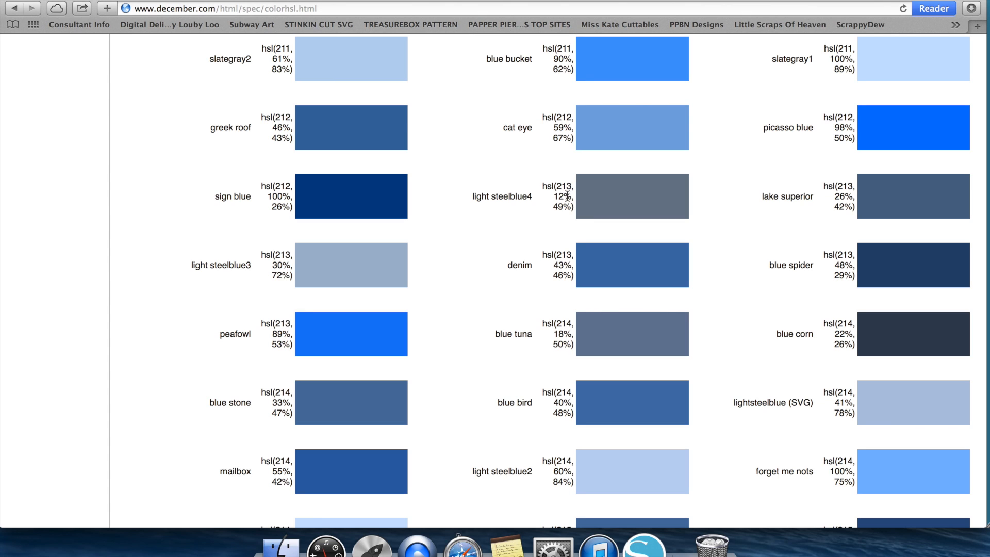
mouse_move(545, 237)
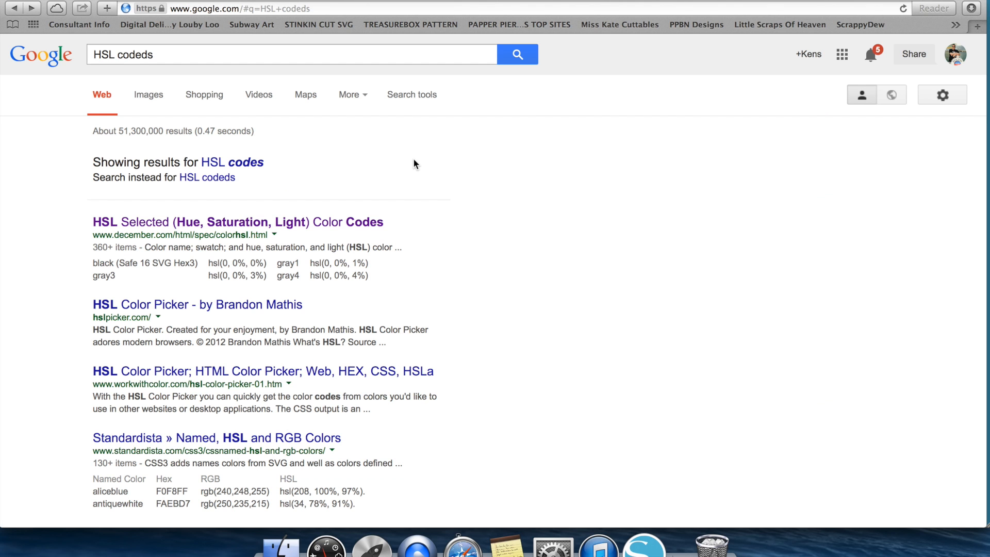
- Run a Google search for HTML color codes
click(168, 54)
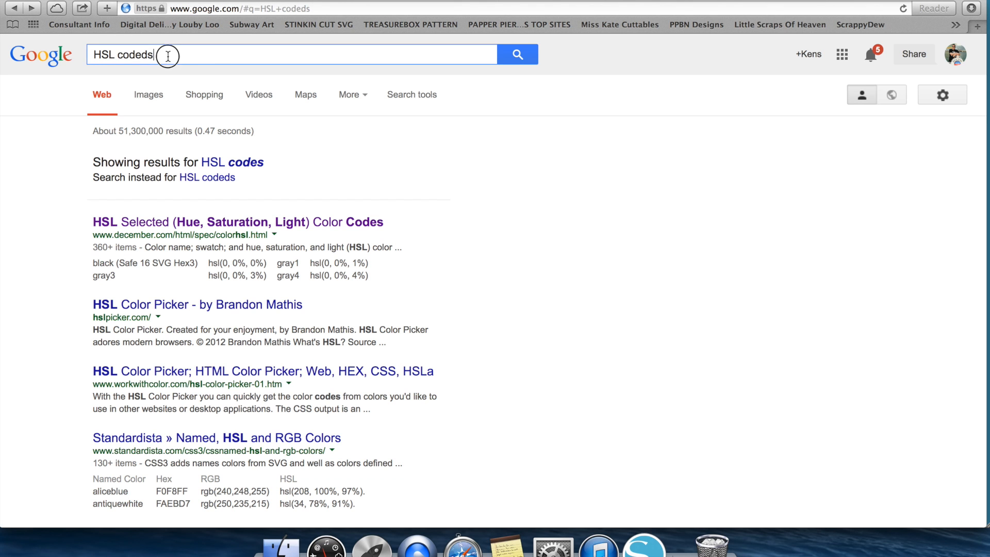
text(#)
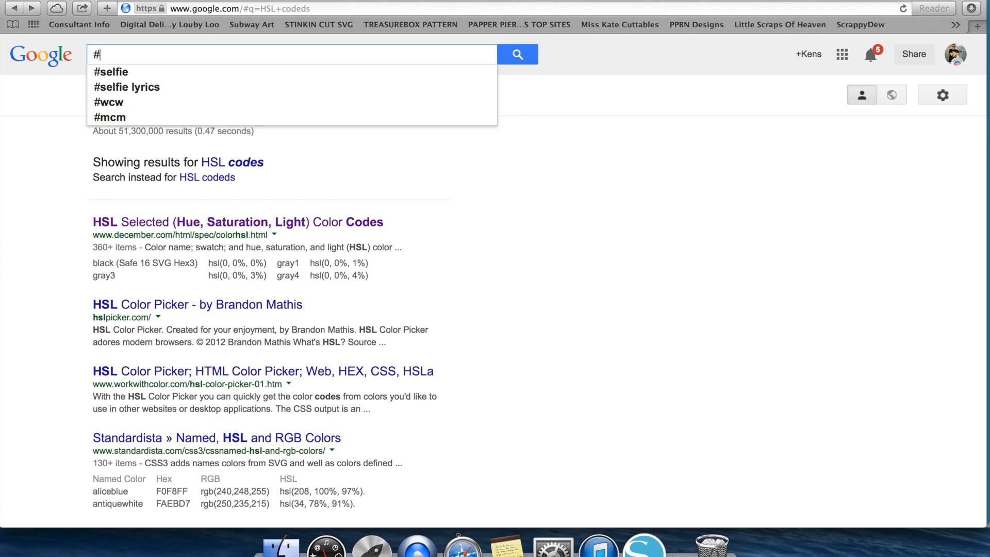
text(codea)
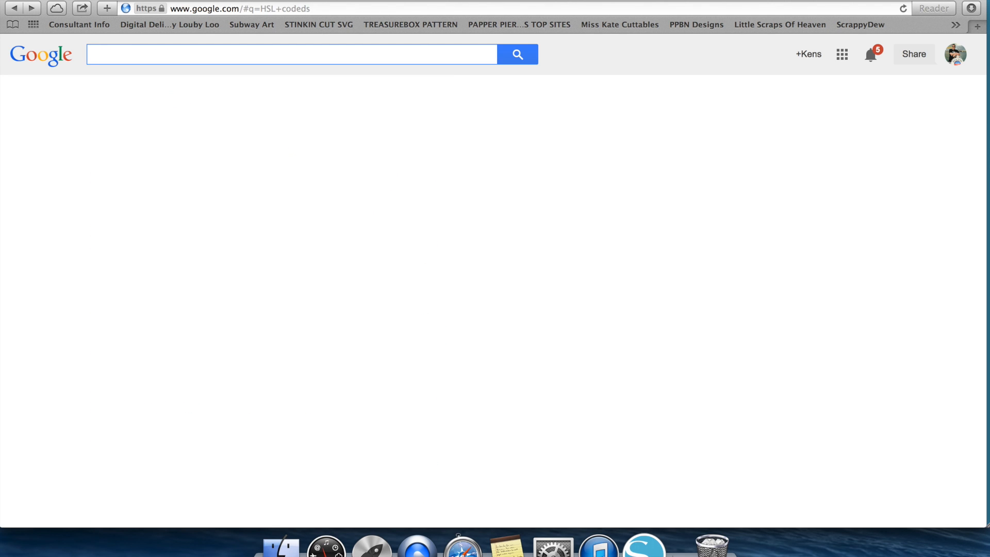
text(HTML colo)
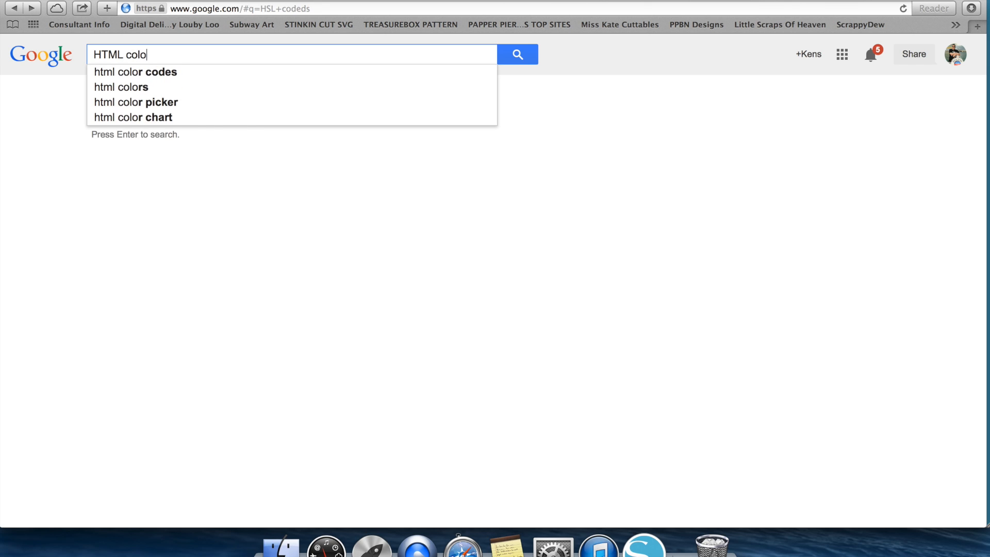
click(134, 71)
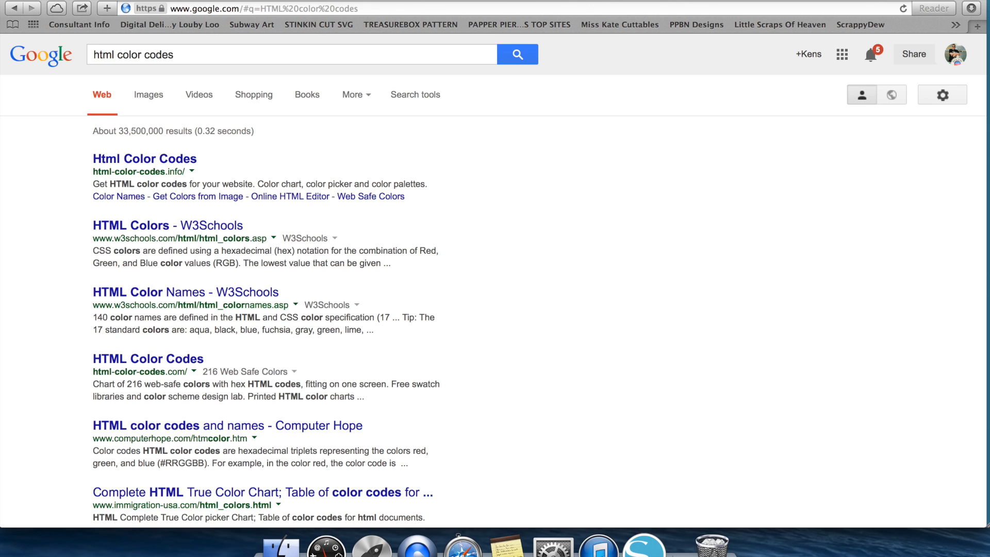
mouse_move(134, 159)
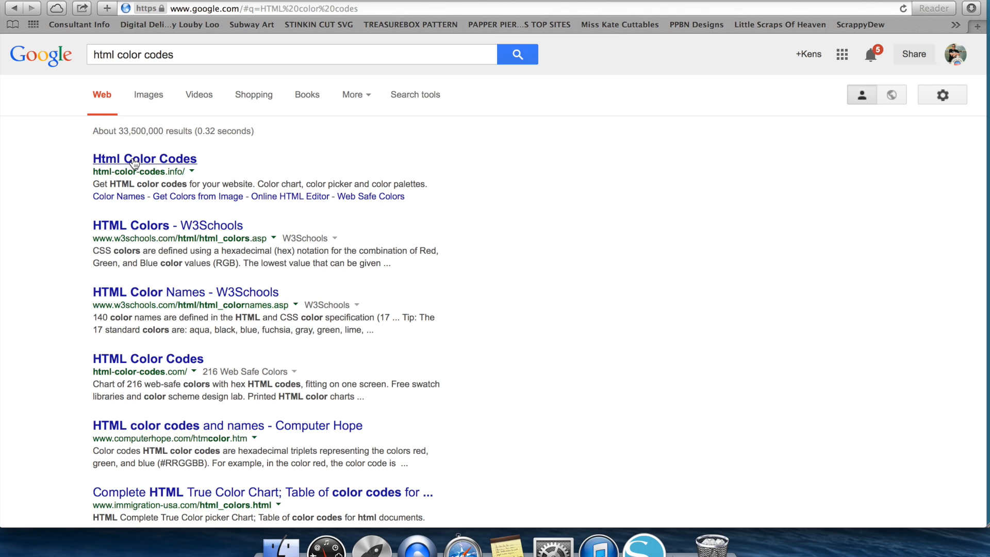
- Browse the Html Color Codes website's colour listings
click(144, 159)
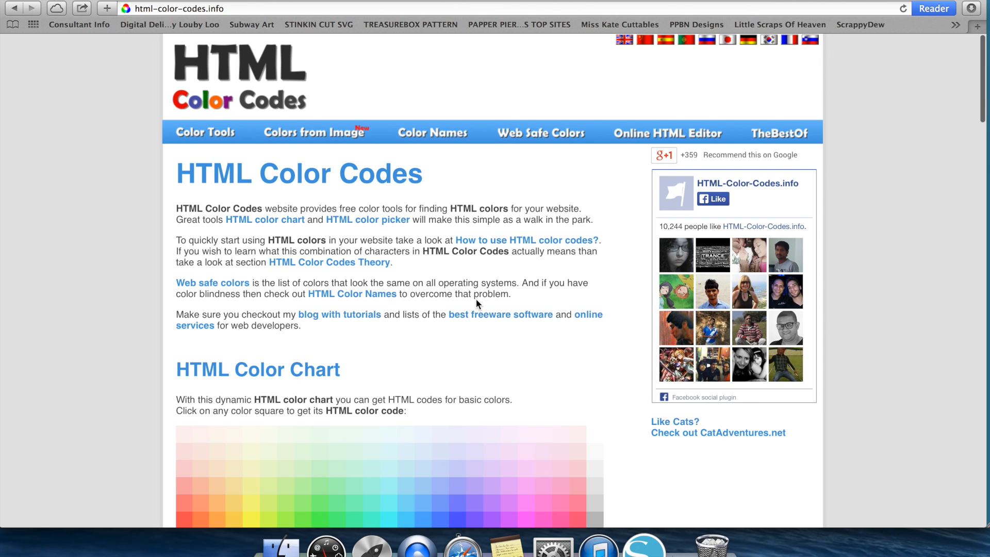
scroll(down, 3)
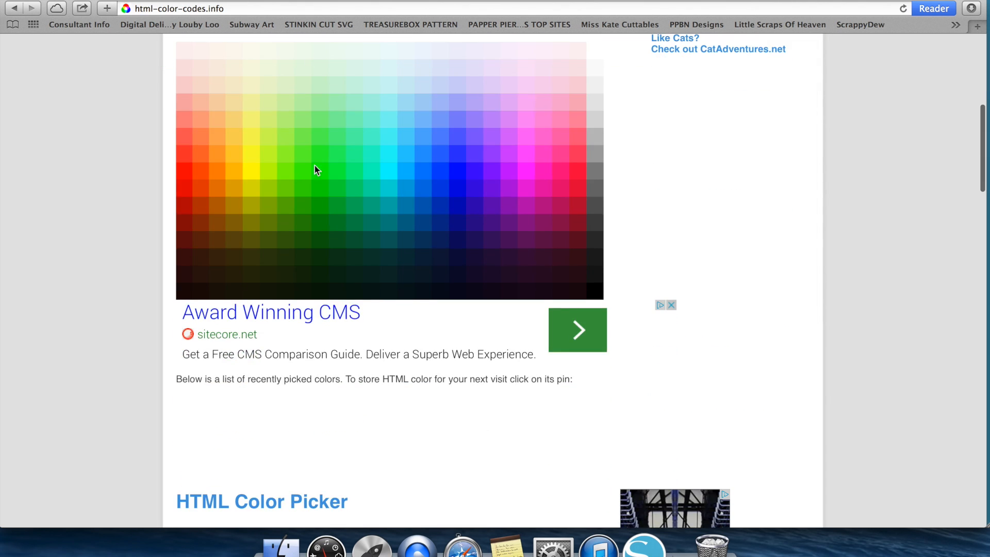
scroll(down, 3)
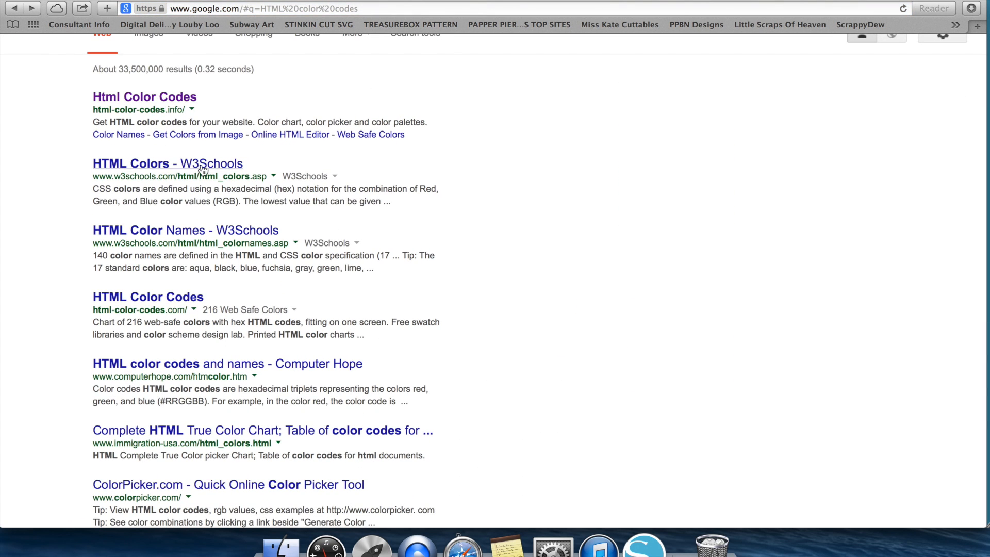
scroll(down, 3)
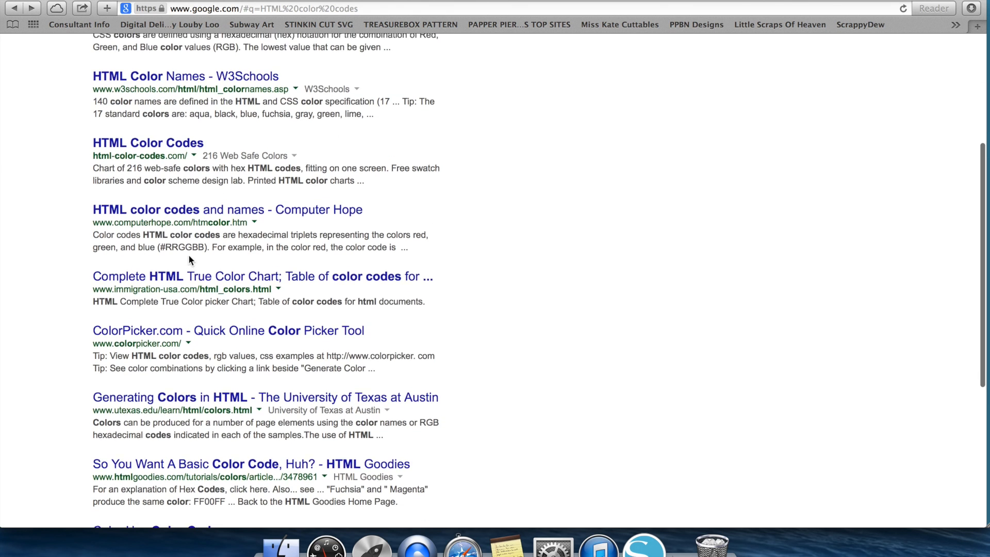
scroll(up, 3)
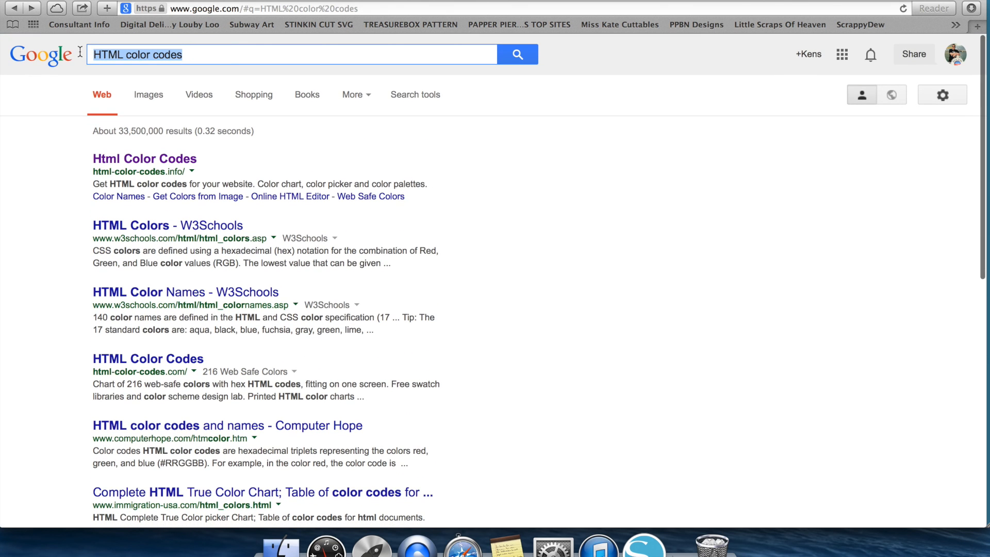
- Search for Disney color codes, visit Glidden's Disney Paint Colors page, then pick the Disney Mickey and Friends RGB PDF result
text(Disney colo)
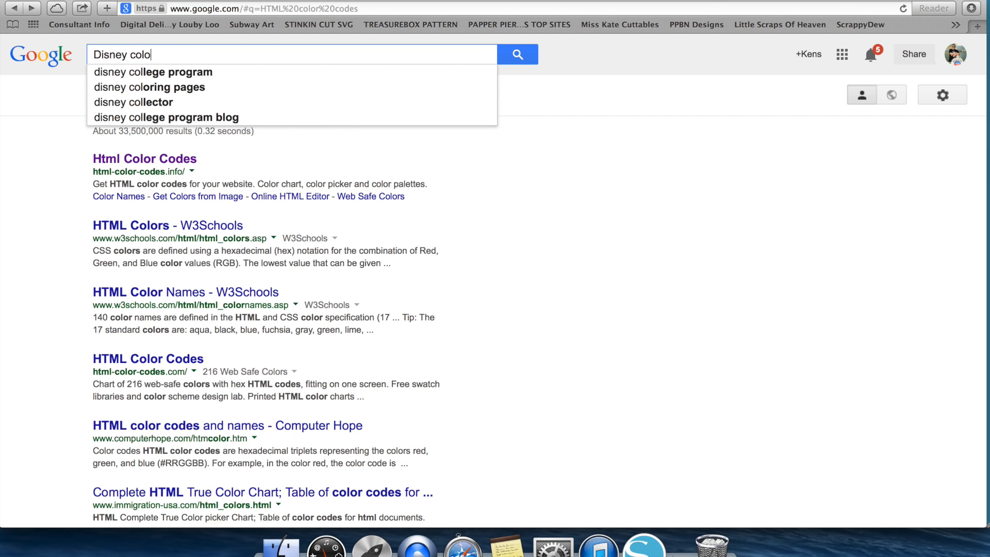
text(r co)
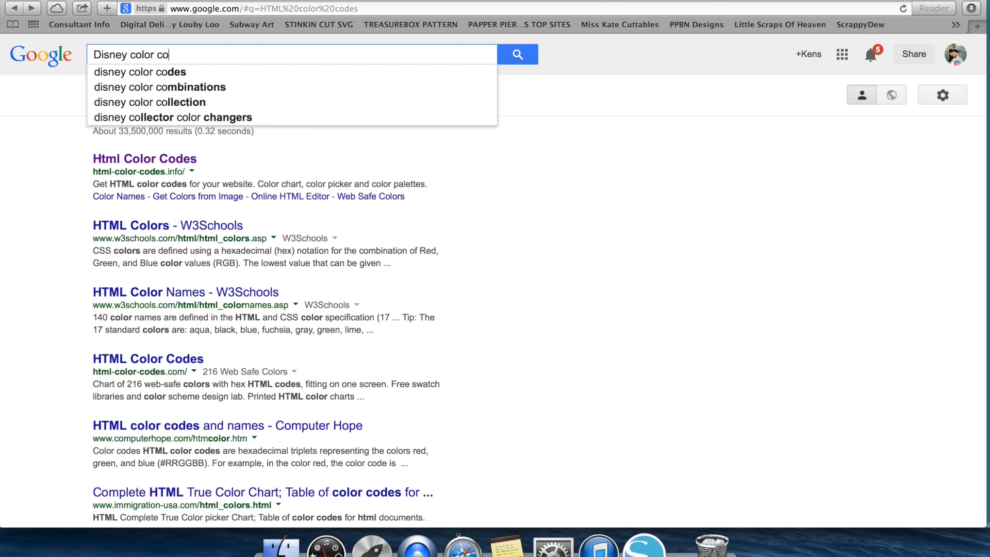
click(139, 71)
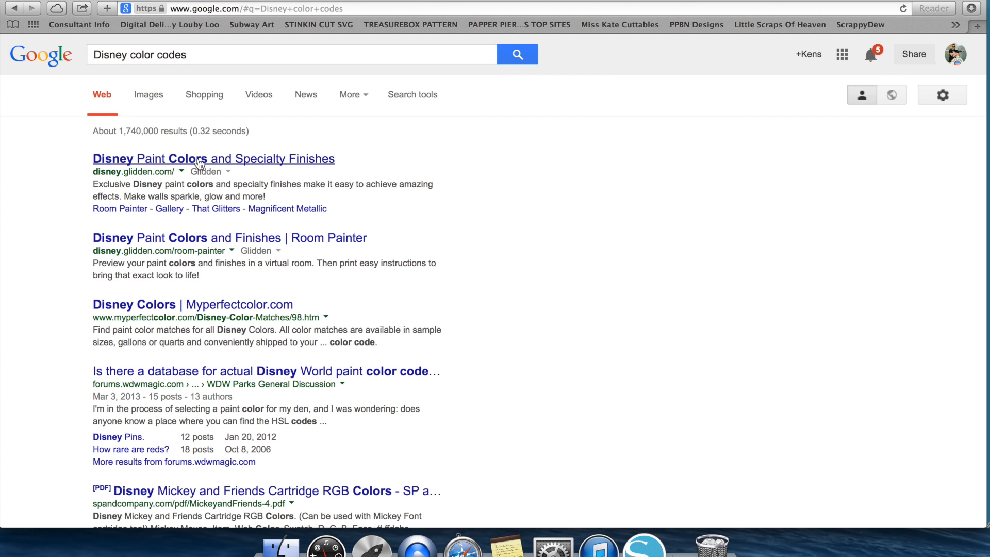
click(213, 159)
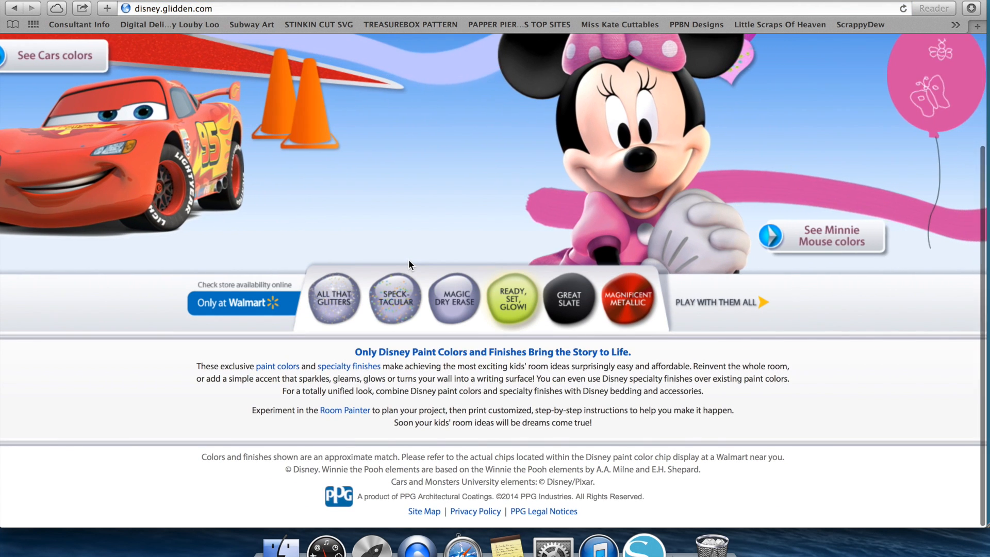
scroll(up, 3)
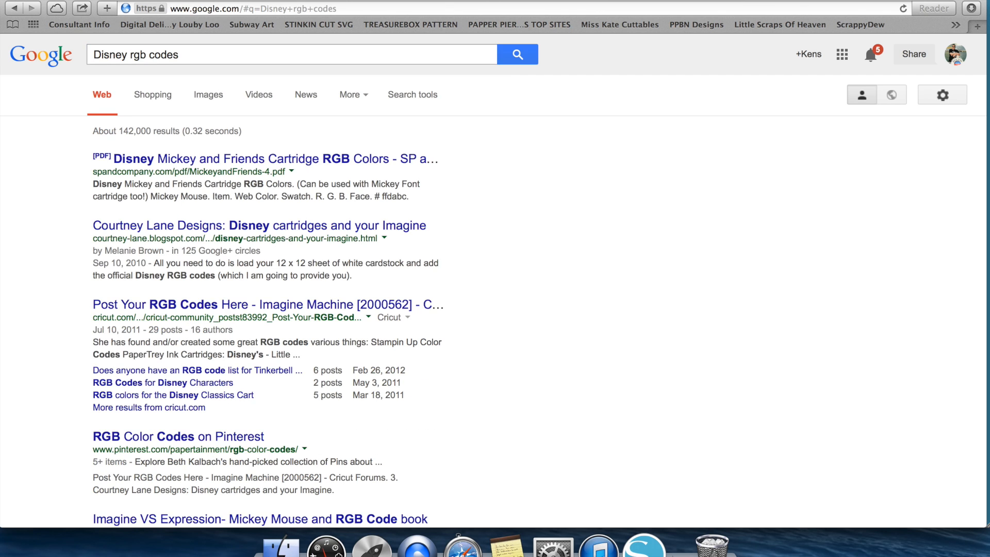
click(226, 159)
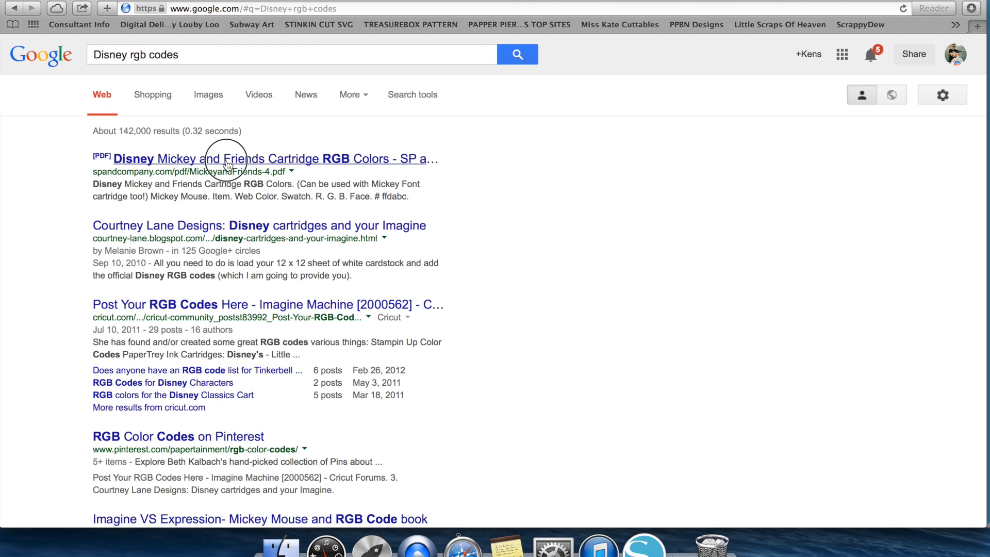
- View the Disney Mickey and Friends Cartridge RGB Colors PDF down to the Minnie Mouse table
click(227, 158)
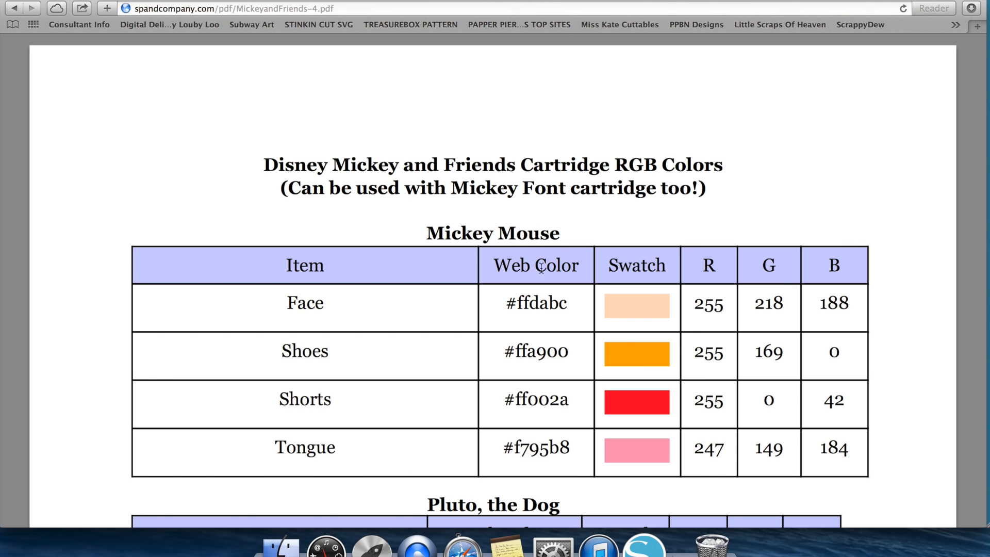
mouse_move(575, 374)
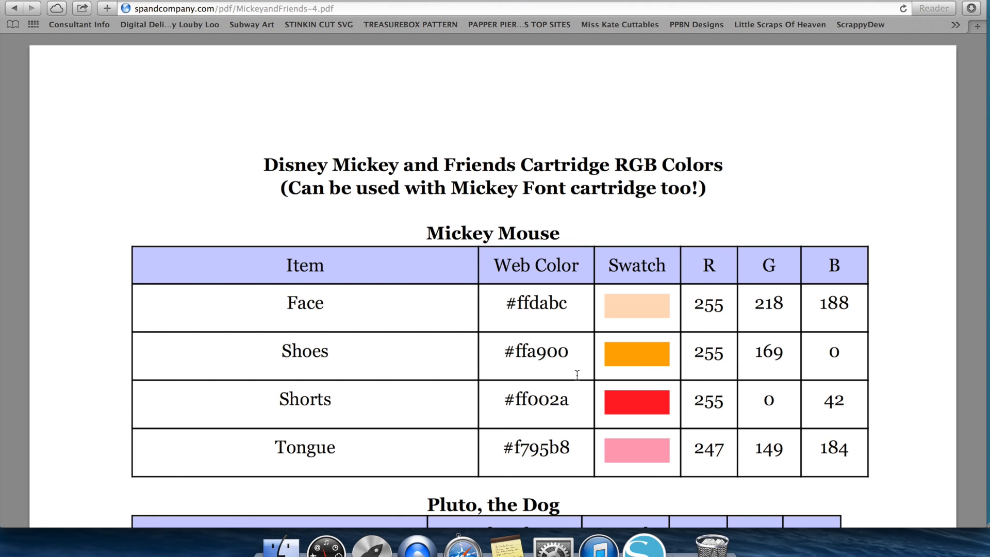
scroll(down, 3)
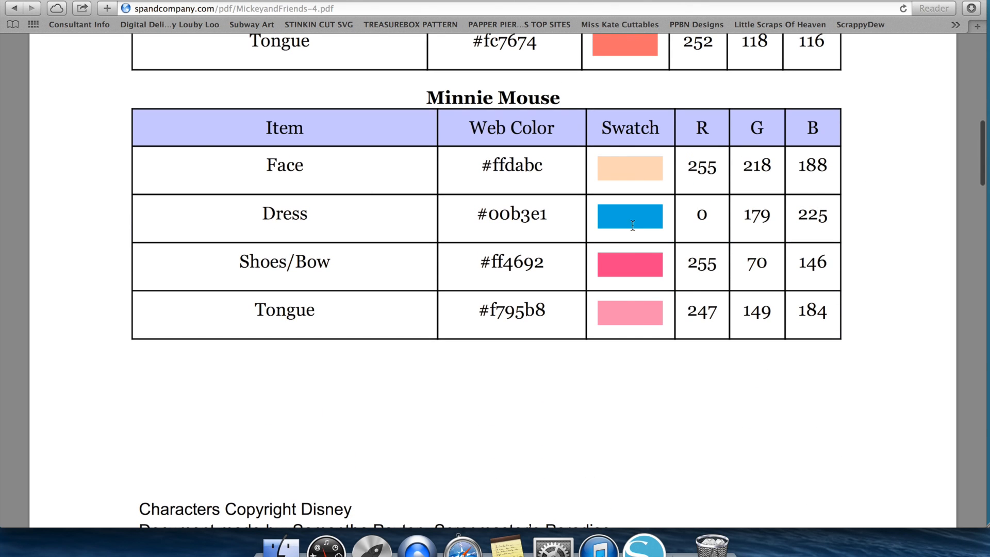
mouse_move(528, 114)
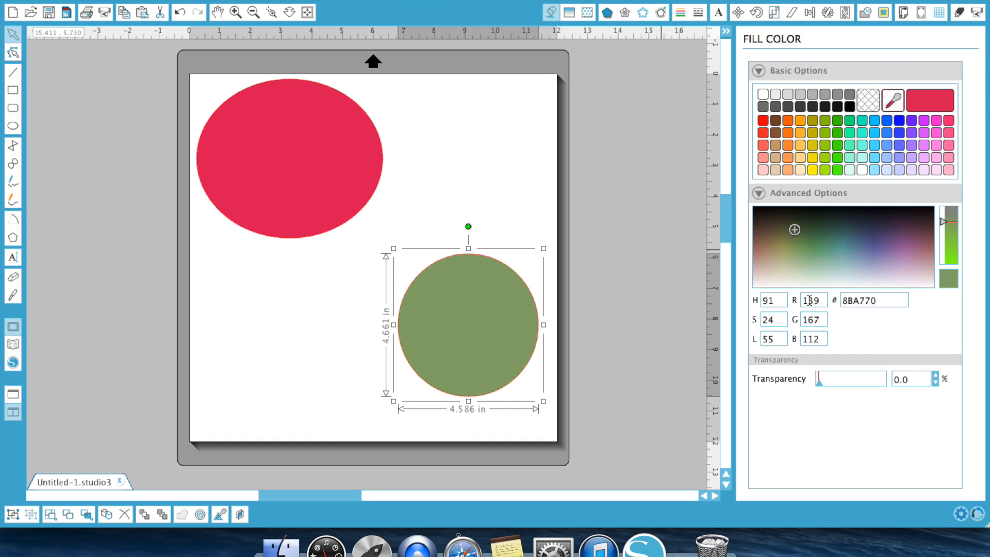
- Select the circle's hex colour value for replacement, then return to the Disney RGB codes results
triple_click(874, 300)
text(oo)
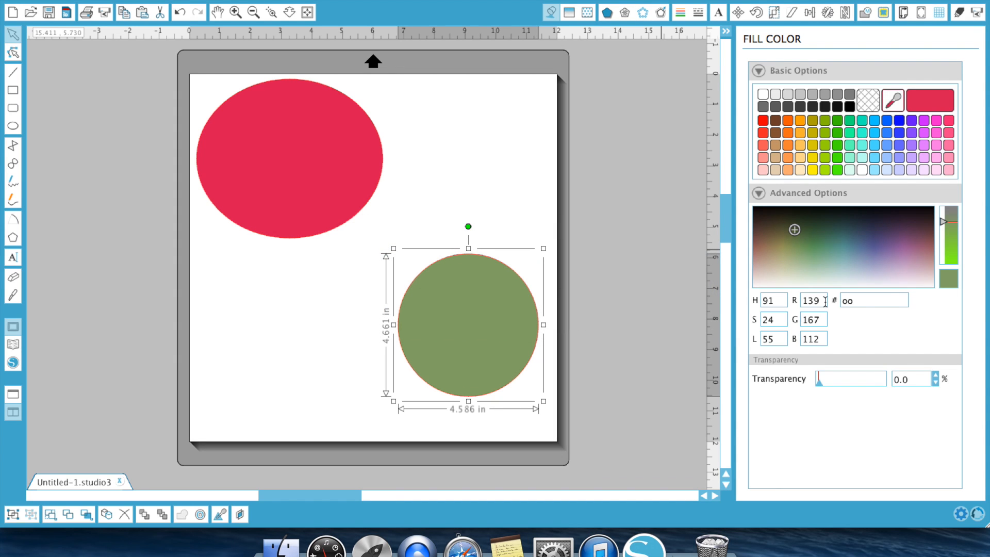
mouse_move(906, 288)
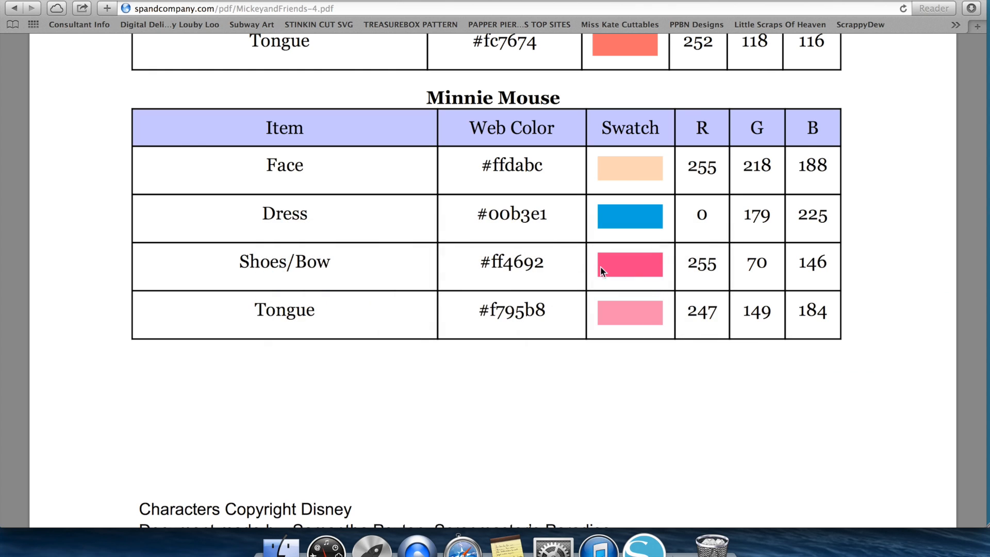
mouse_move(522, 280)
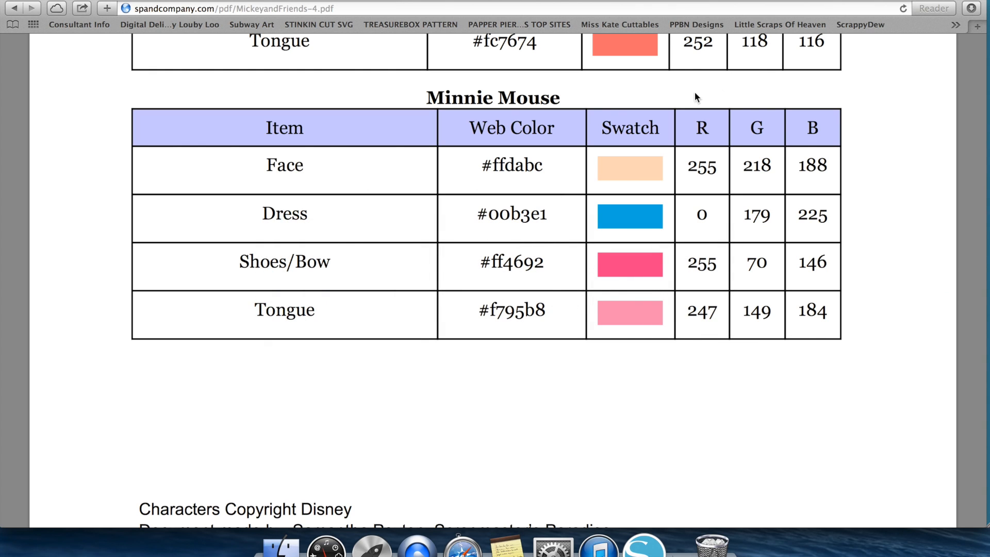
mouse_move(565, 170)
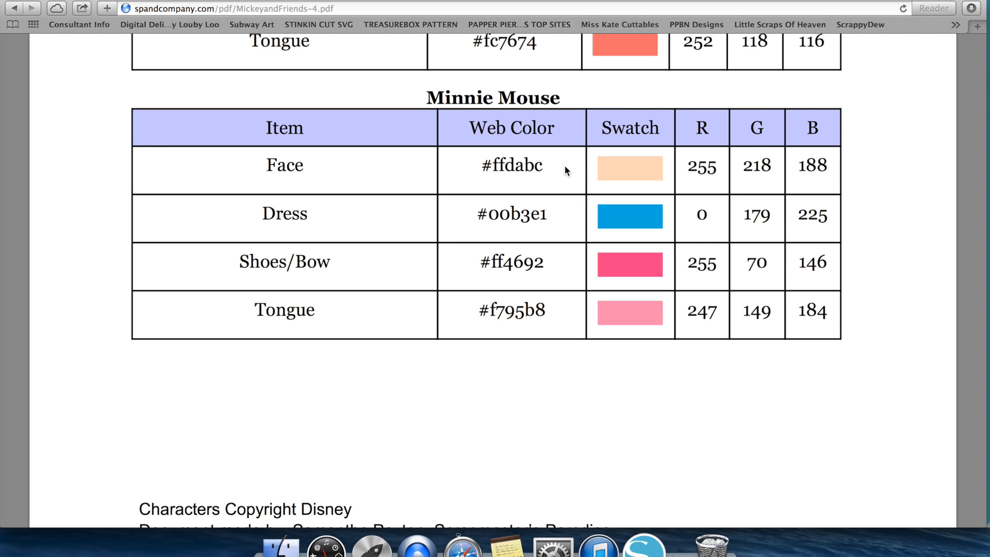
mouse_move(518, 186)
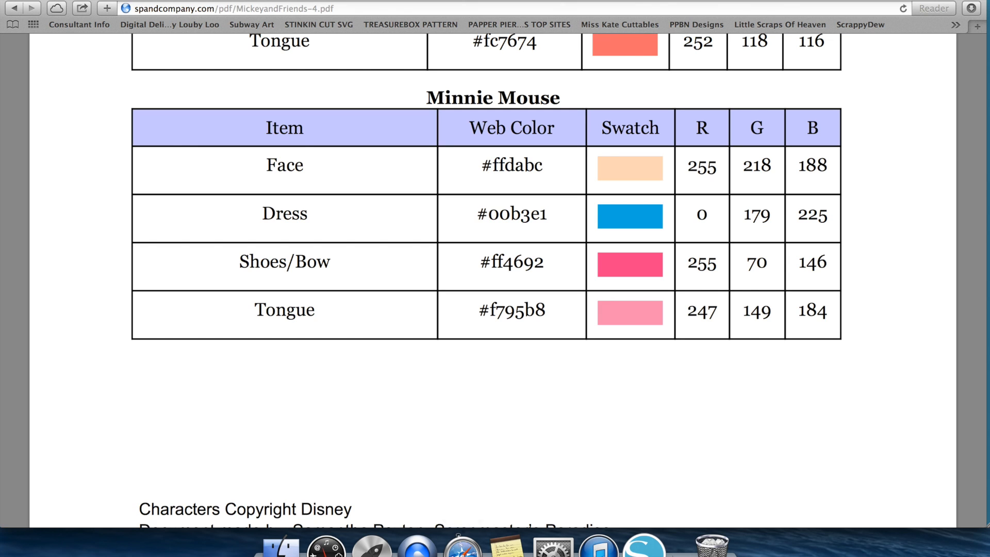
click(11, 8)
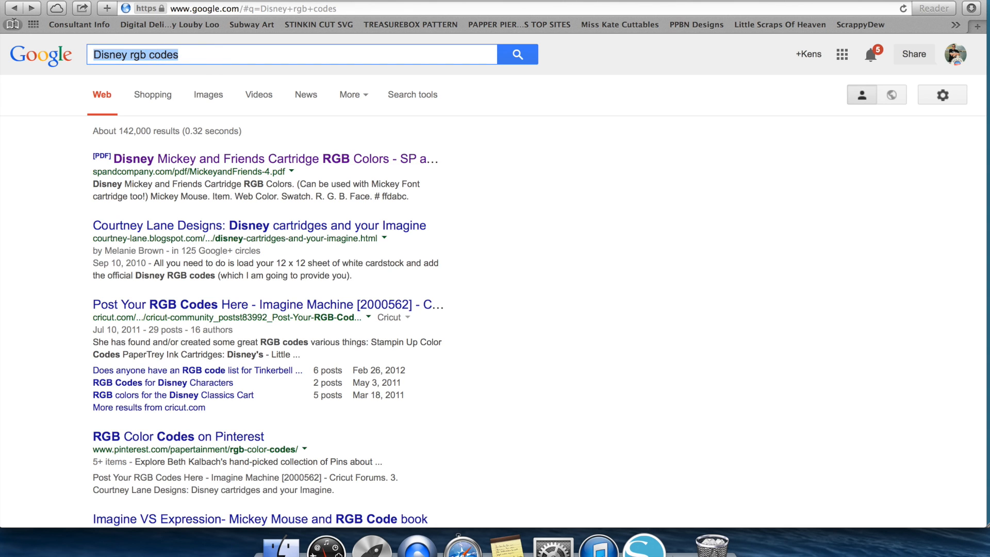
- Search Google for 'RGB stampin up' and switch to the image results
text(HMTL)
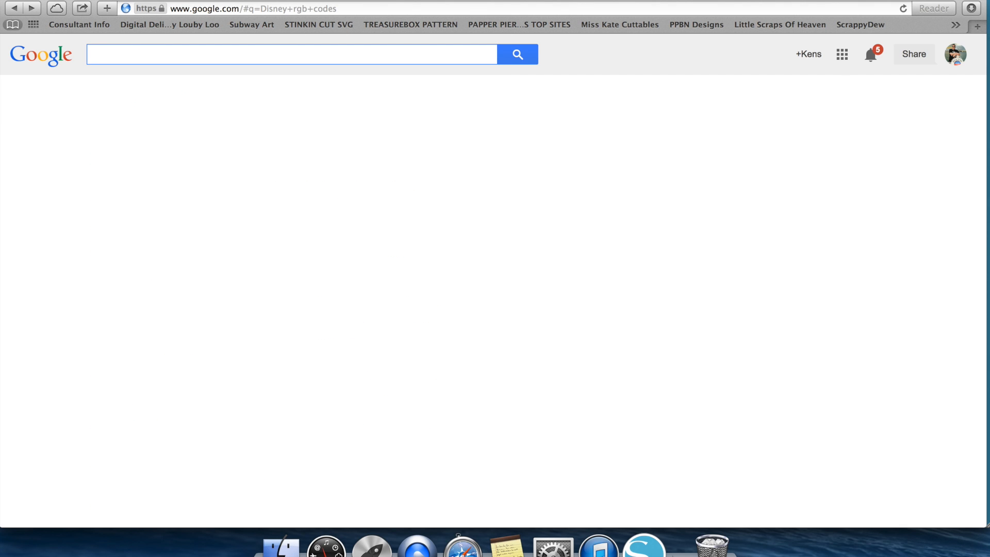
text(RGB s)
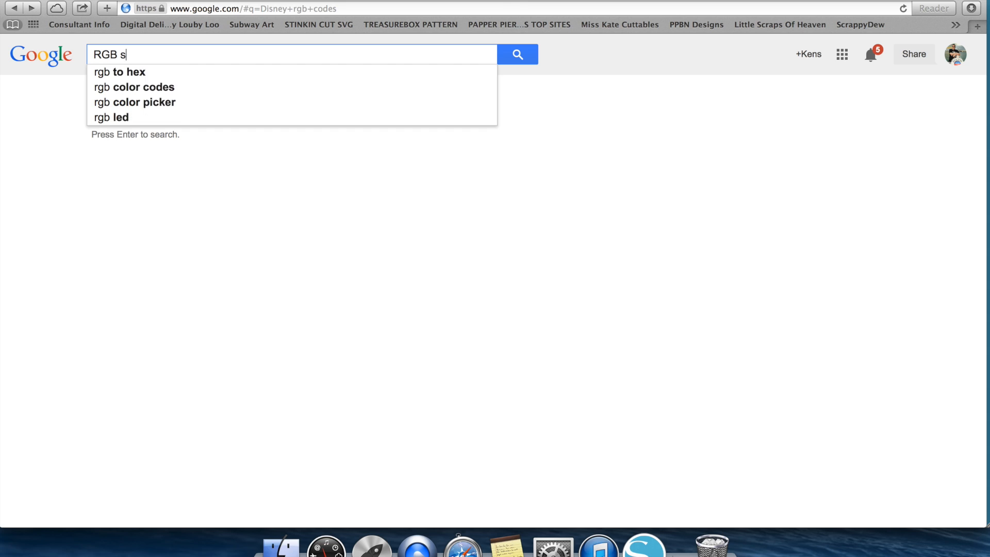
text(tampin up)
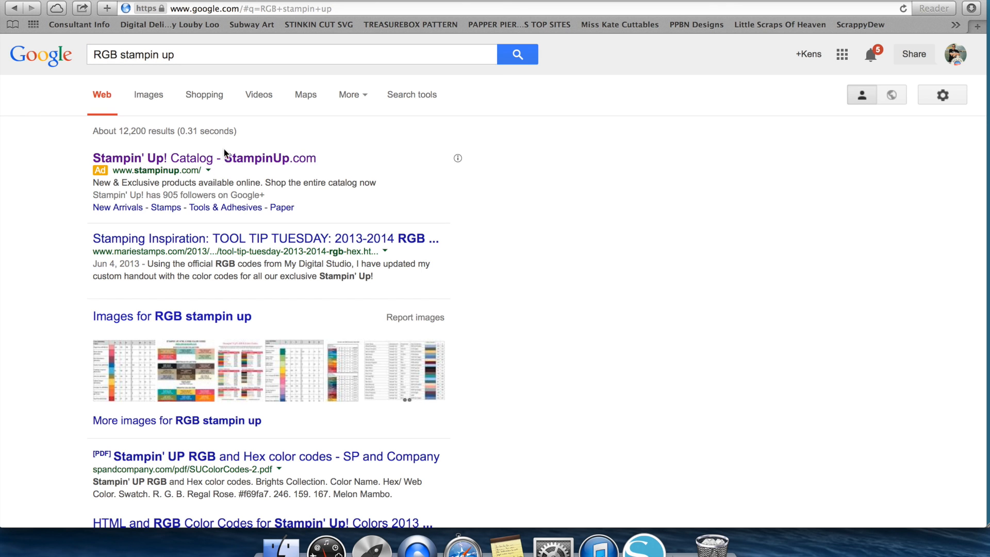
click(198, 158)
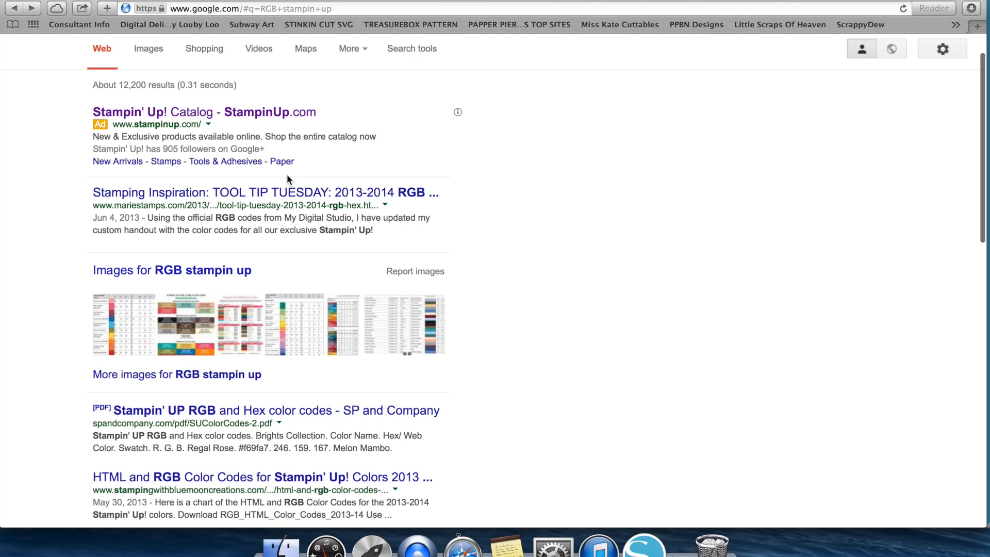
mouse_move(184, 286)
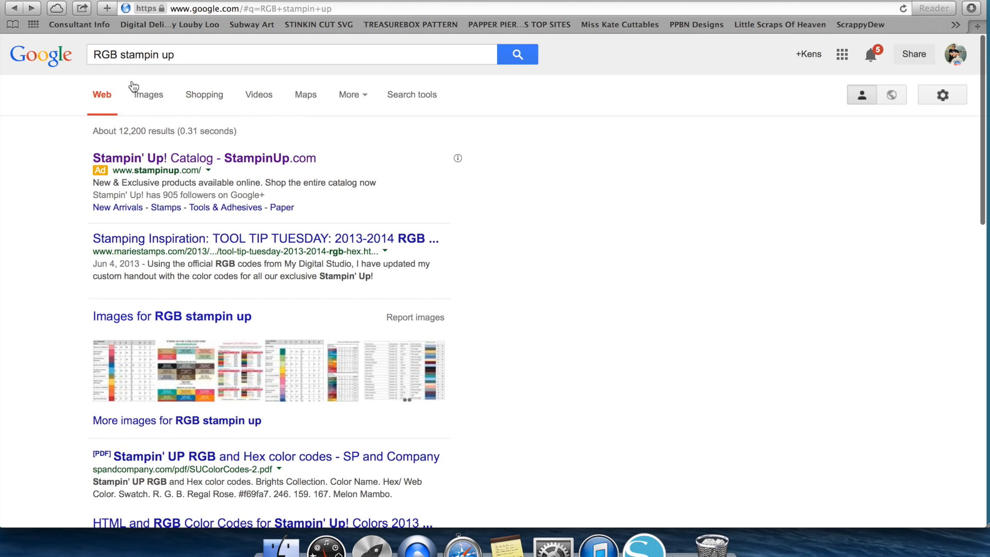
click(148, 94)
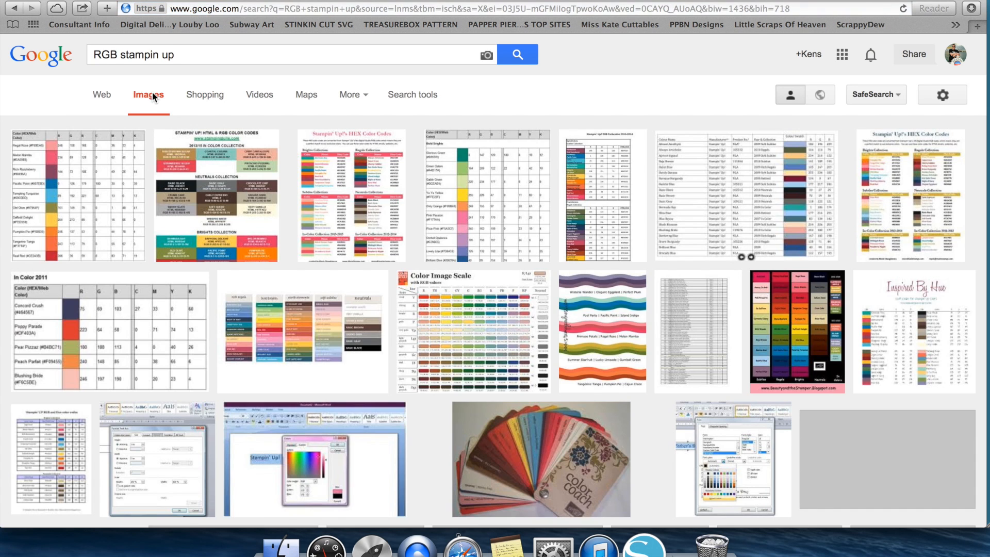
- Preview ScrappyDIVA's RGB Codes Updated Stampin' Up colour chart
scroll(down, 3)
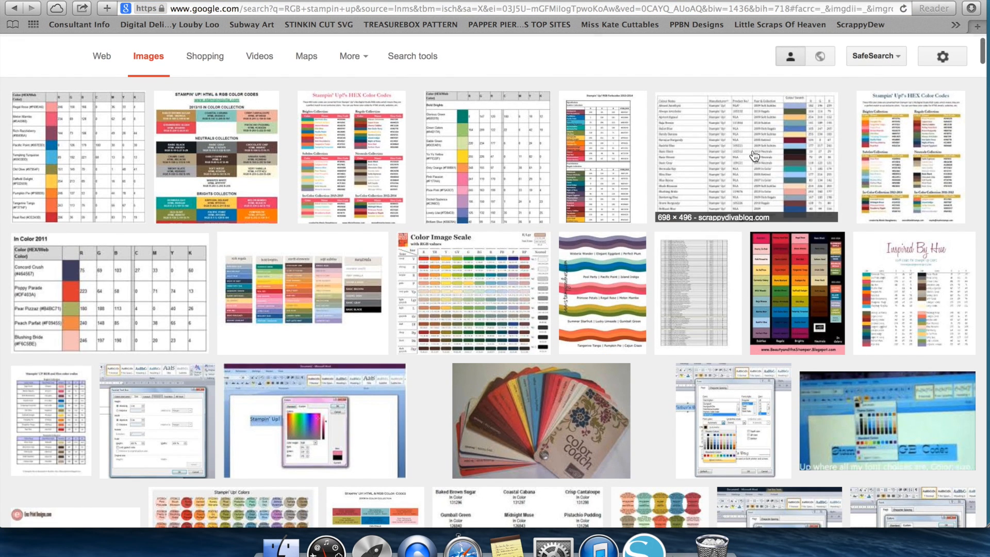
click(751, 156)
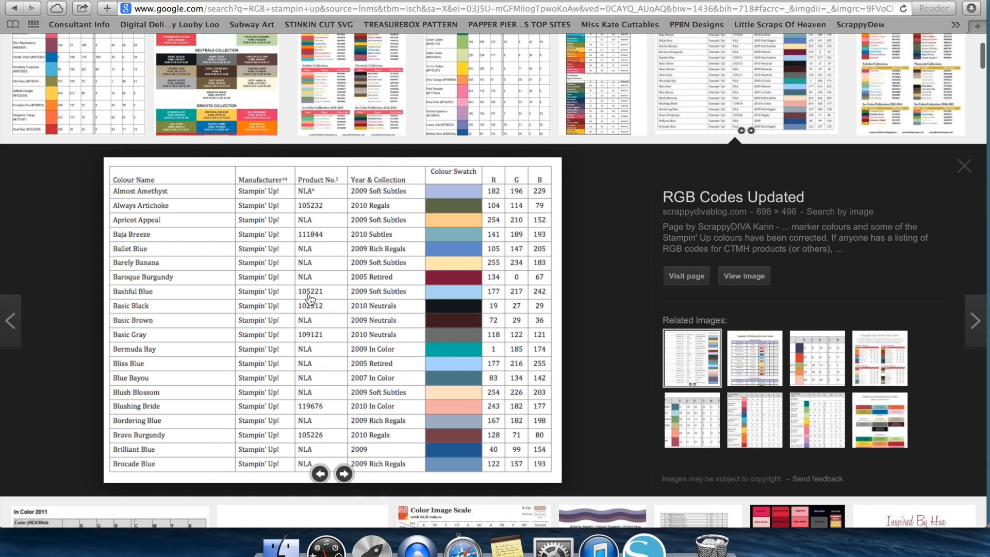
mouse_move(497, 170)
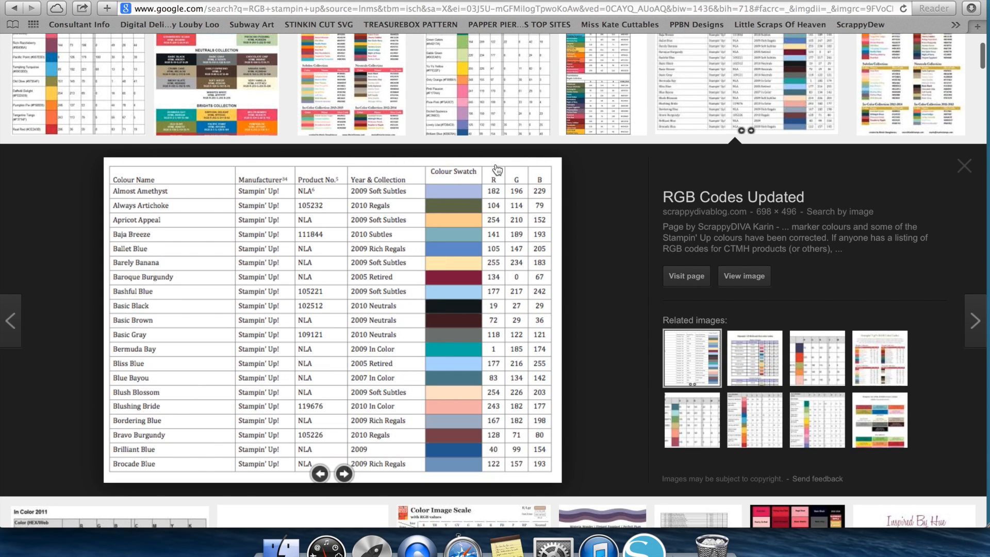
mouse_move(425, 268)
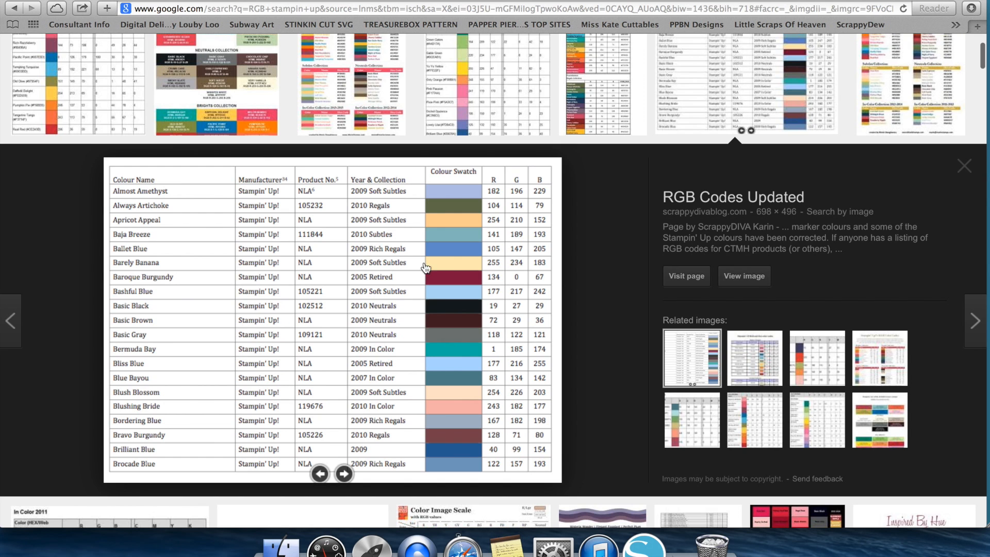
scroll(up, 3)
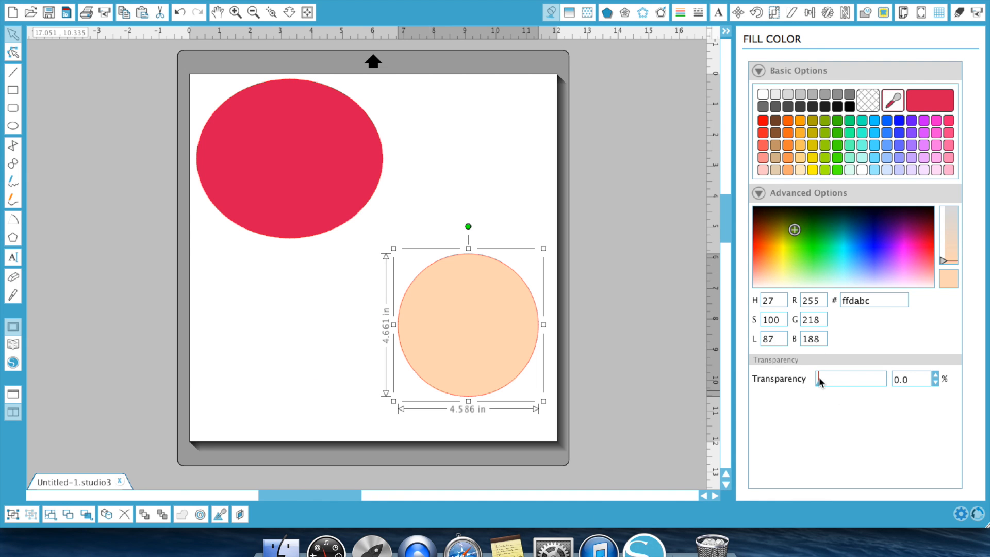
mouse_move(499, 382)
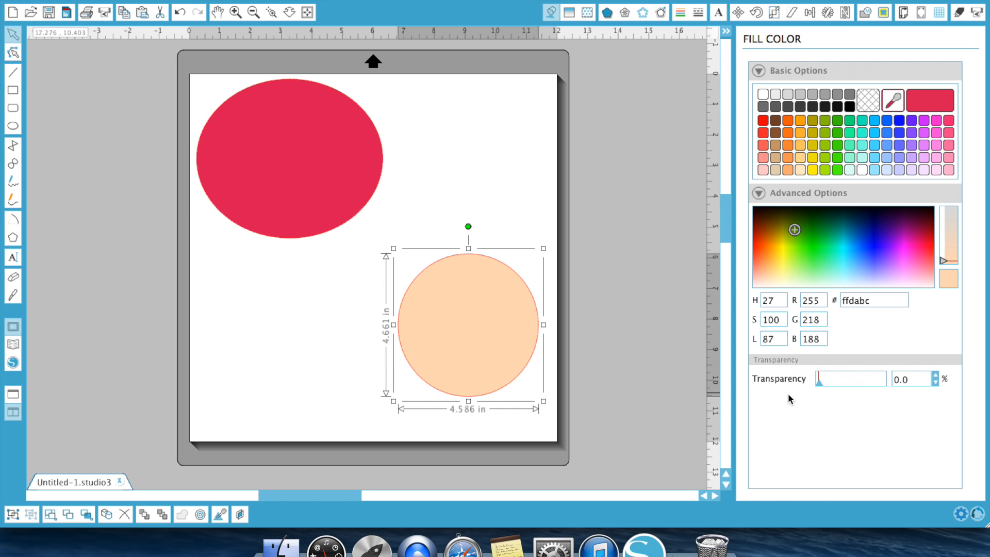
mouse_move(687, 85)
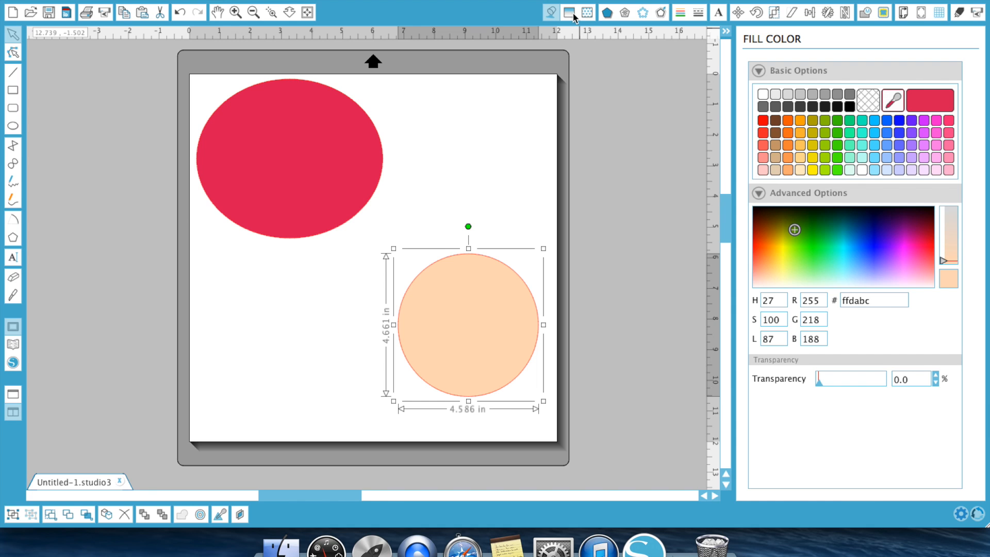
- In Fill Gradient, try red-to-white, blue-white-black and blue striped gradients on the circle
click(569, 12)
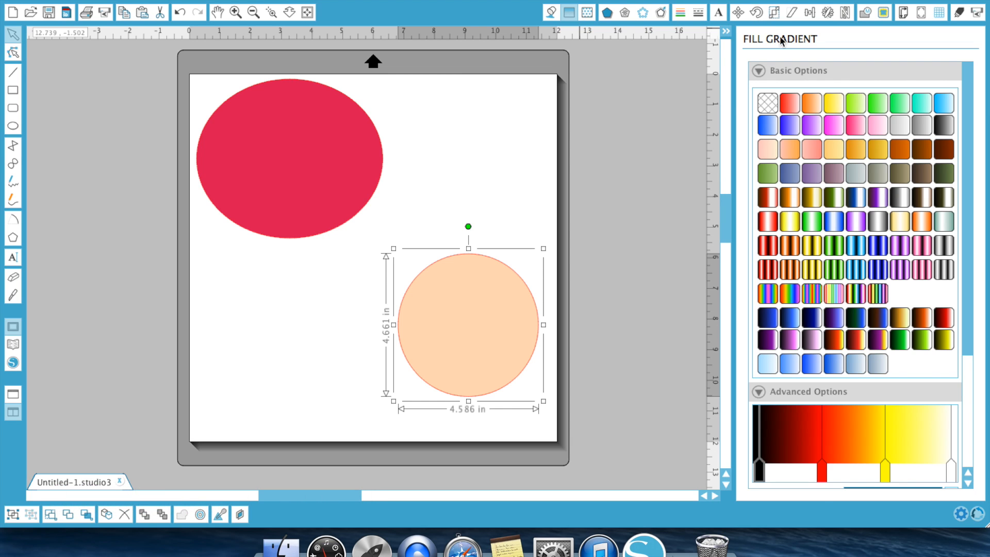
click(789, 102)
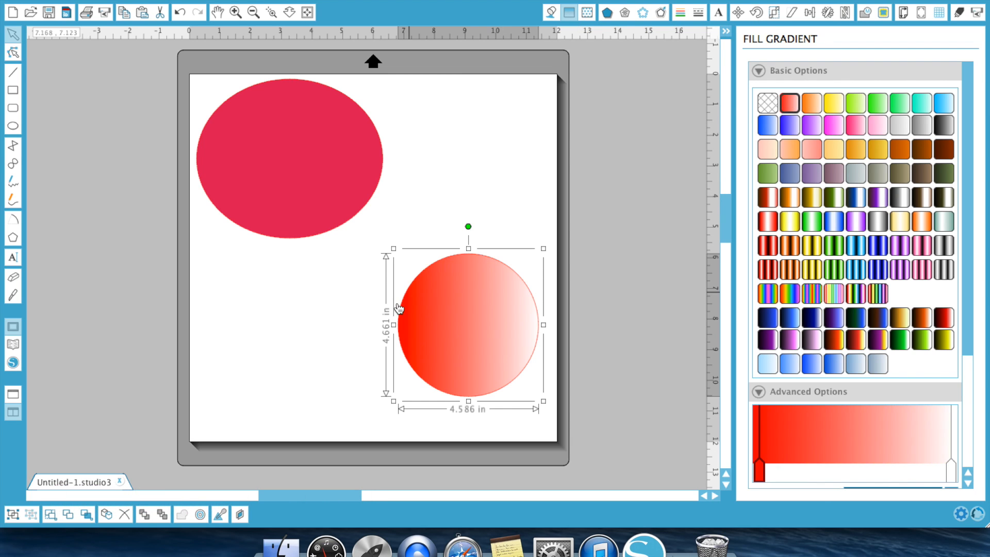
mouse_move(497, 334)
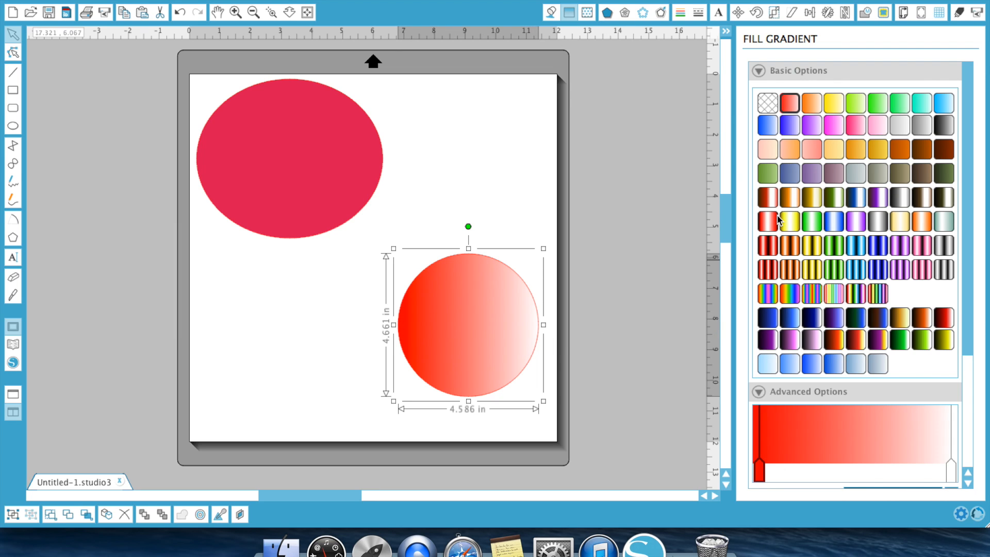
click(856, 197)
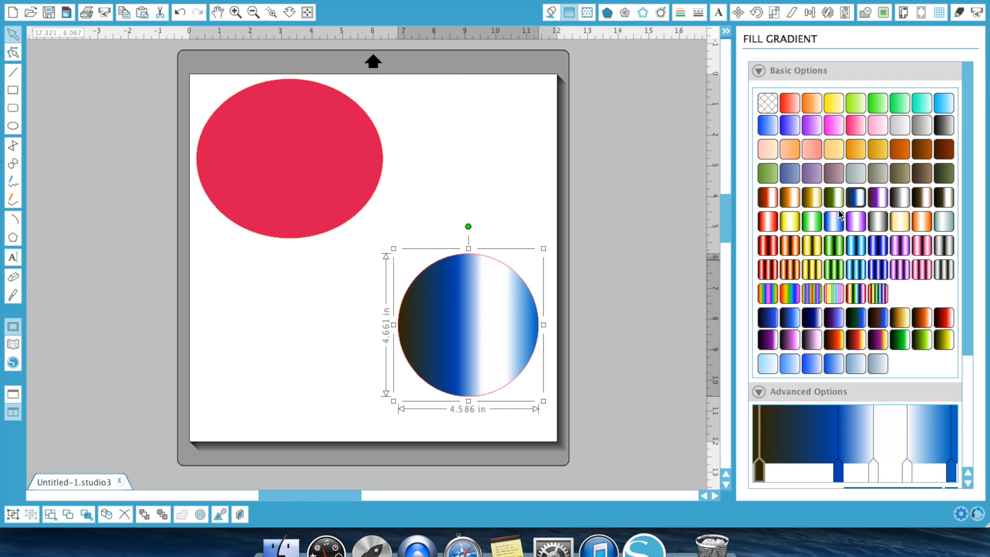
click(855, 245)
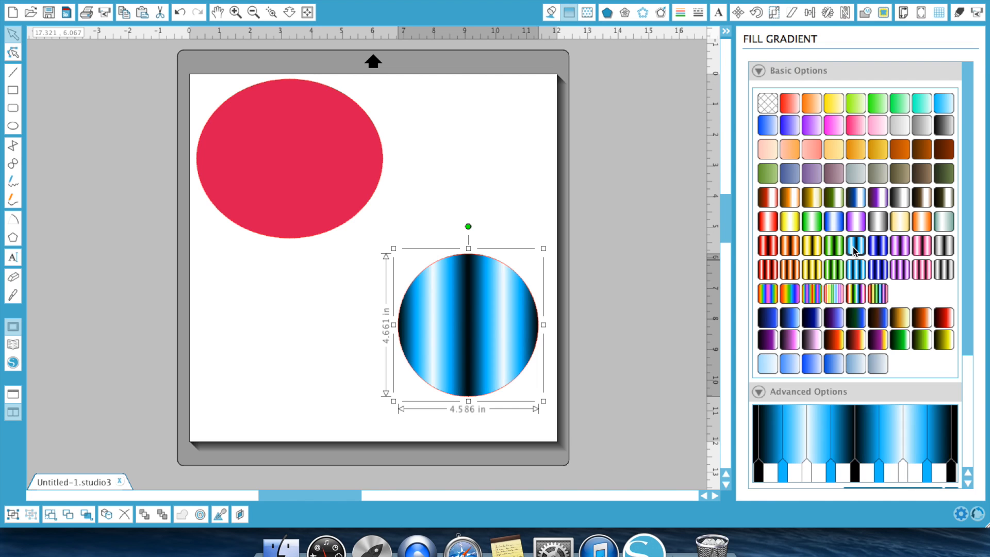
- Cycle through rainbow and pastel rainbow stripes, ending with a red and black striped gradient
click(855, 289)
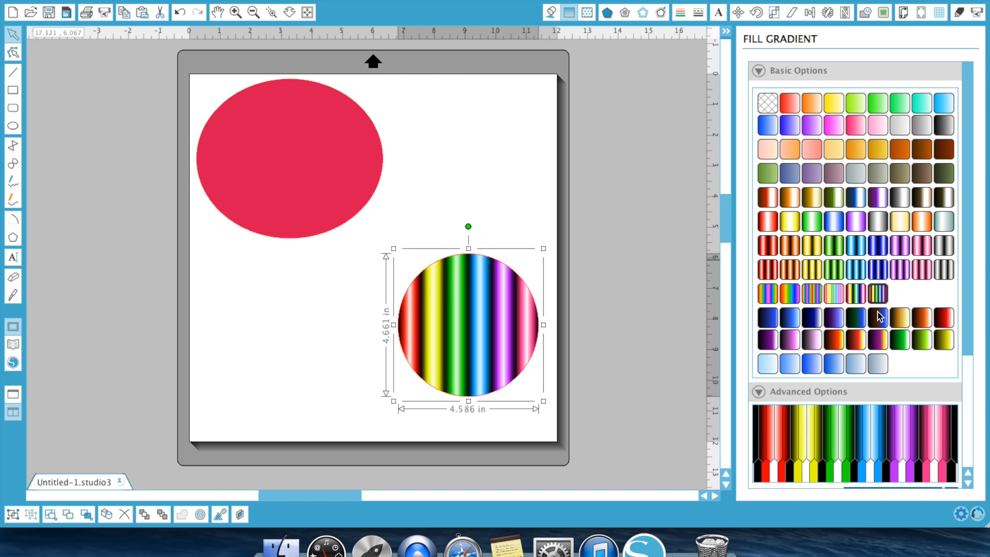
click(826, 293)
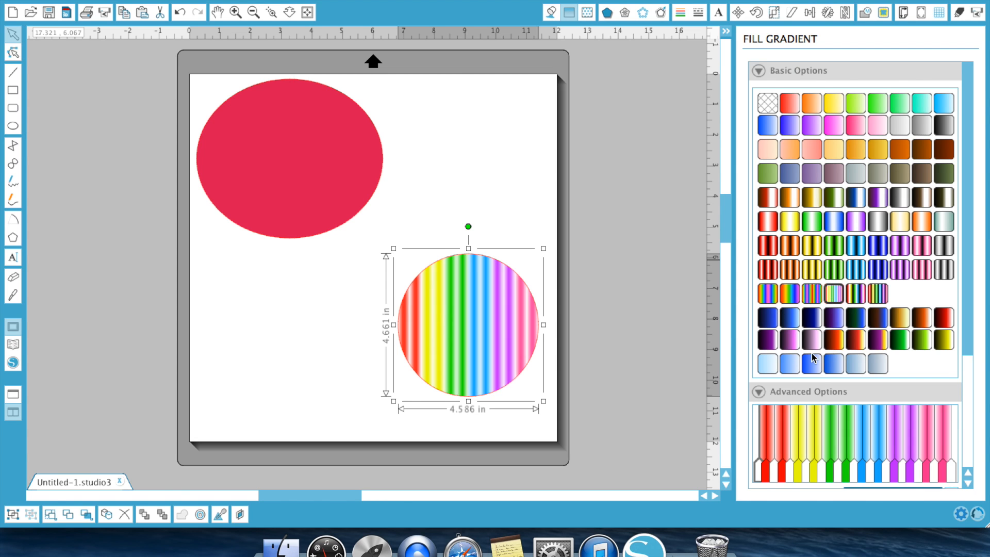
click(767, 245)
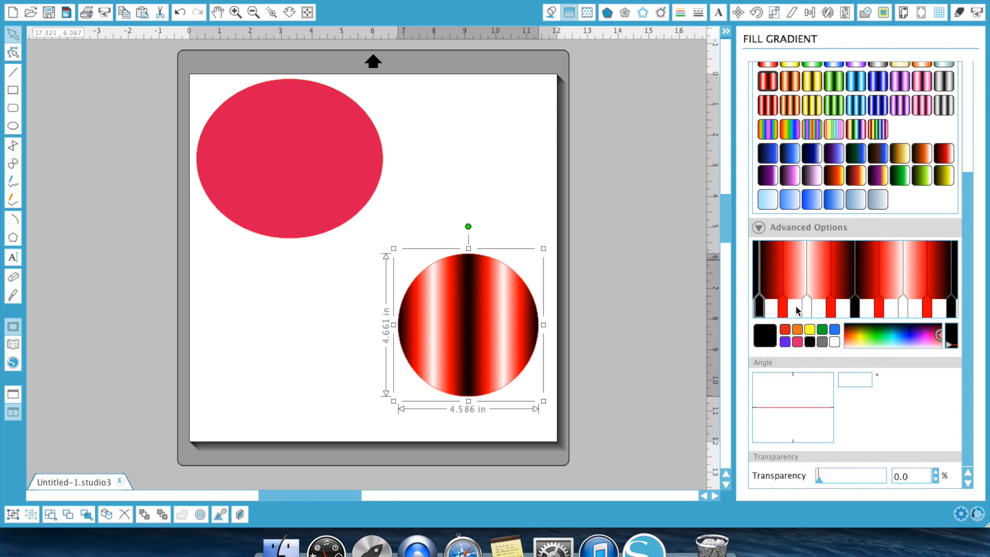
mouse_move(693, 319)
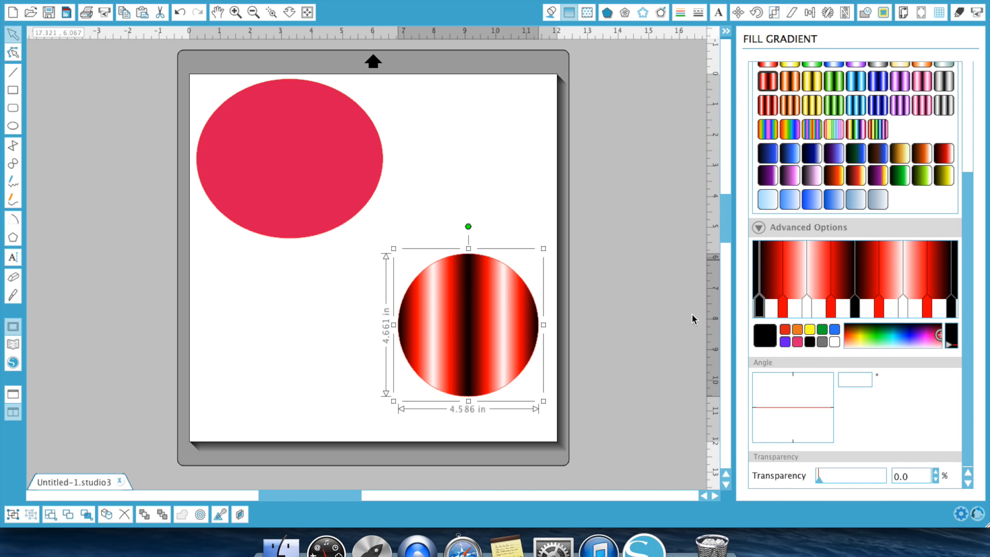
mouse_move(400, 342)
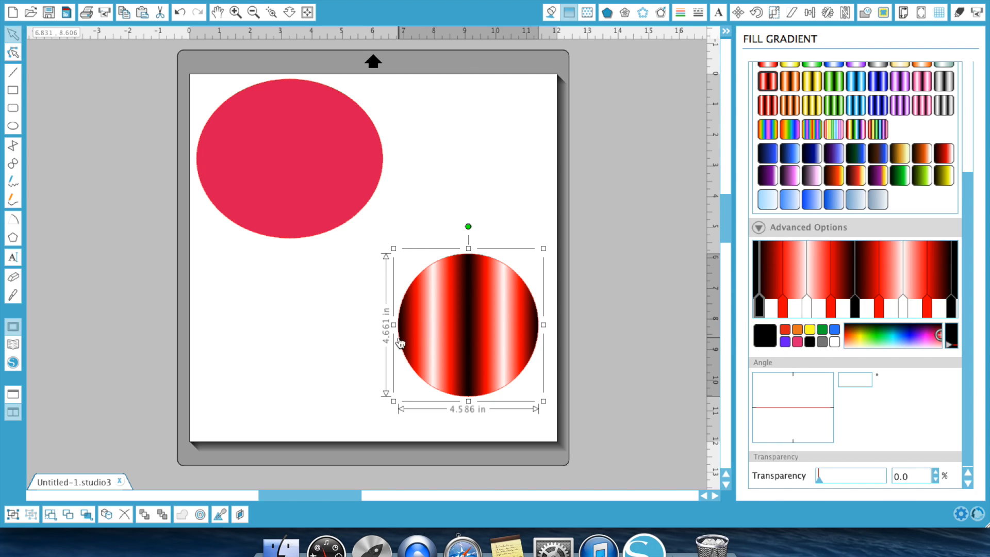
mouse_move(451, 272)
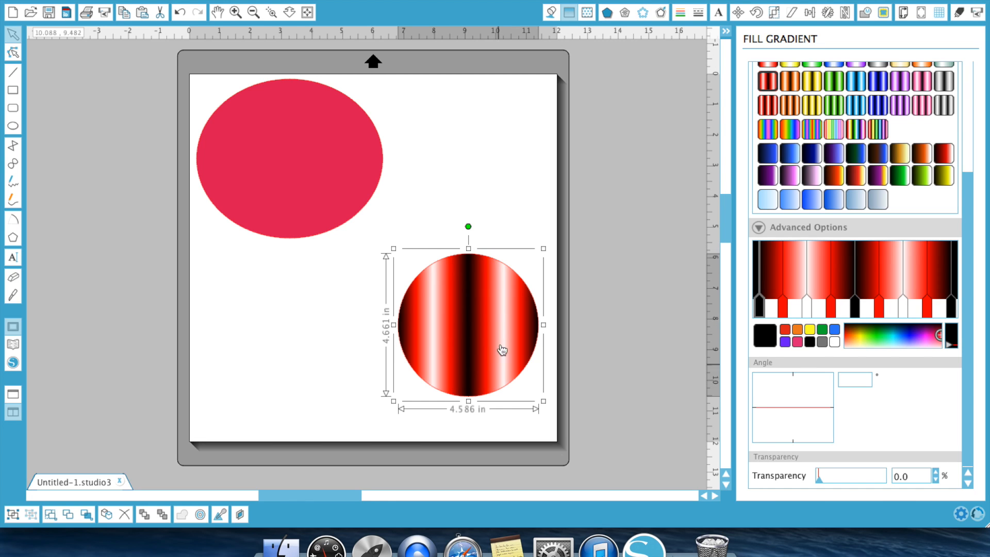
mouse_move(743, 404)
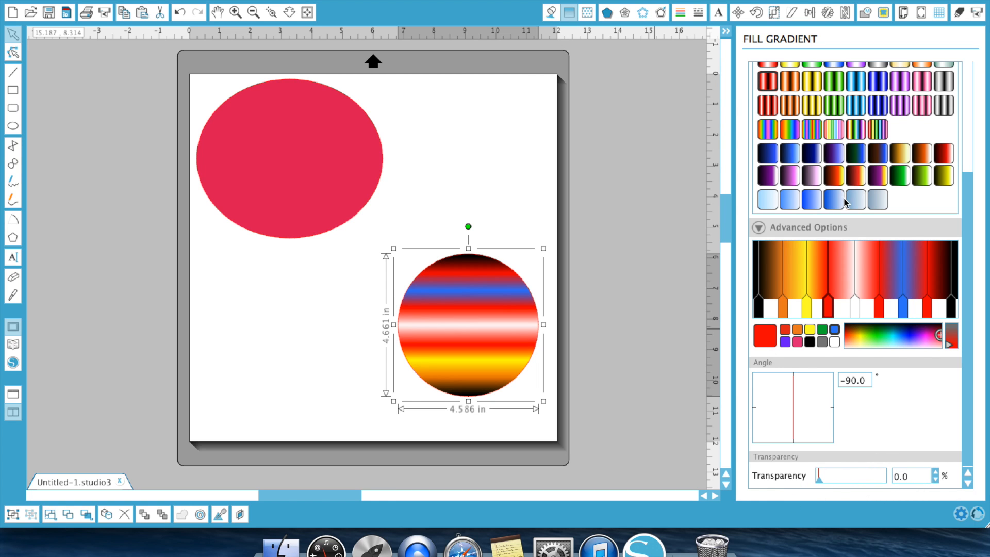
- Scroll the gradient options while setting the circle's multicolour stripes to -90°
scroll(up, 3)
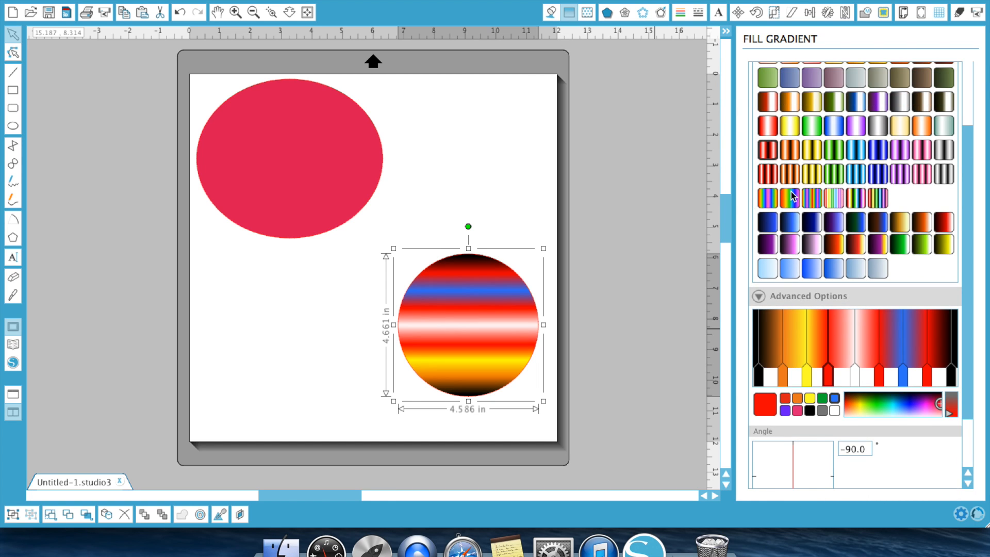
mouse_move(824, 134)
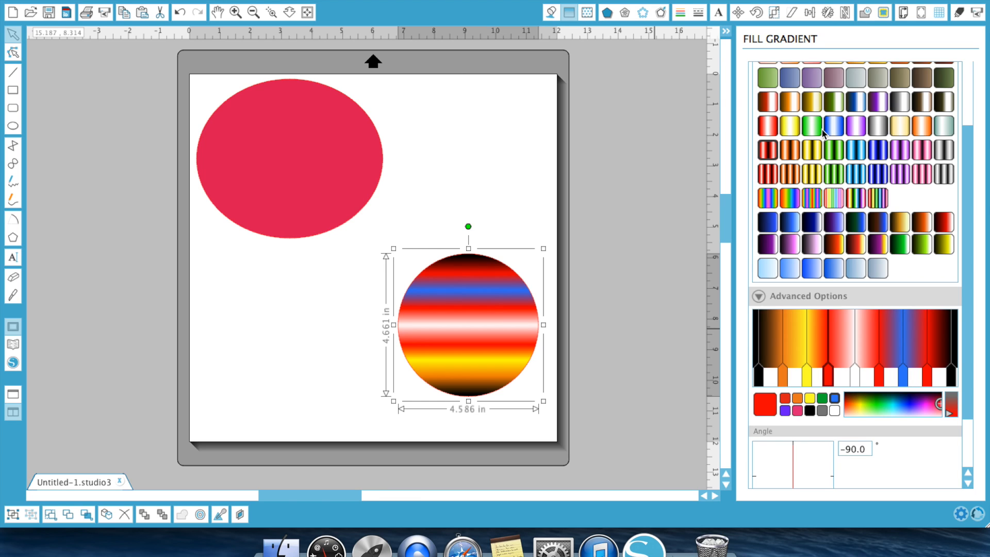
- Apply the orange and black striped gradient and recolour one stripe green in Advanced Options
click(787, 174)
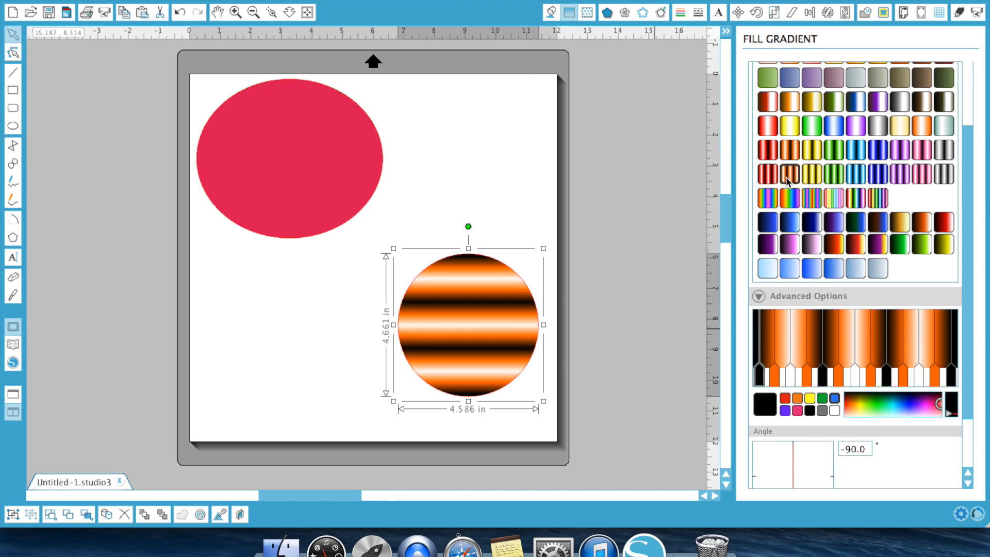
scroll(down, 3)
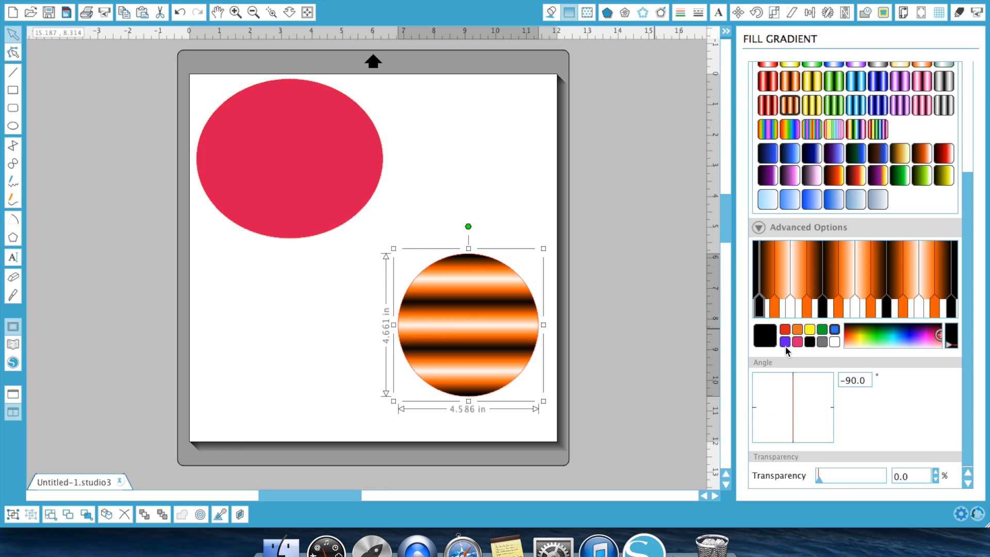
mouse_move(816, 325)
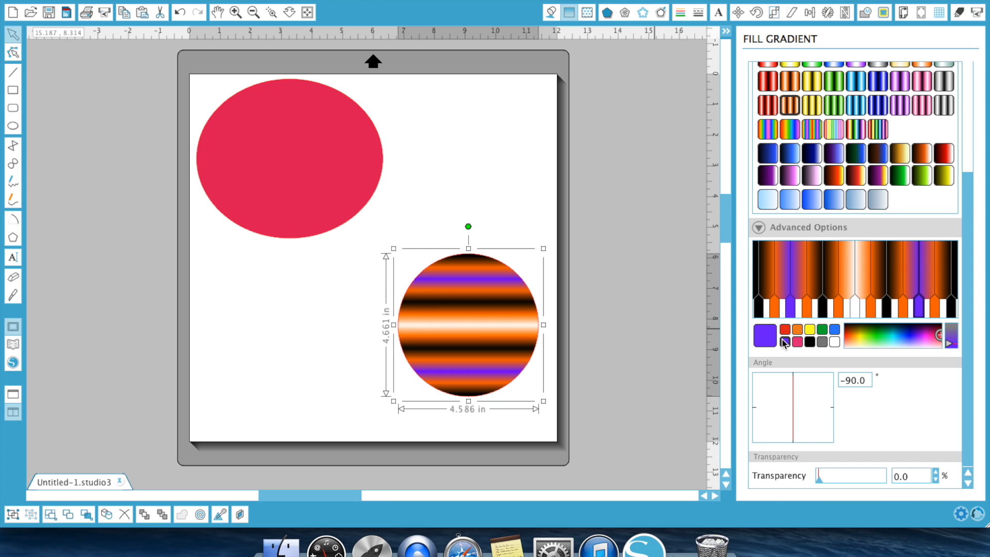
click(822, 333)
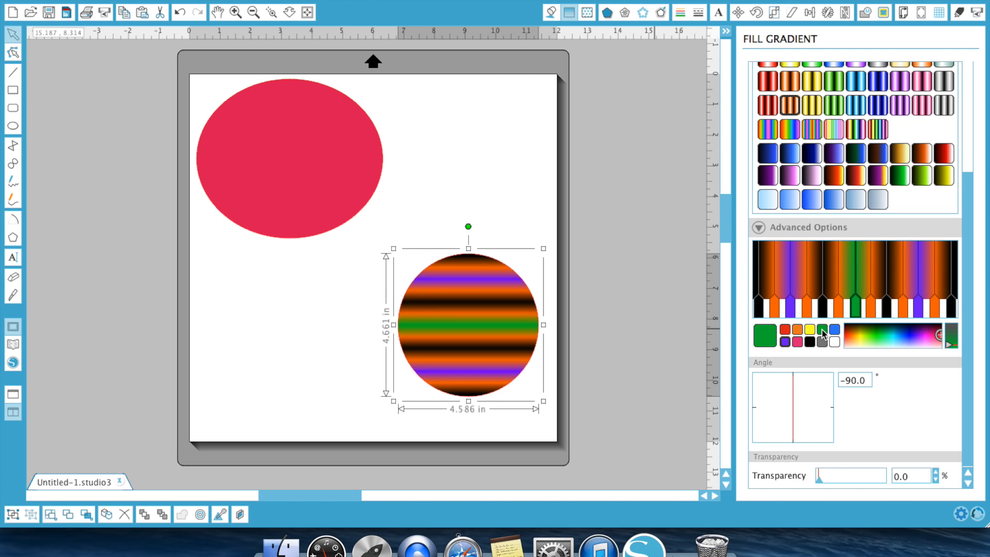
mouse_move(508, 297)
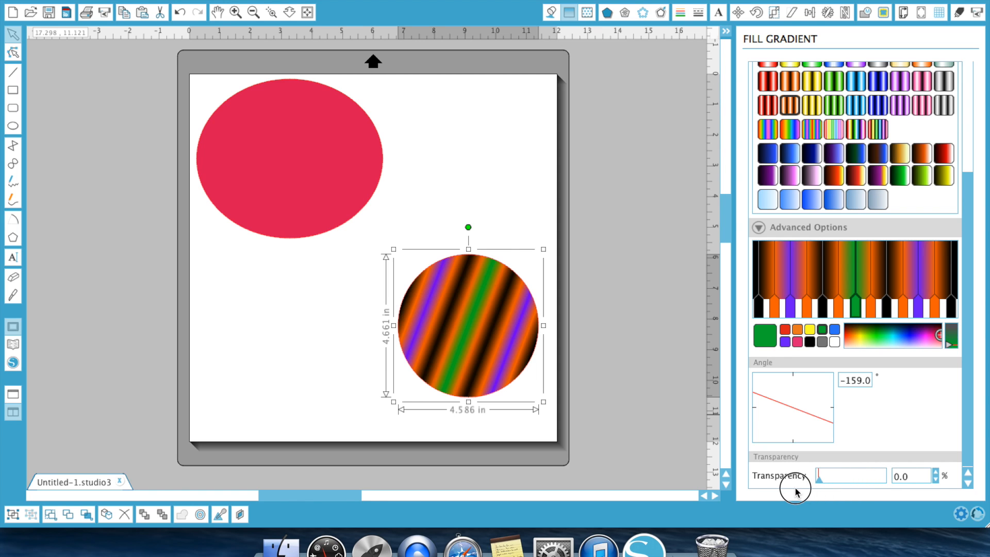
mouse_move(779, 180)
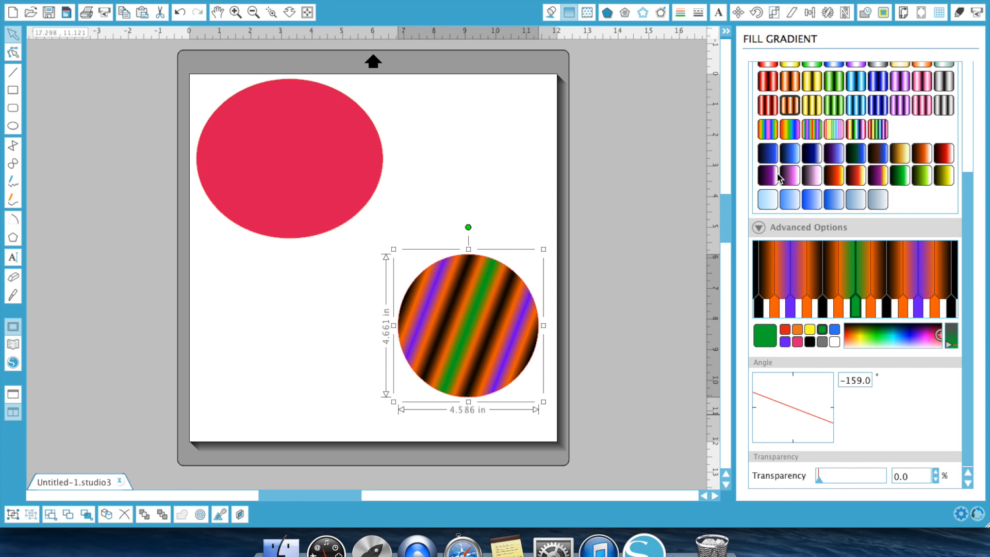
- Try a pink-to-black gradient, then settle on green striped gradient and bring up Fill Pattern
click(786, 179)
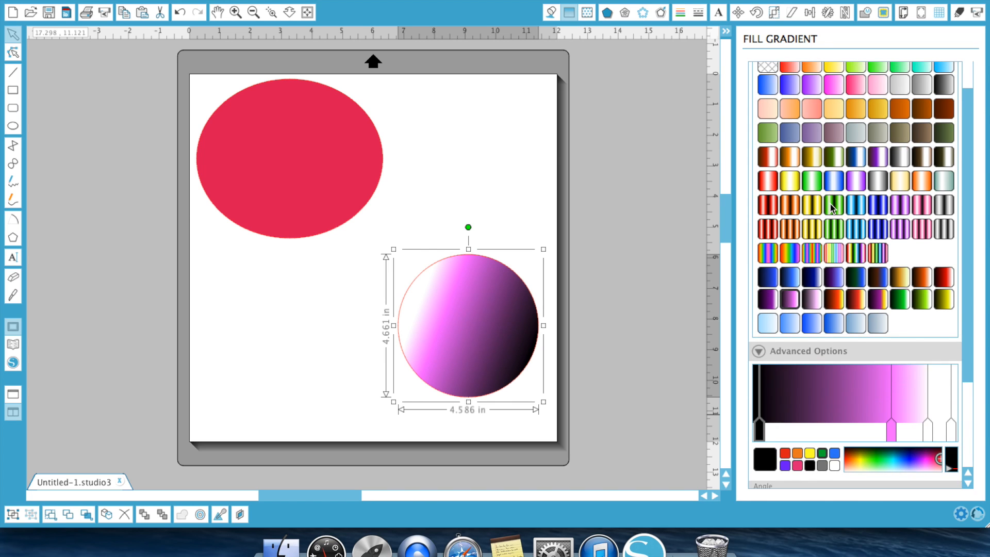
click(833, 204)
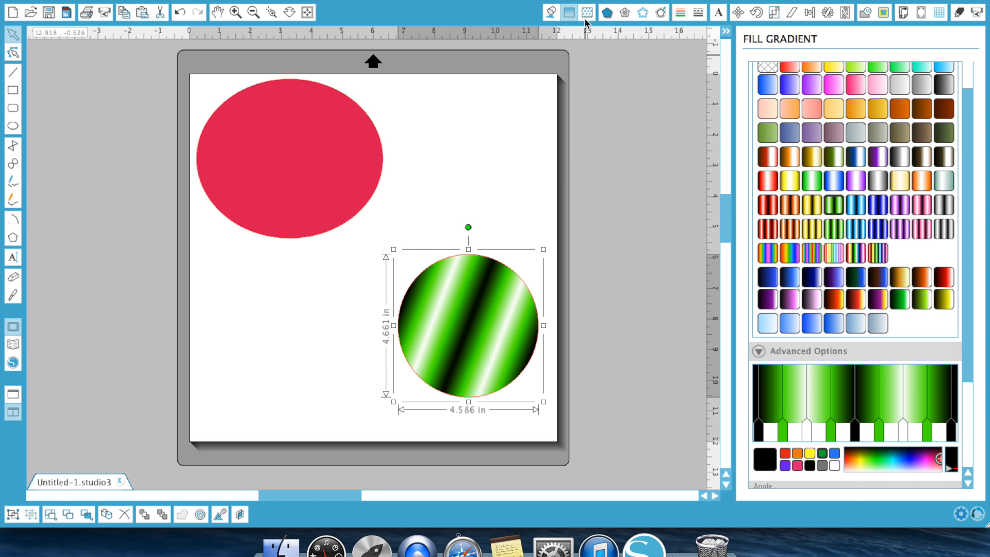
click(585, 13)
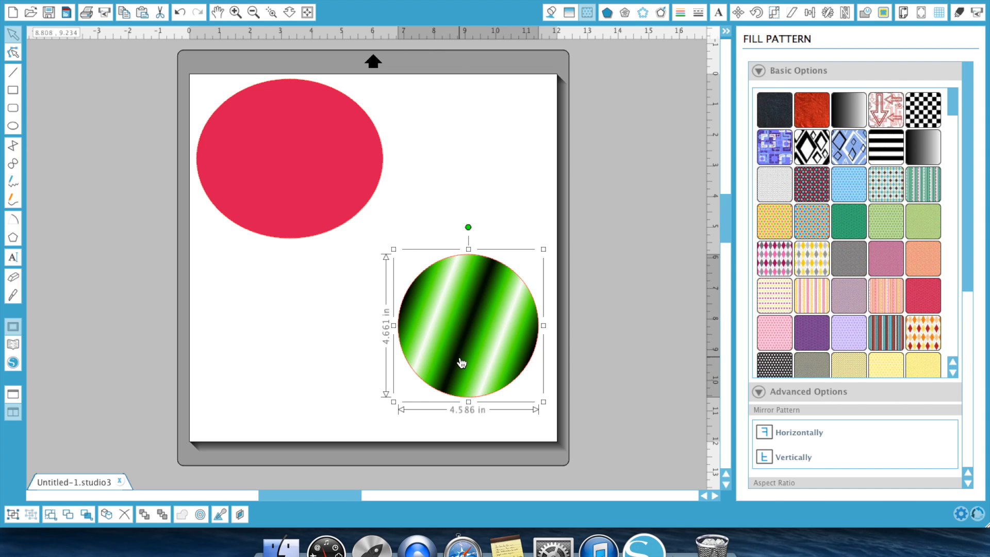
- Search Google Images for 'pattern' and save the colourful cartoon pattern image
click(304, 232)
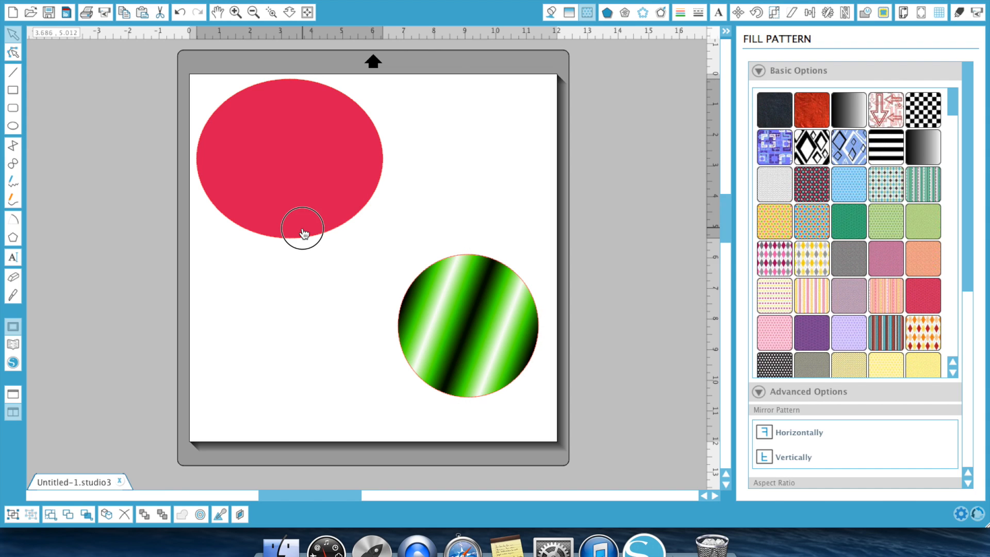
click(303, 234)
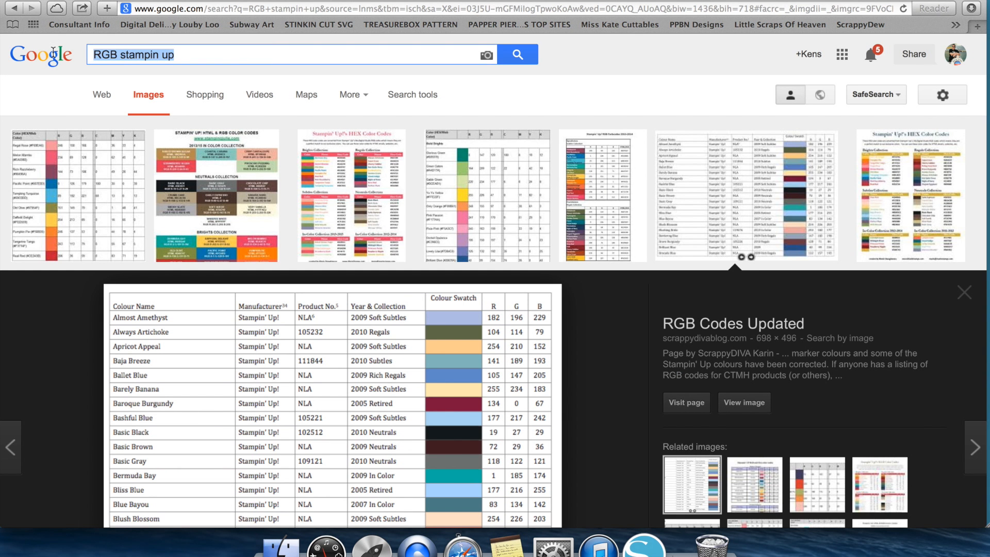
mouse_move(49, 54)
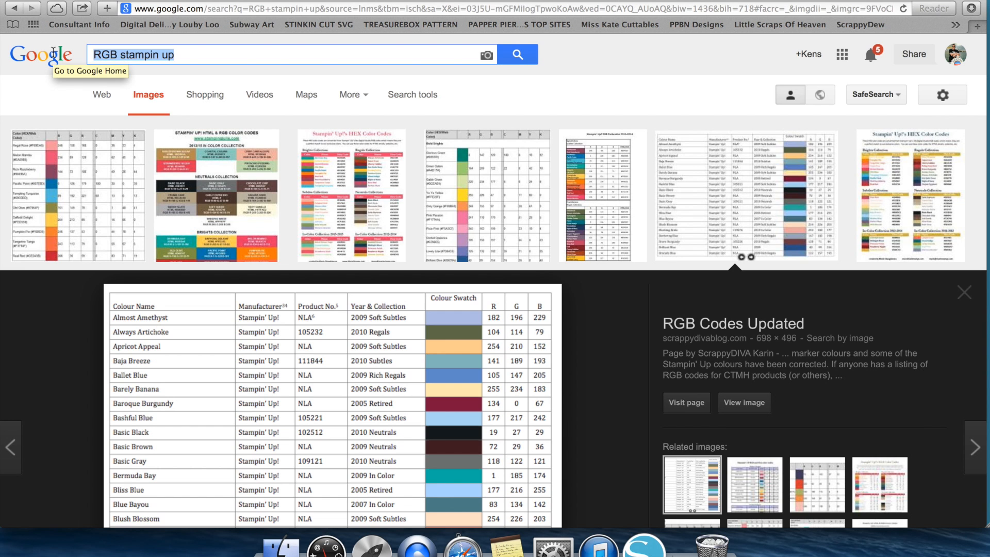
text(patter)
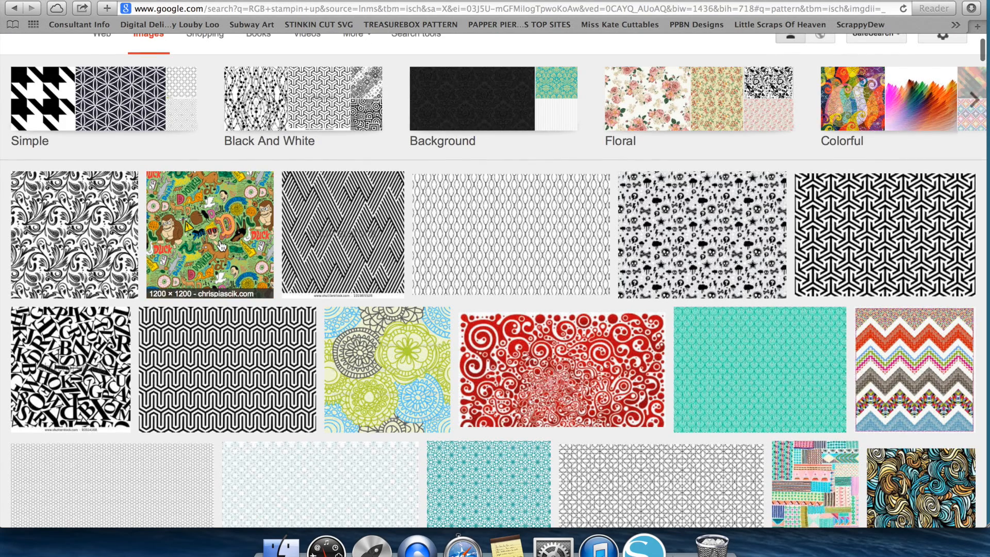
right_click(219, 230)
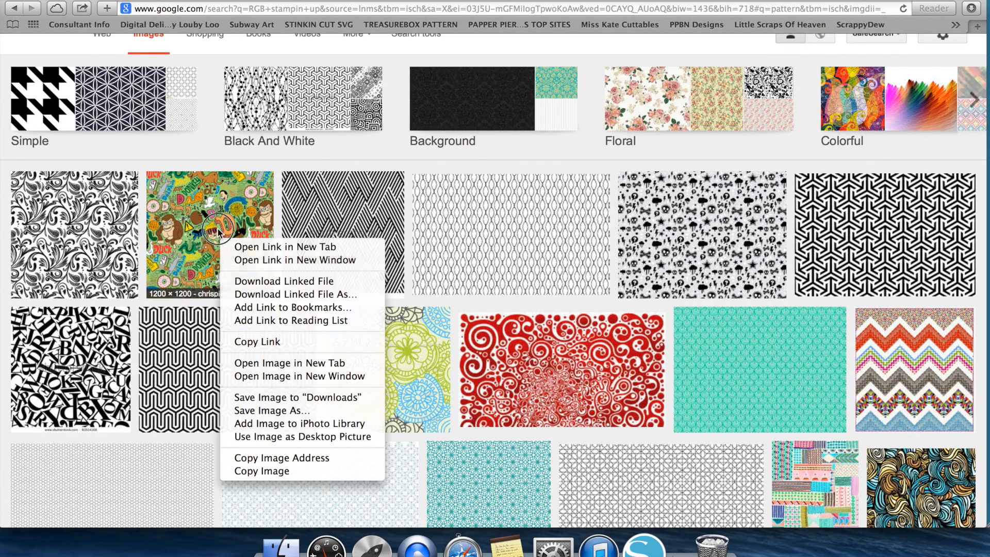
click(210, 234)
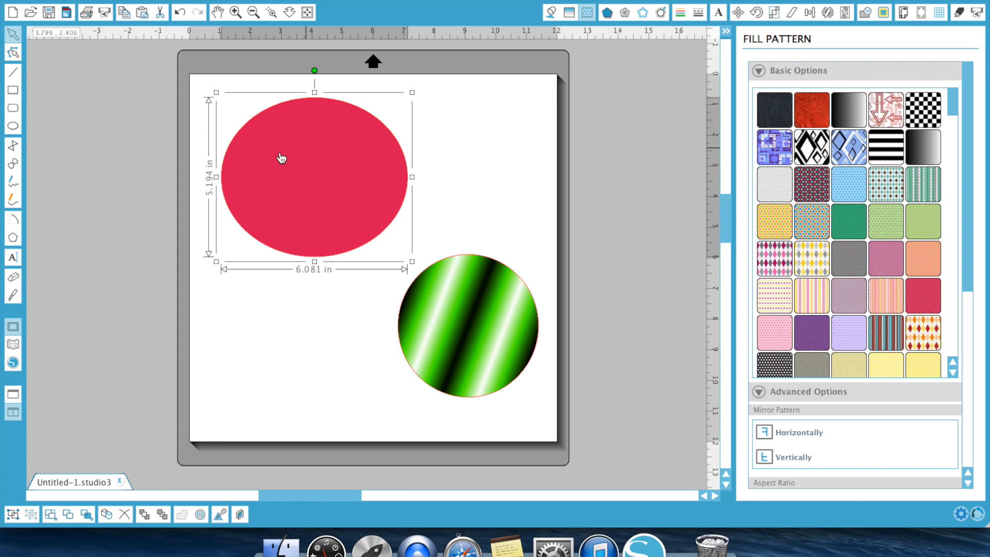
mouse_move(472, 234)
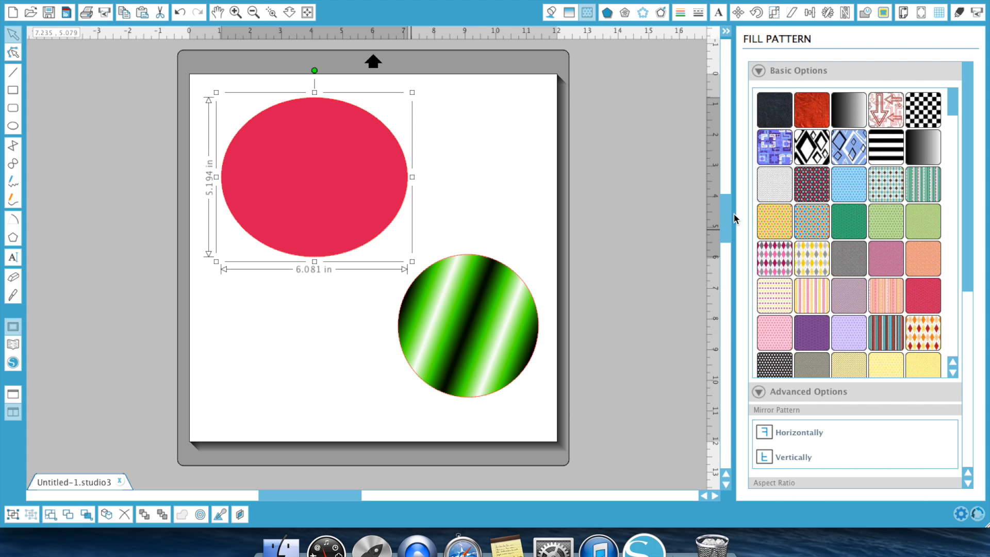
- Scroll the Fill Pattern swatches down to the plaid, sky and wood textures
scroll(down, 3)
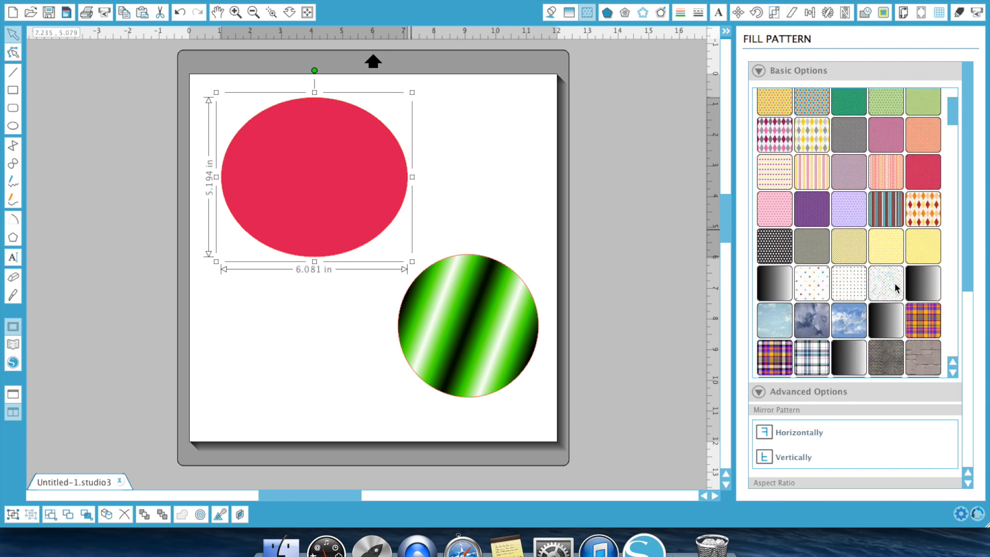
scroll(down, 3)
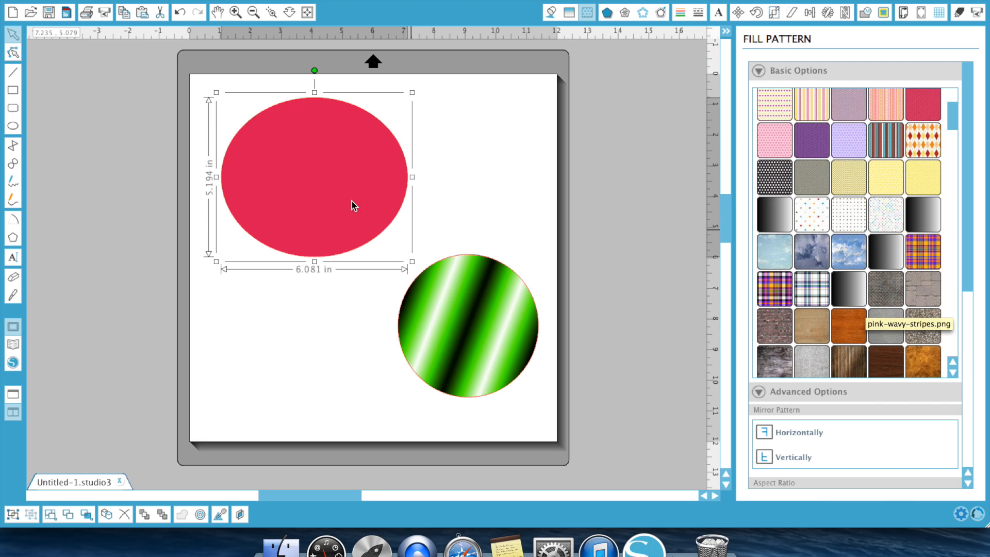
mouse_move(797, 260)
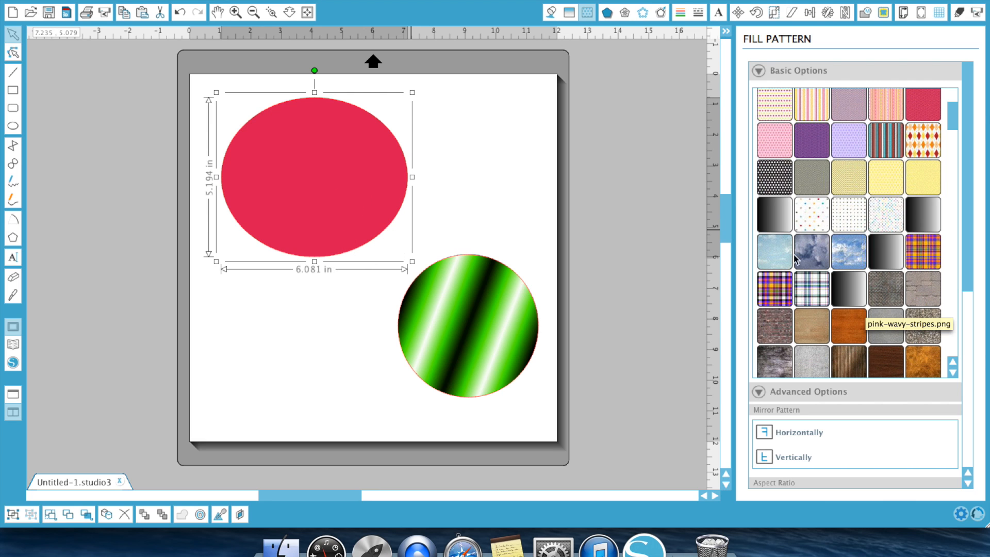
mouse_move(903, 372)
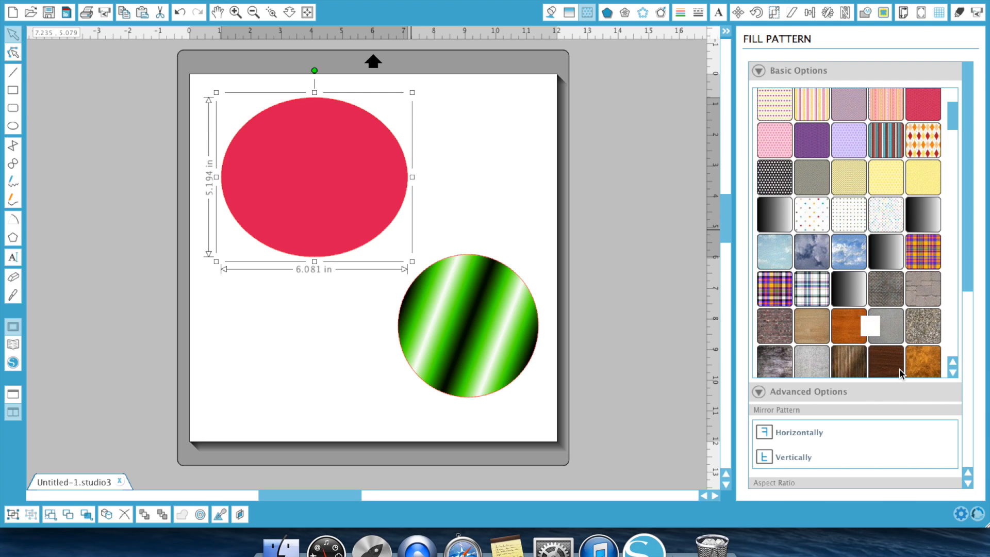
mouse_move(955, 259)
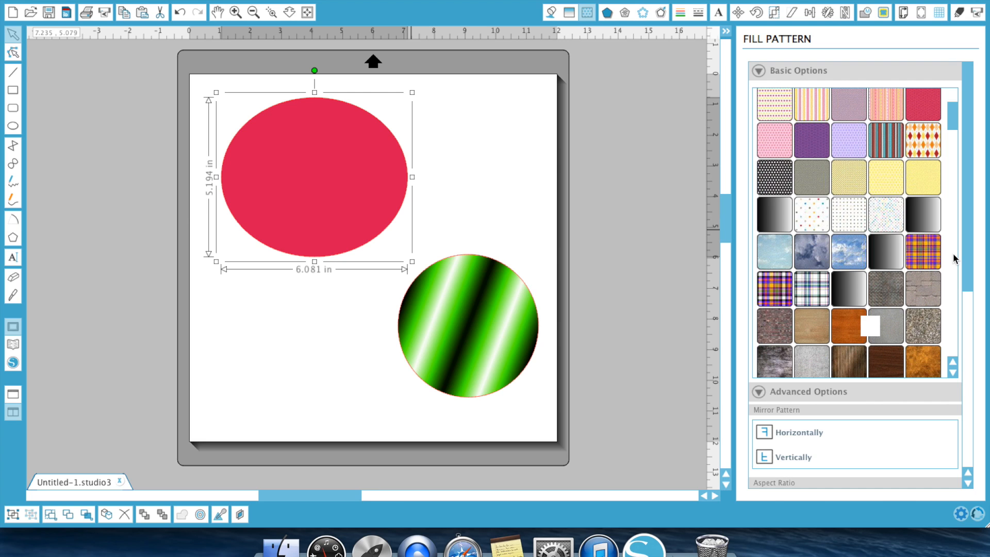
mouse_move(896, 160)
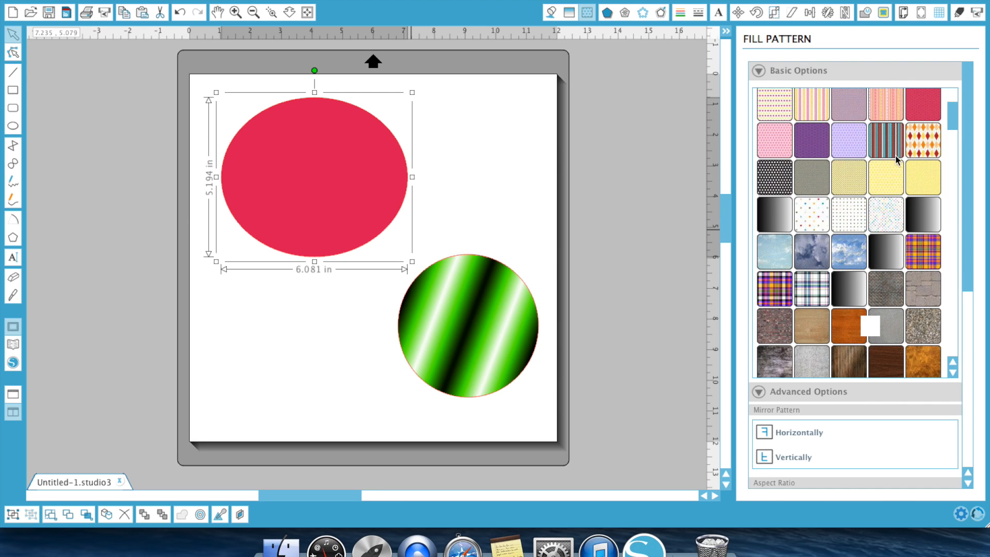
mouse_move(899, 145)
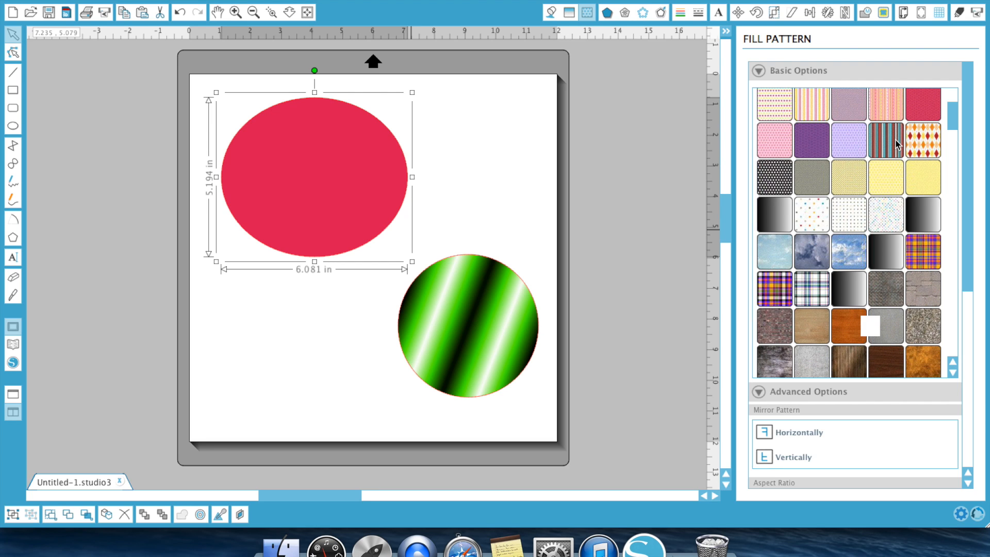
- Try a peach script pattern, then fill the ellipse with the animal pattern and select it
scroll(down, 3)
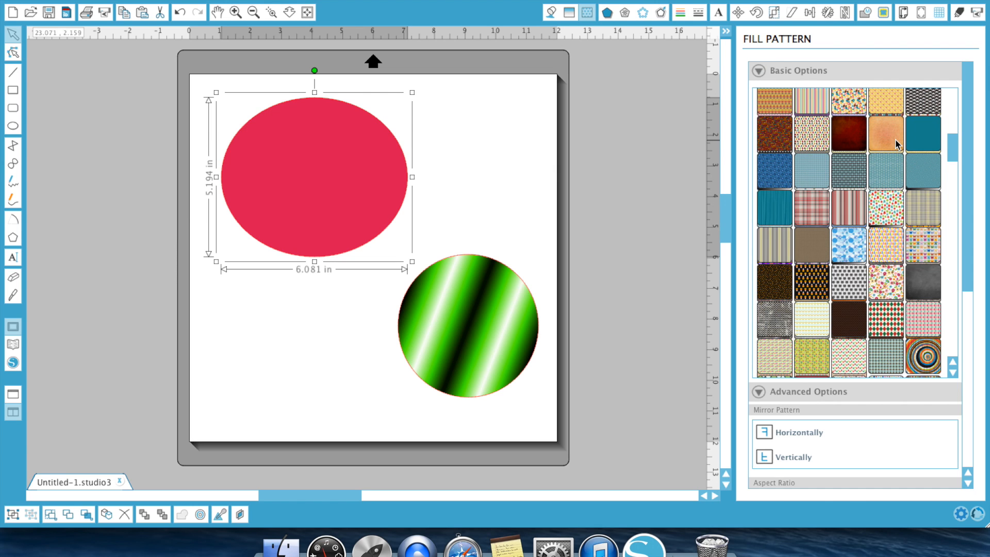
click(887, 134)
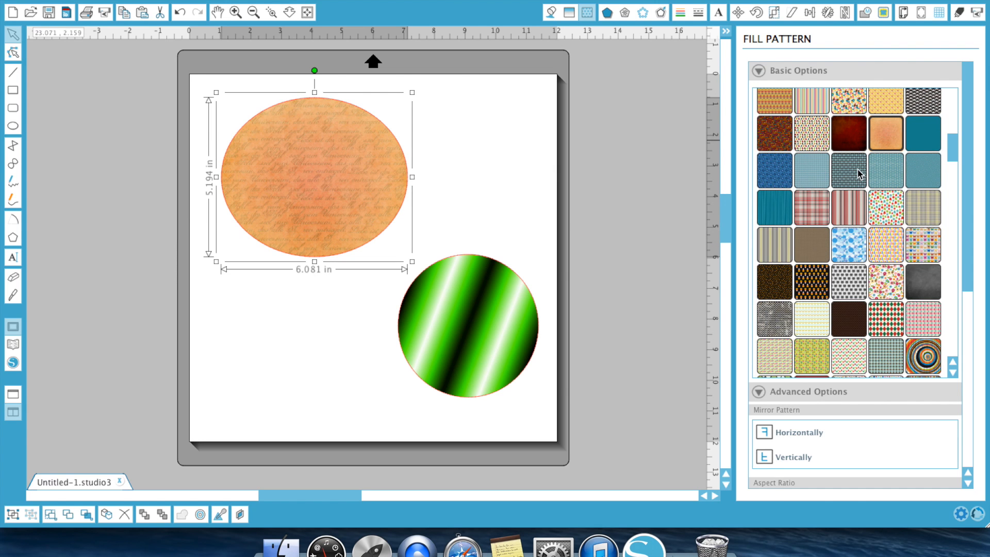
mouse_move(919, 244)
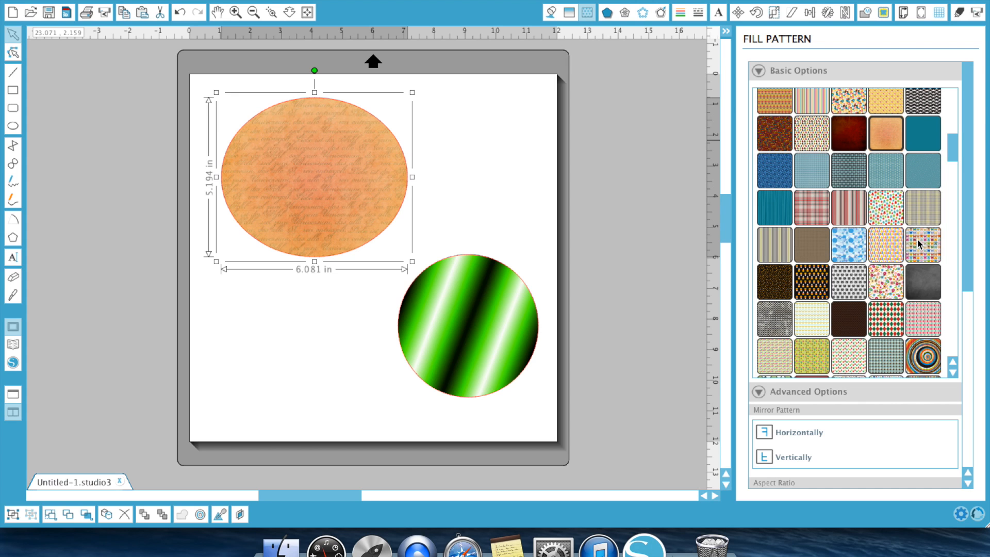
mouse_move(343, 181)
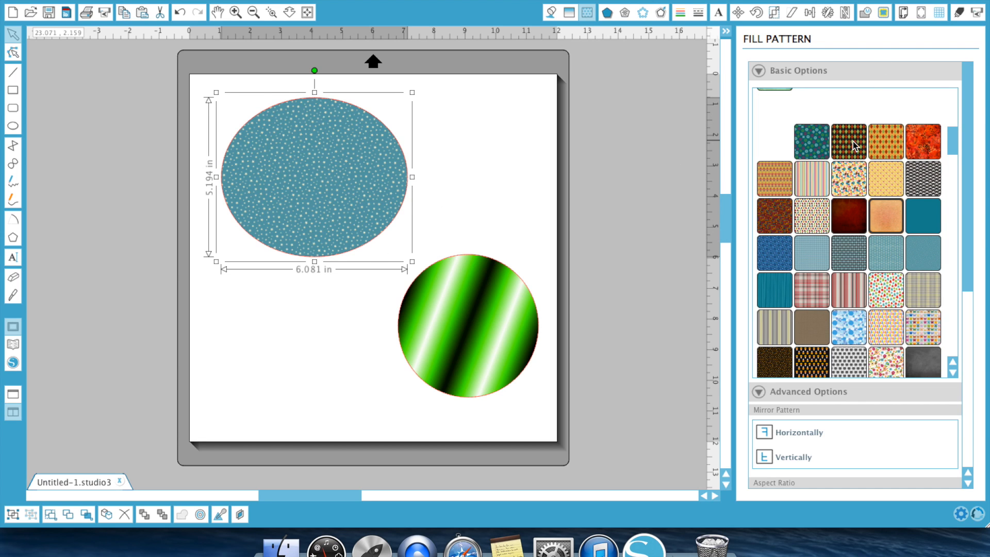
scroll(up, 3)
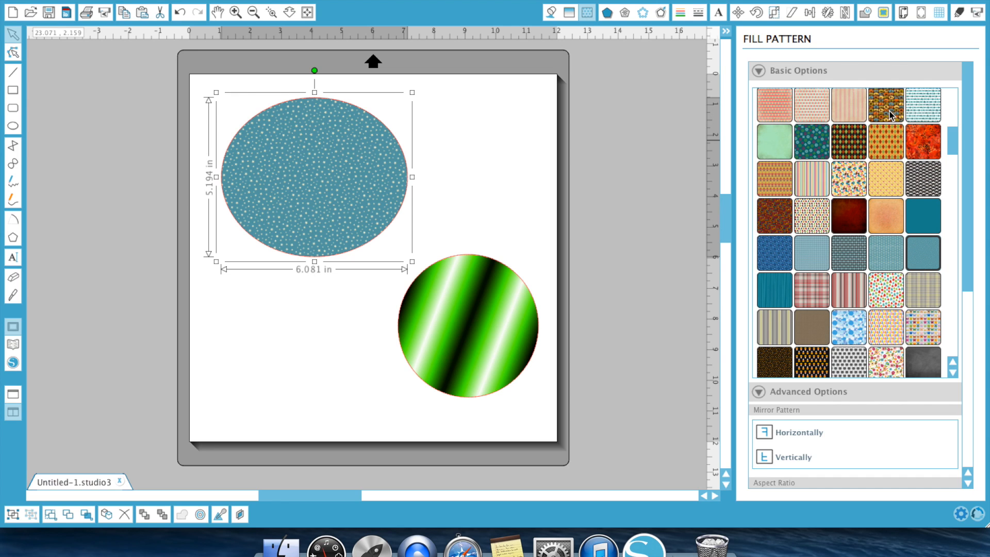
click(886, 103)
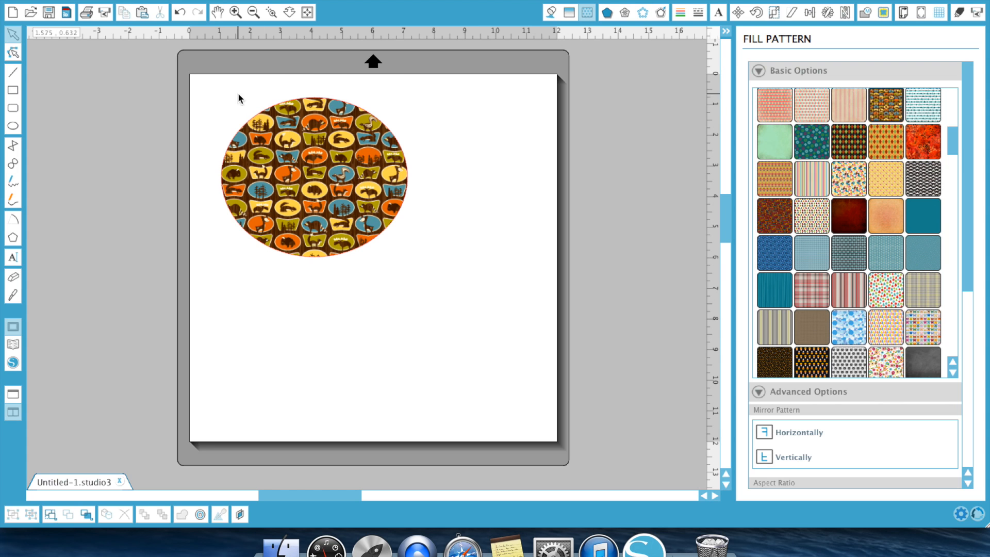
click(312, 179)
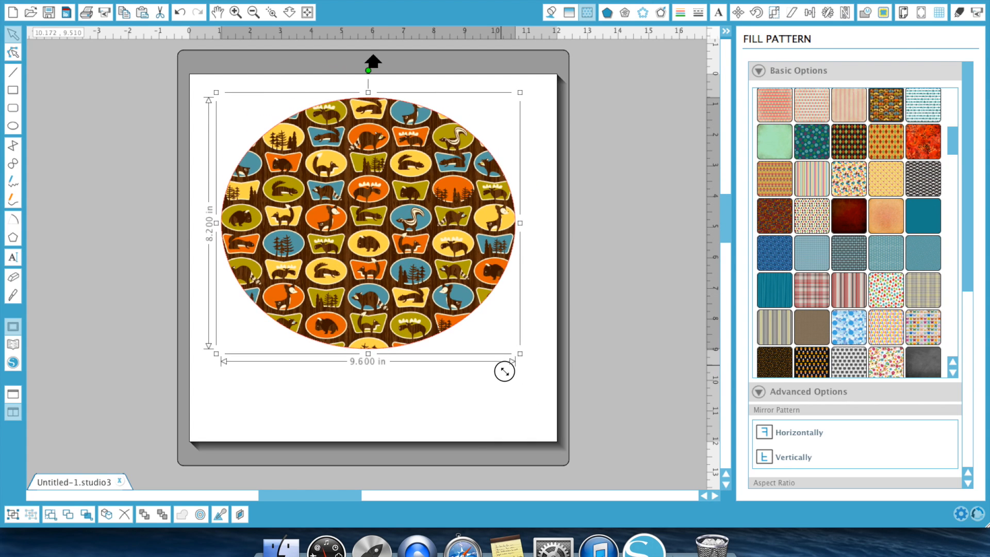
- Try the Mirror Horizontal, Mirror Vertical and upside-down Rotate options on the animal pattern
scroll(down, 3)
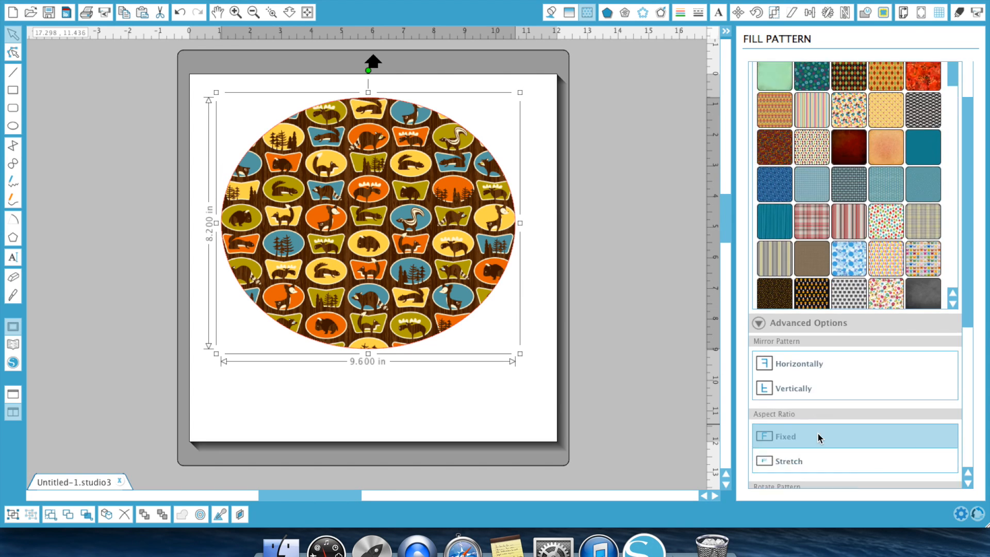
scroll(down, 3)
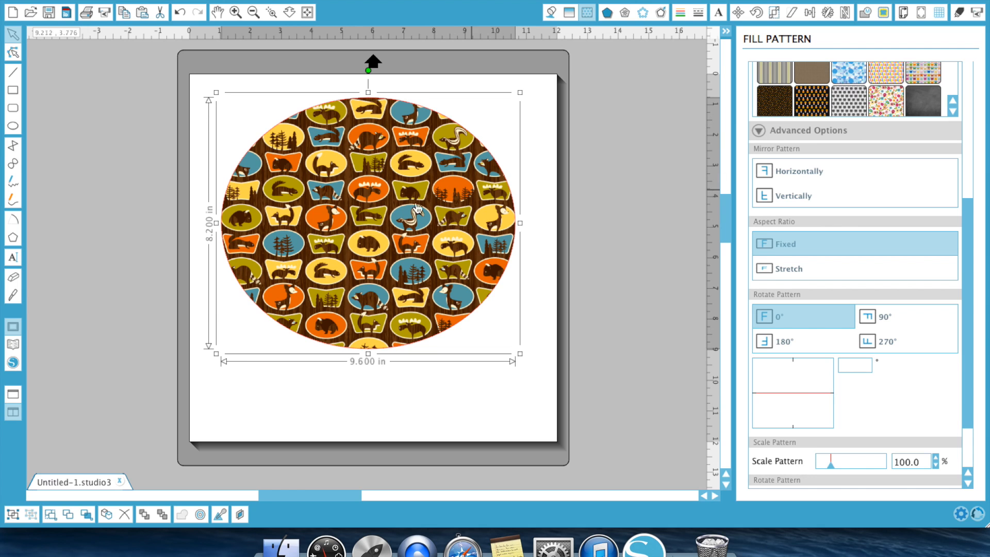
click(802, 170)
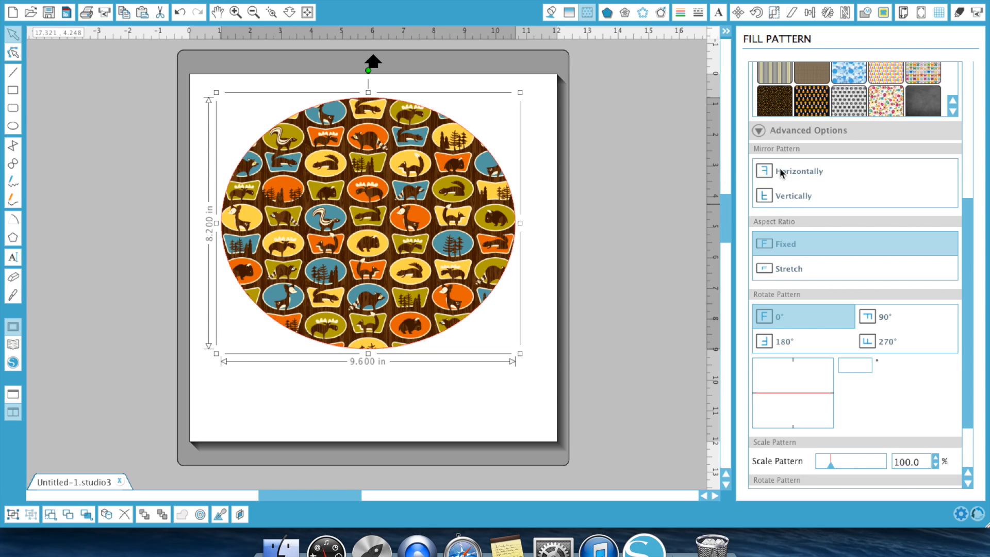
click(785, 341)
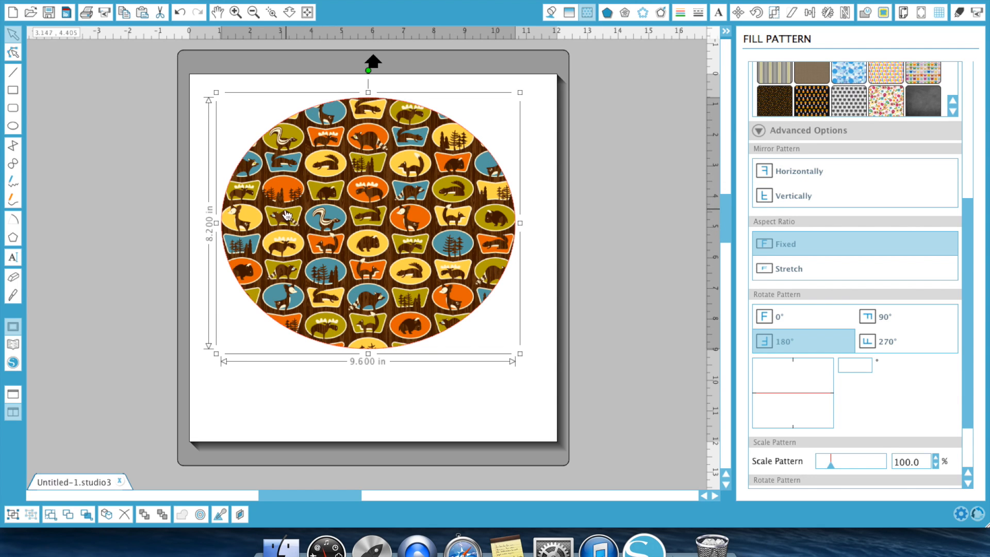
click(793, 196)
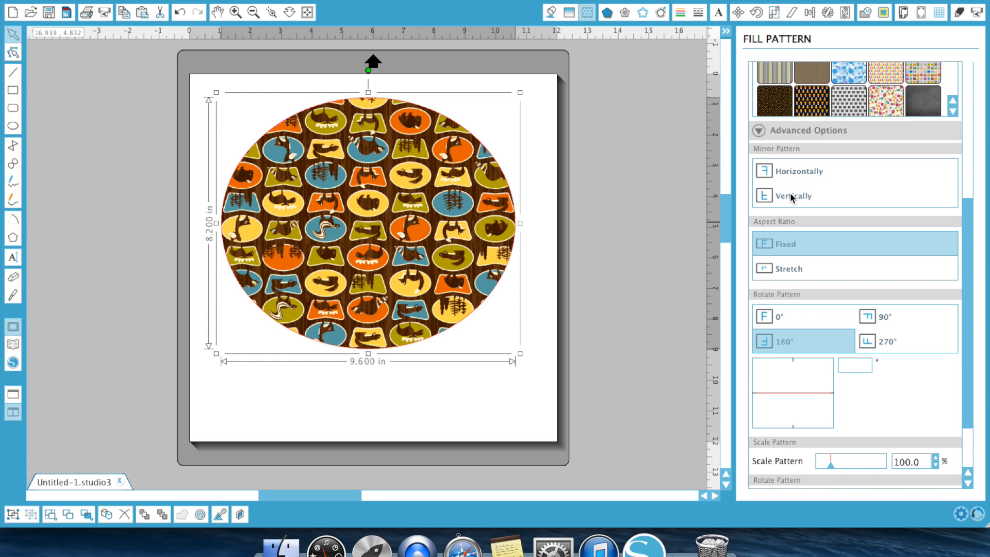
mouse_move(268, 215)
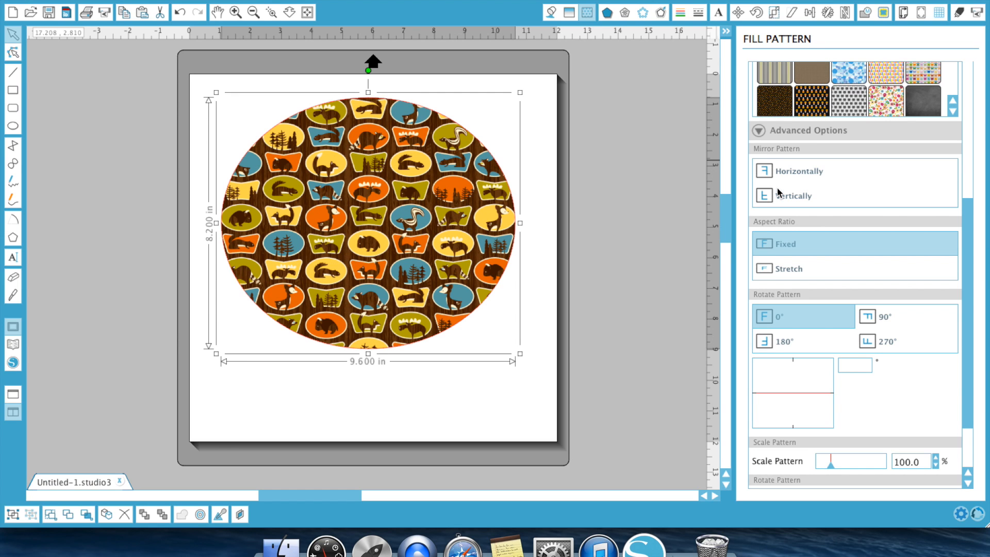
mouse_move(806, 212)
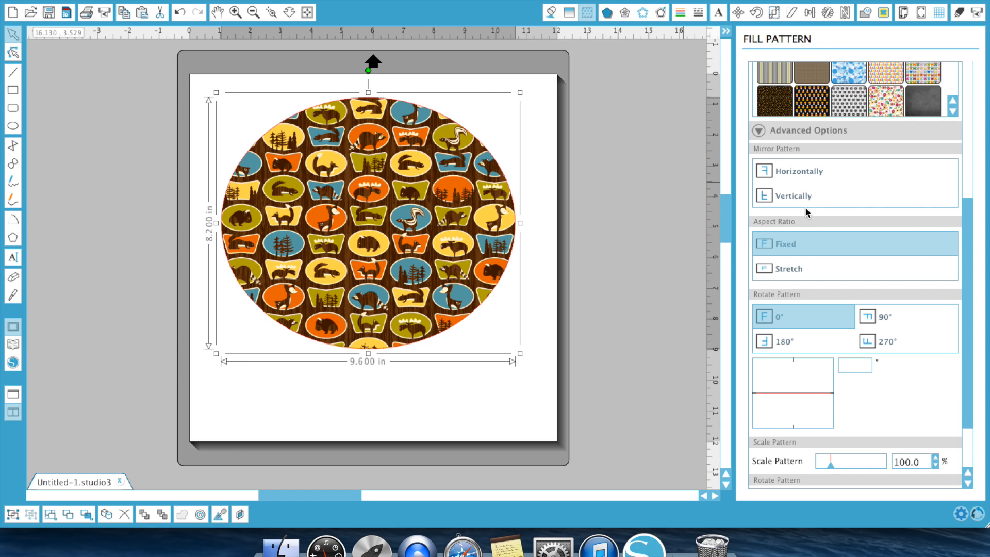
mouse_move(786, 245)
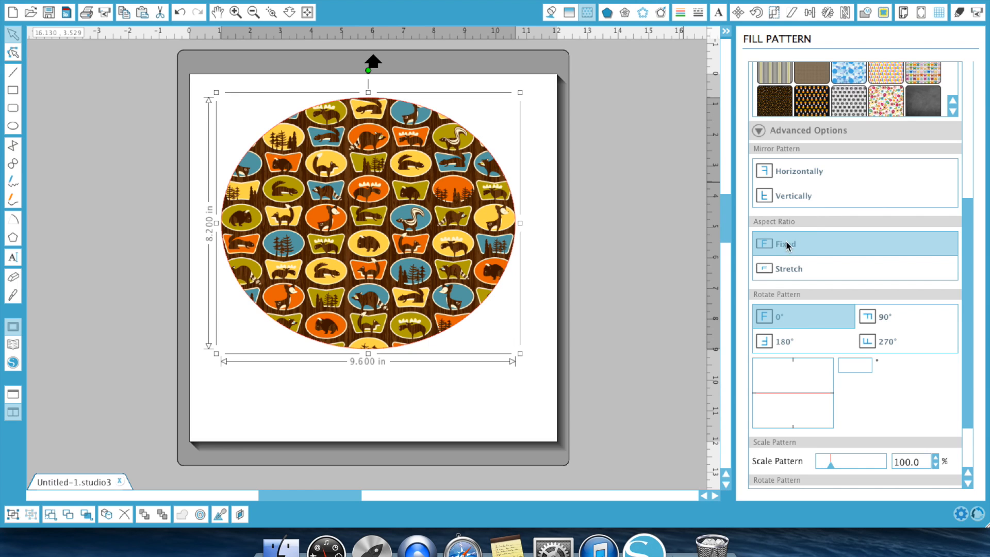
- Set the pattern's Aspect Ratio to Stretch and rotate it to 270° (-90°)
click(787, 268)
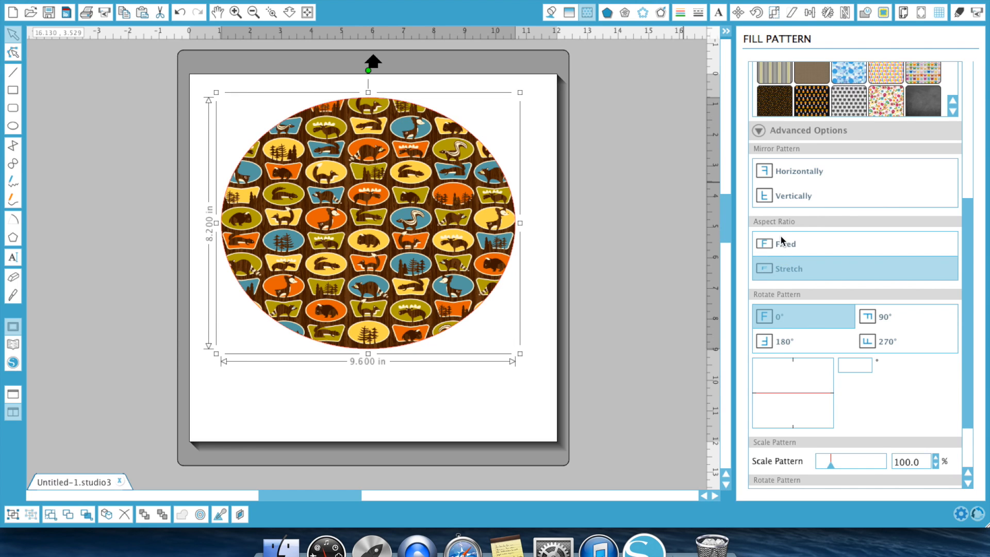
click(787, 243)
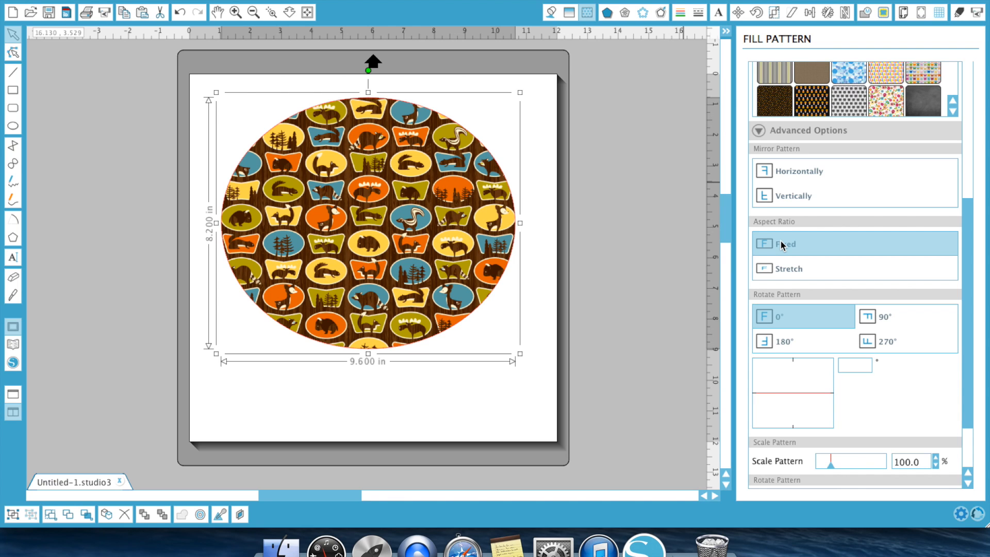
click(788, 268)
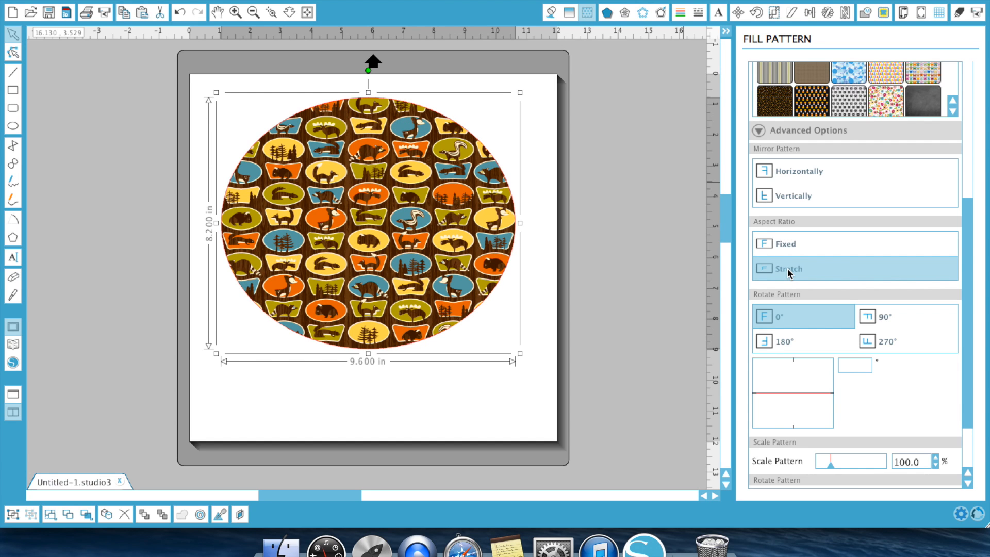
mouse_move(788, 342)
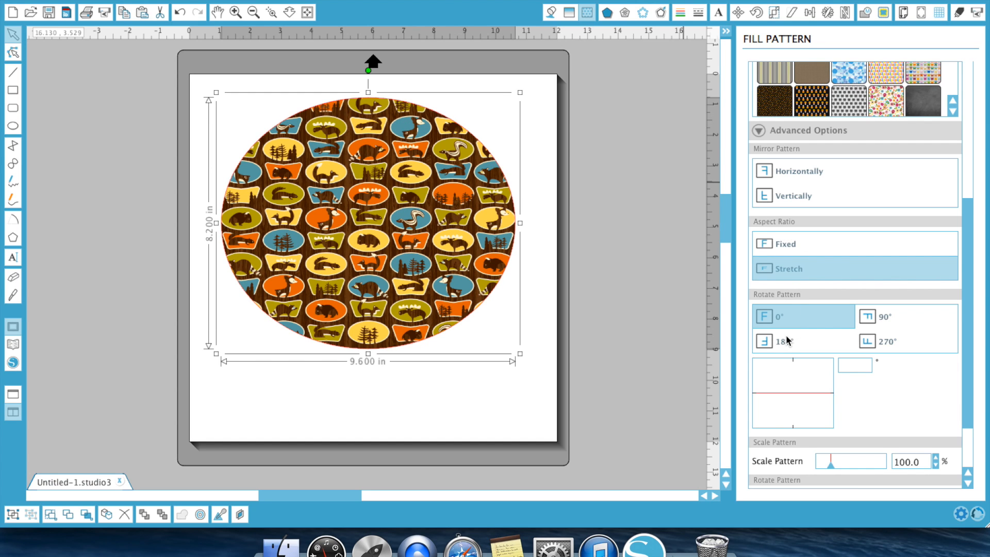
click(889, 317)
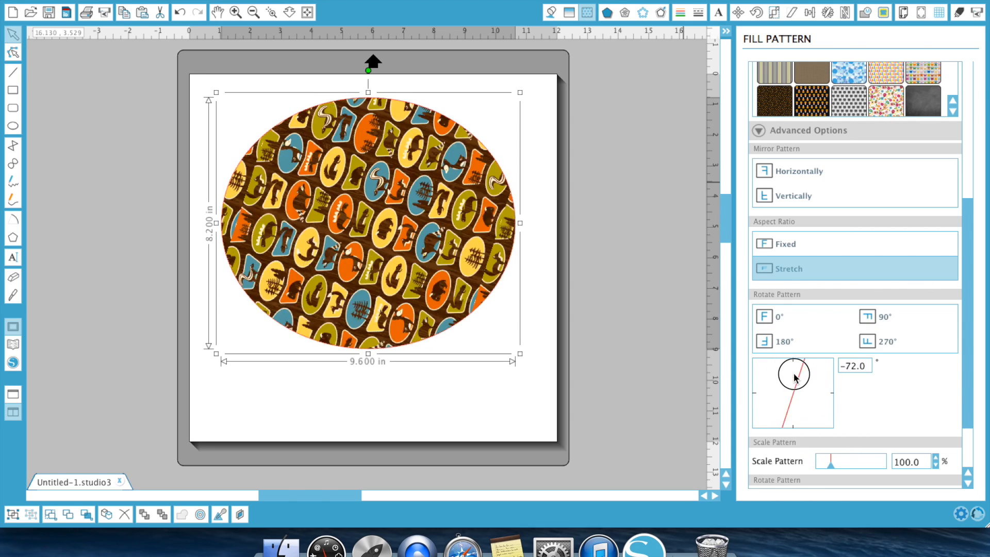
click(906, 341)
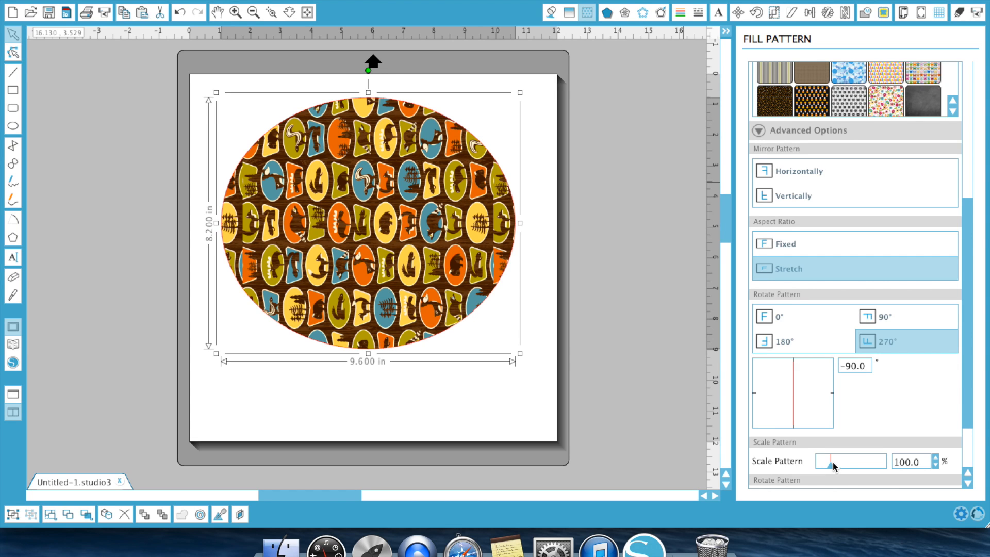
mouse_move(816, 408)
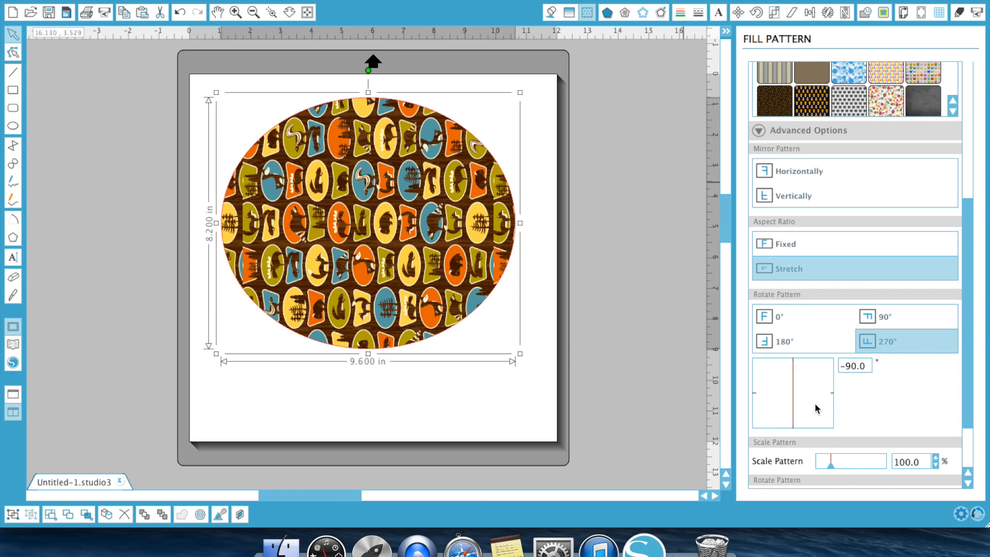
mouse_move(793, 370)
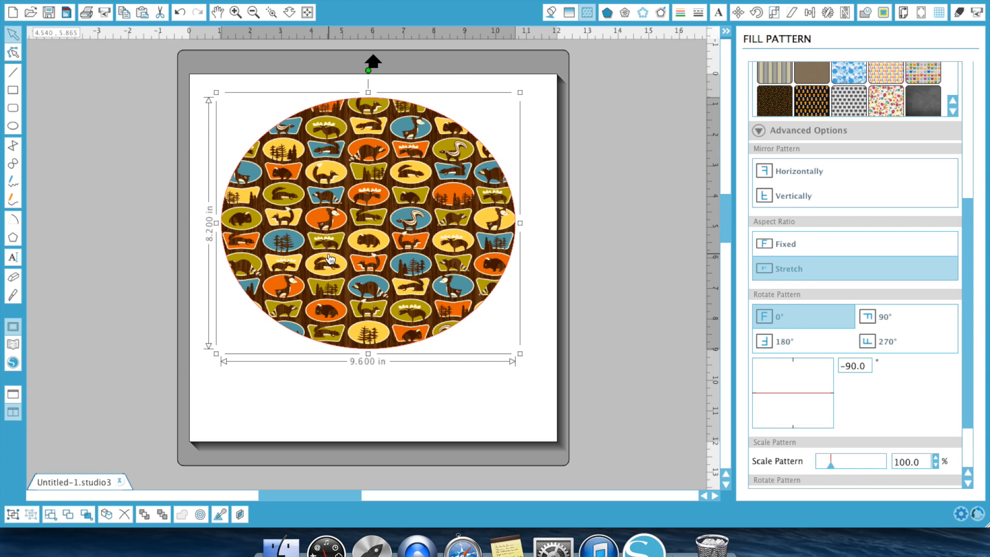
mouse_move(416, 232)
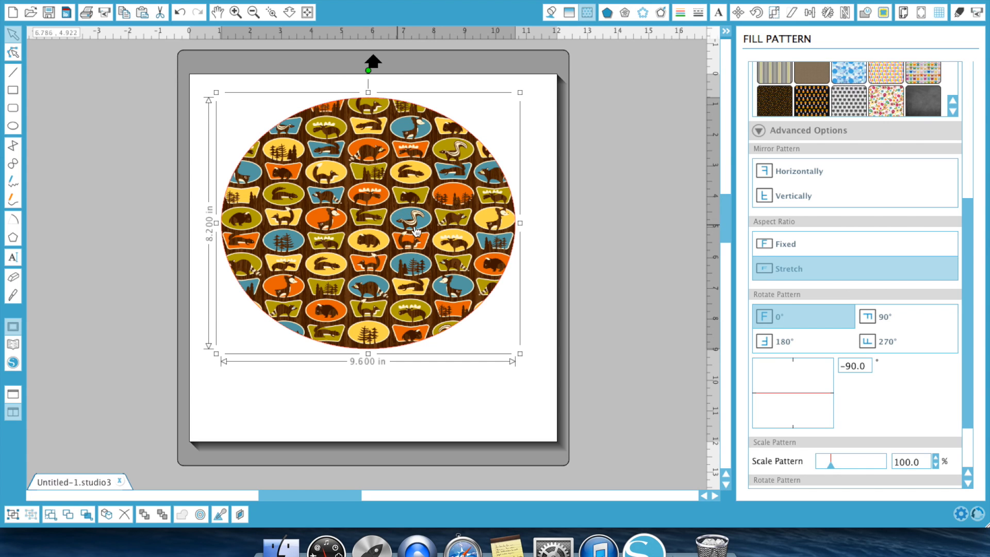
mouse_move(837, 469)
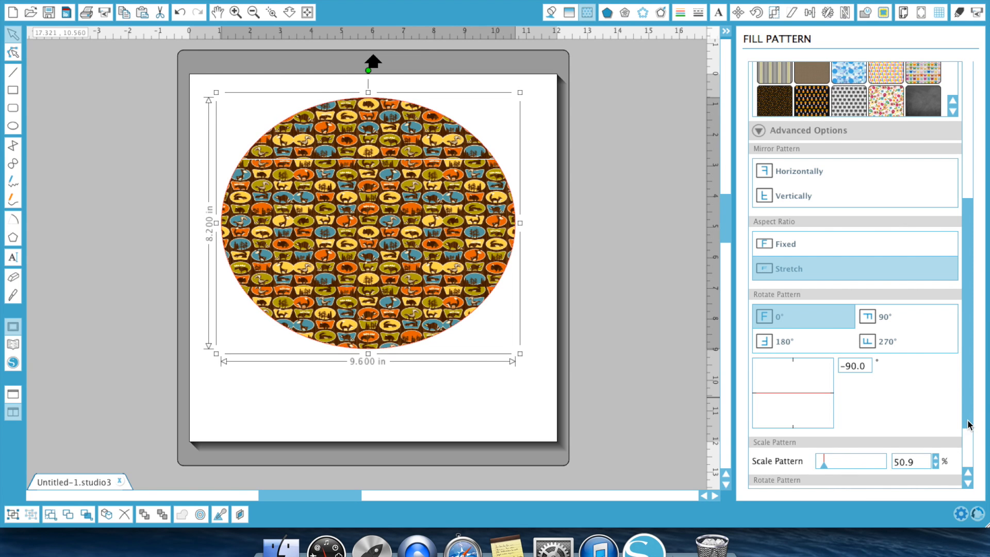
- Keep the stretched, -90° pattern and scale it to about 50.9% in Advanced Options
scroll(down, 3)
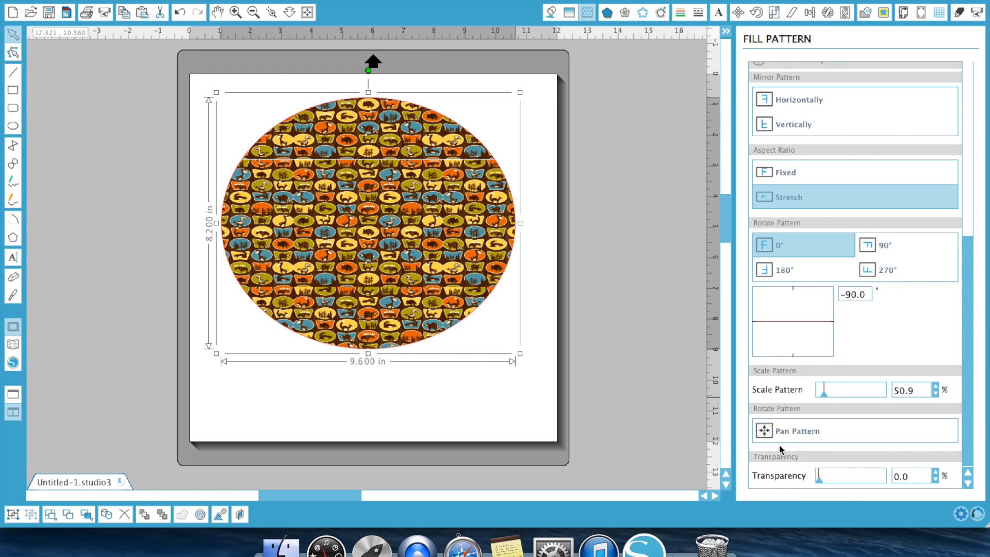
- With Scale Pattern at 500%, pan the pattern so the skunk sits toward the ellipse's lower right
click(800, 431)
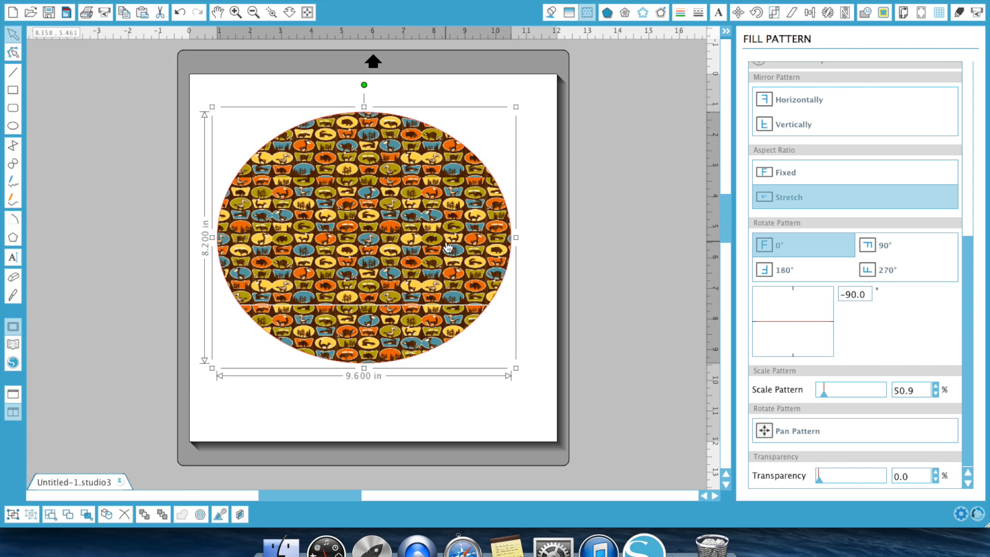
mouse_move(831, 390)
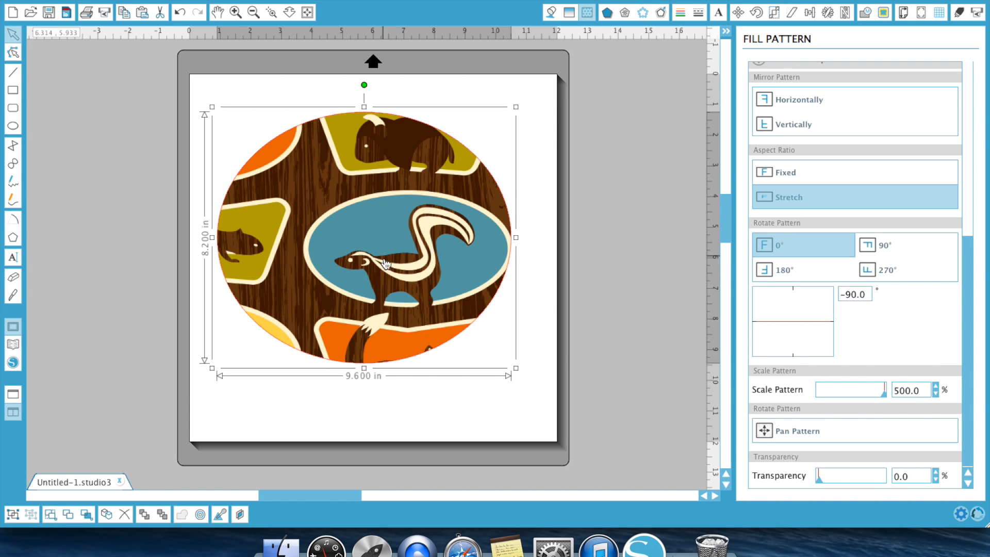
mouse_move(392, 176)
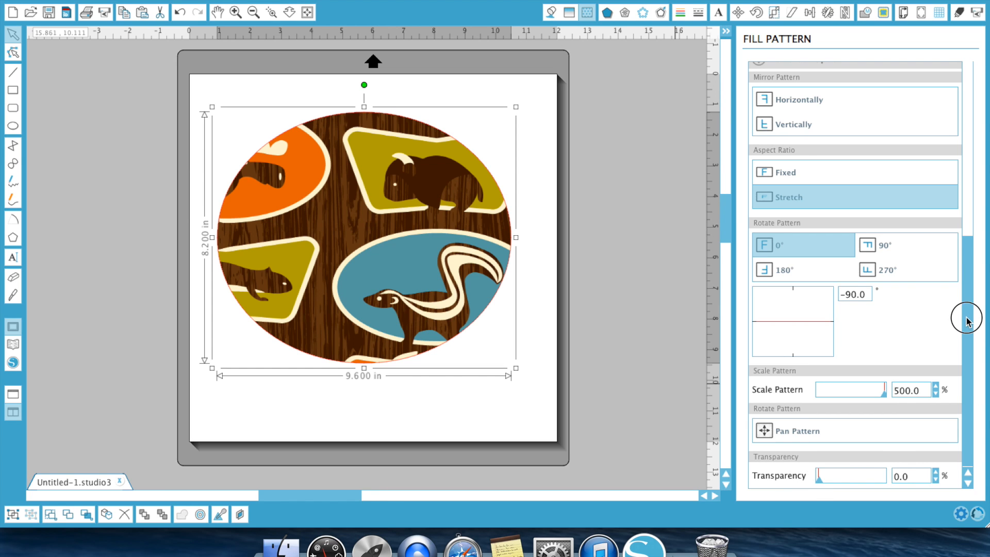
scroll(up, 3)
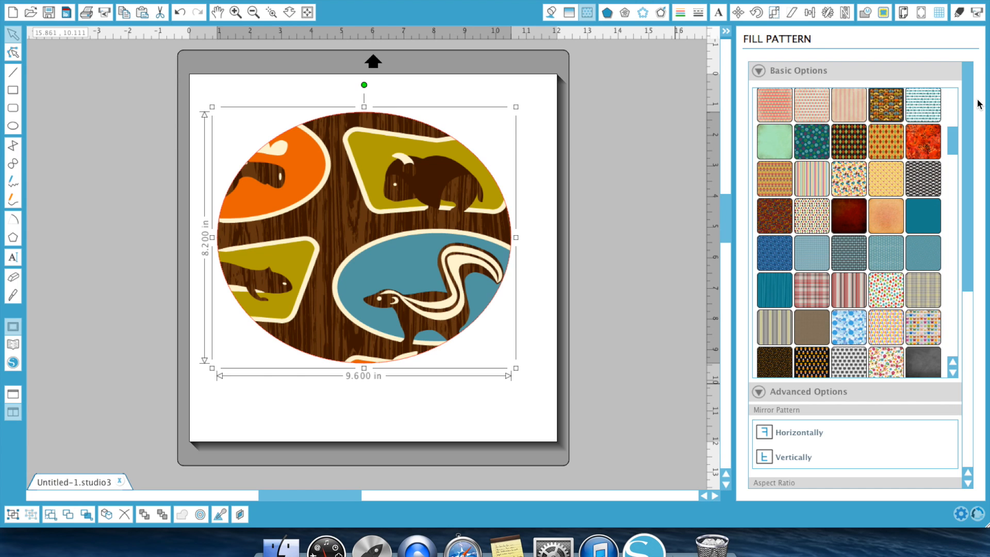
mouse_move(35, 288)
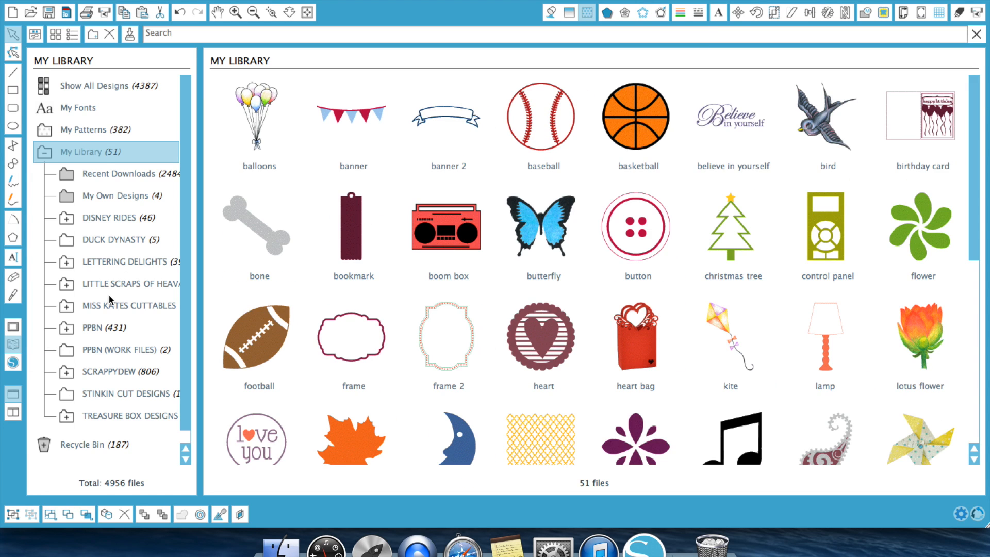
mouse_move(69, 158)
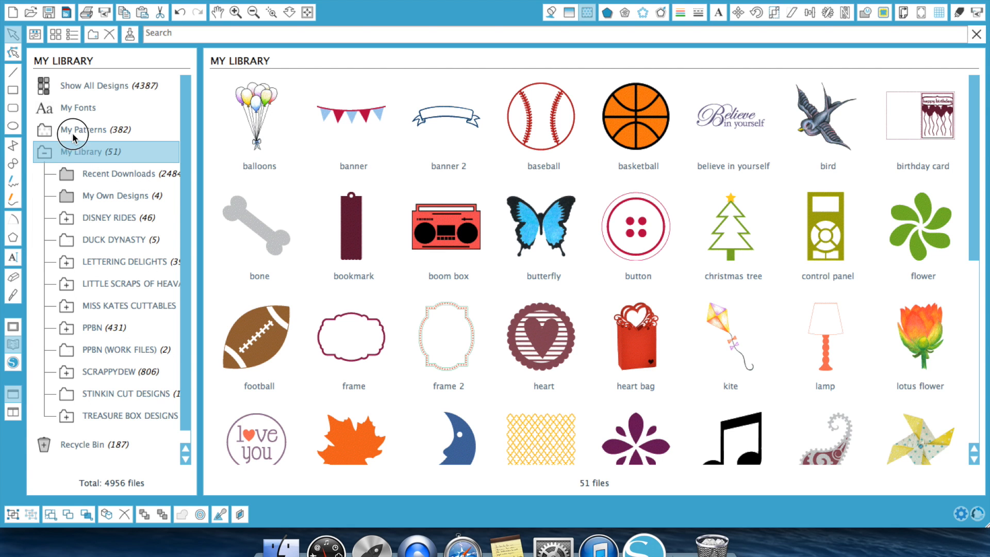
- Show the My Patterns collection in the Library, then return to the skunk-pattern ellipse
click(82, 130)
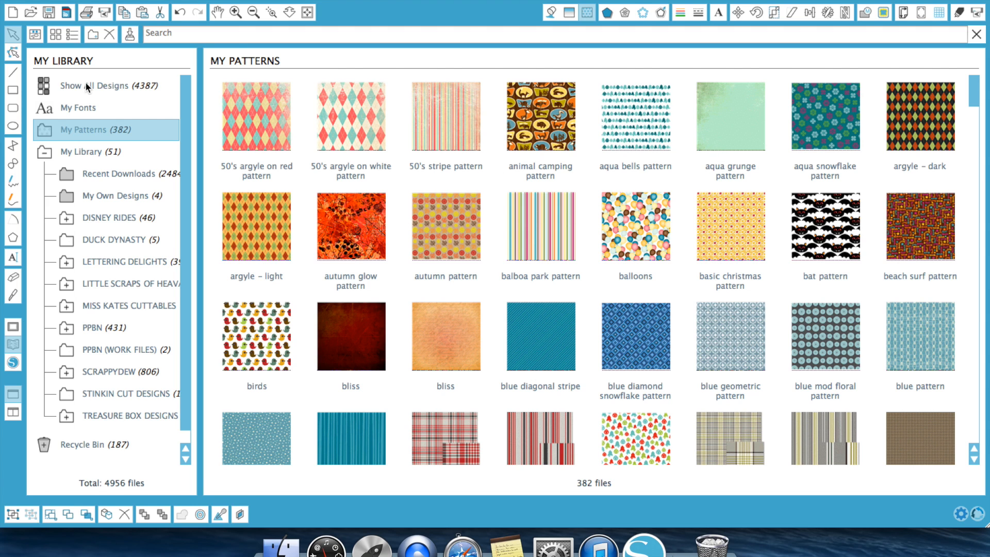
mouse_move(8, 52)
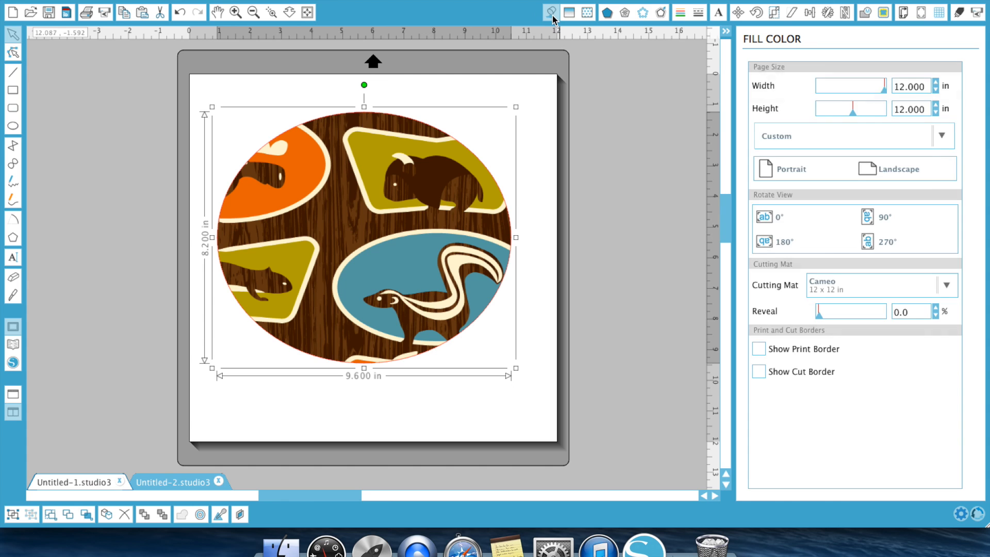
- Fill the ellipse with a black/red gradient, try the pink argyle pattern, then return to the black gradient
click(797, 156)
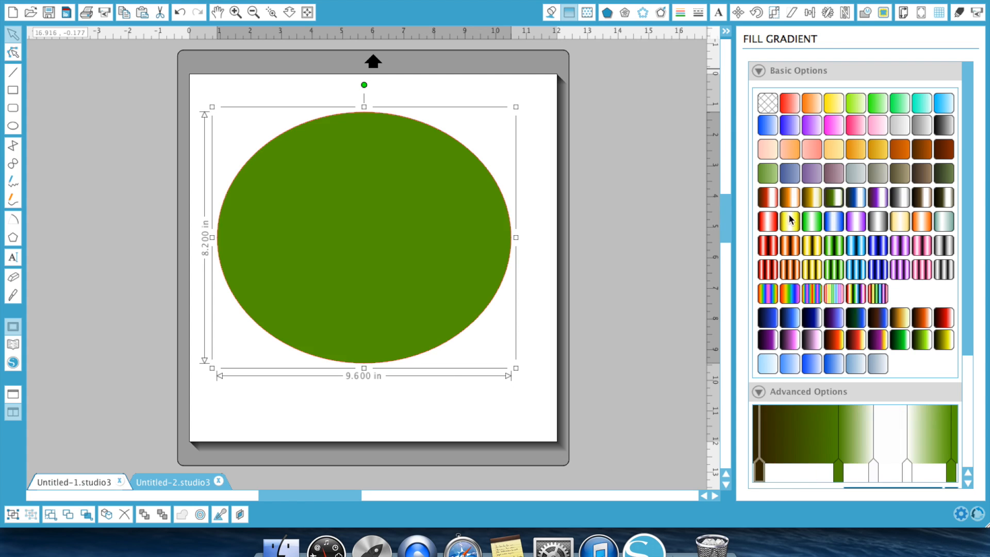
click(767, 268)
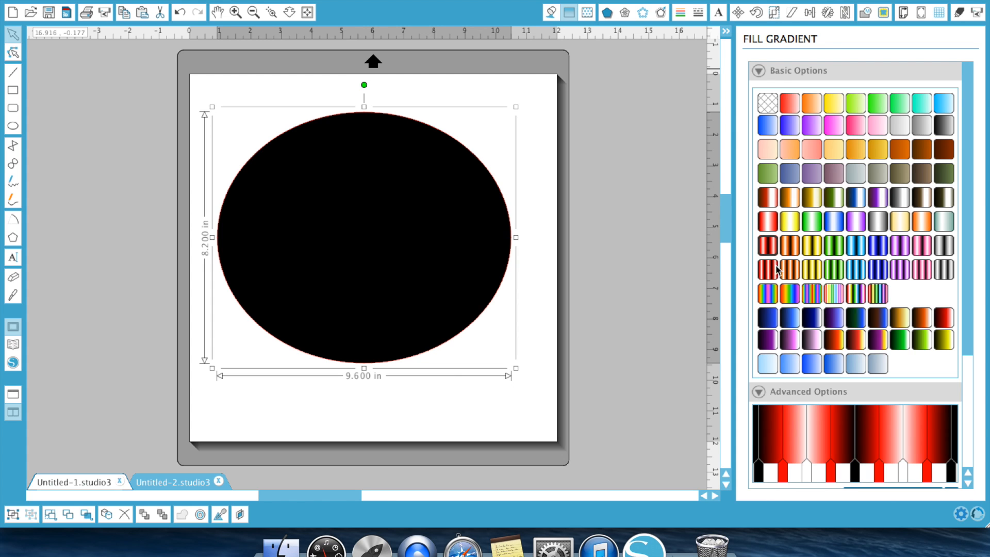
click(586, 13)
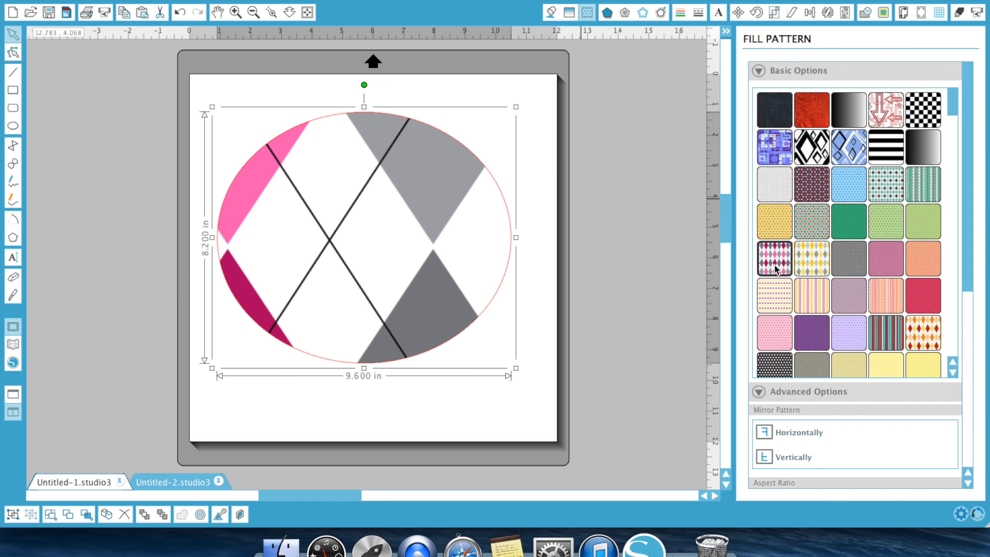
mouse_move(964, 283)
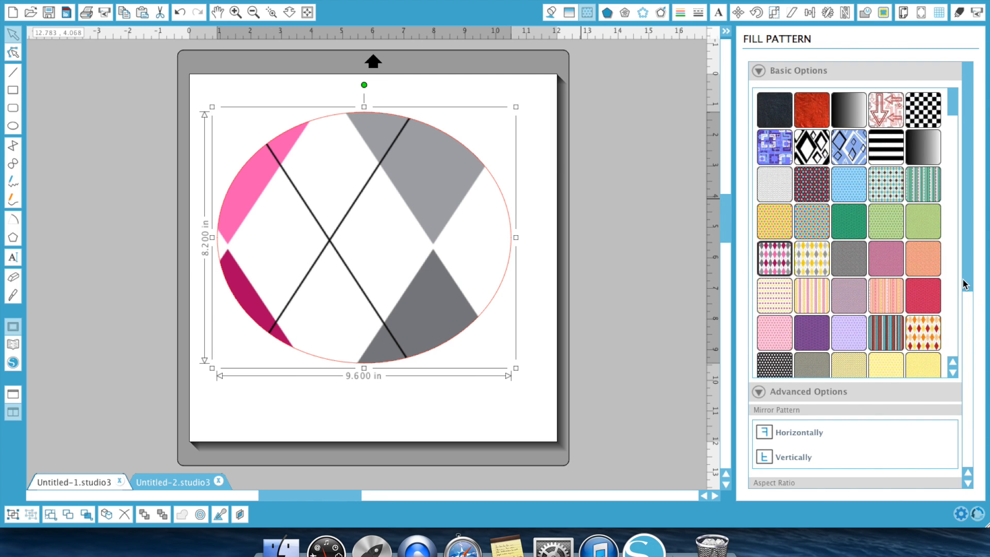
click(567, 13)
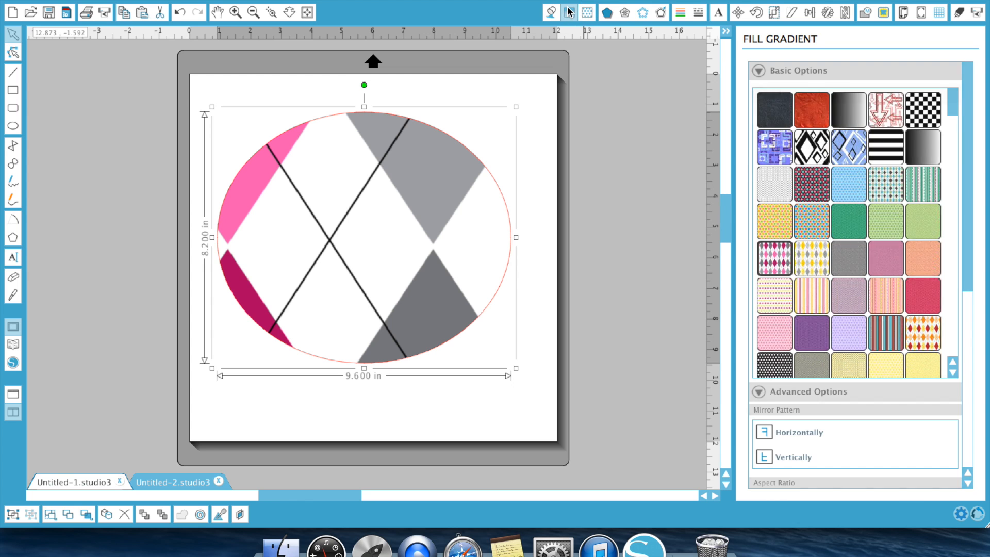
click(570, 12)
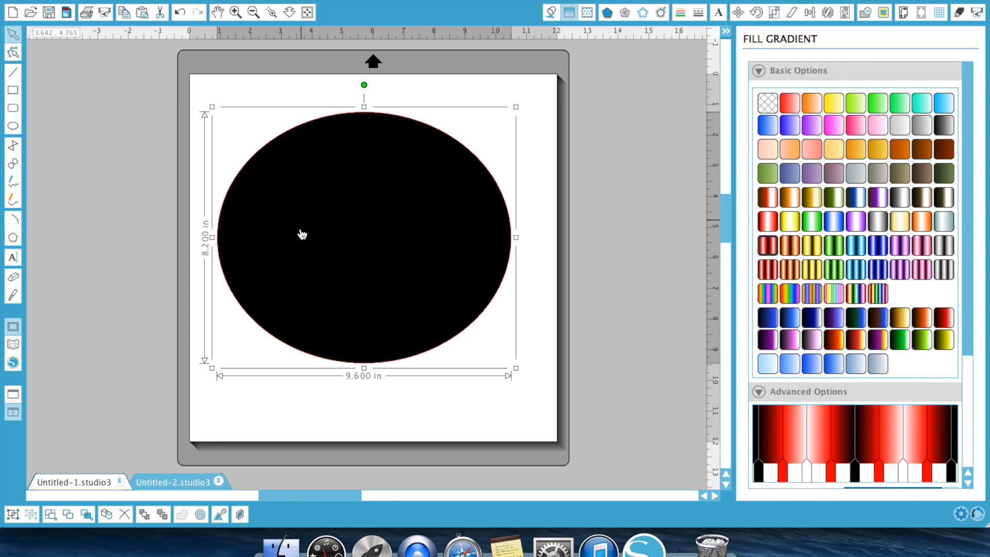
mouse_move(613, 156)
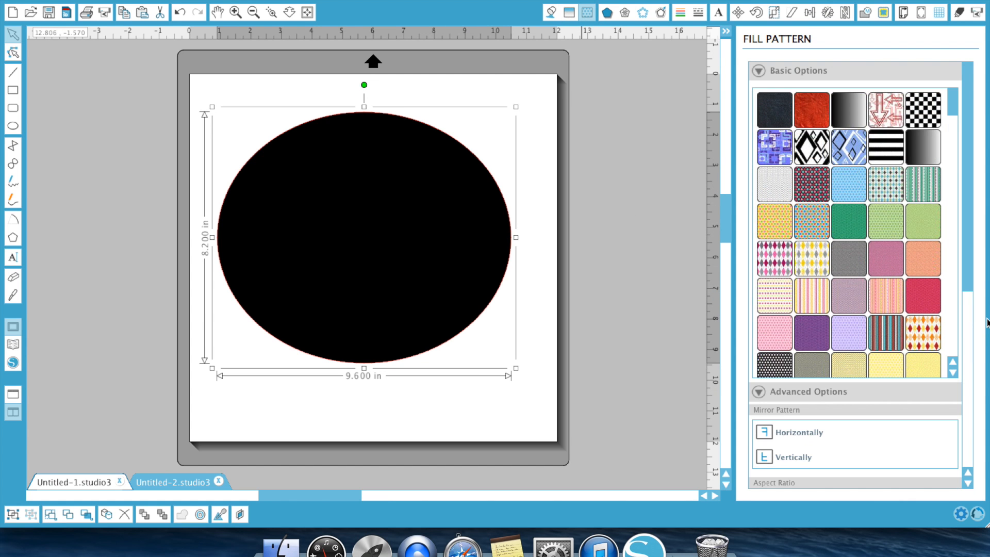
- Scale the ellipse's dark striped fill to 5%, reselect the ellipse and bring up Fill Color
scroll(down, 3)
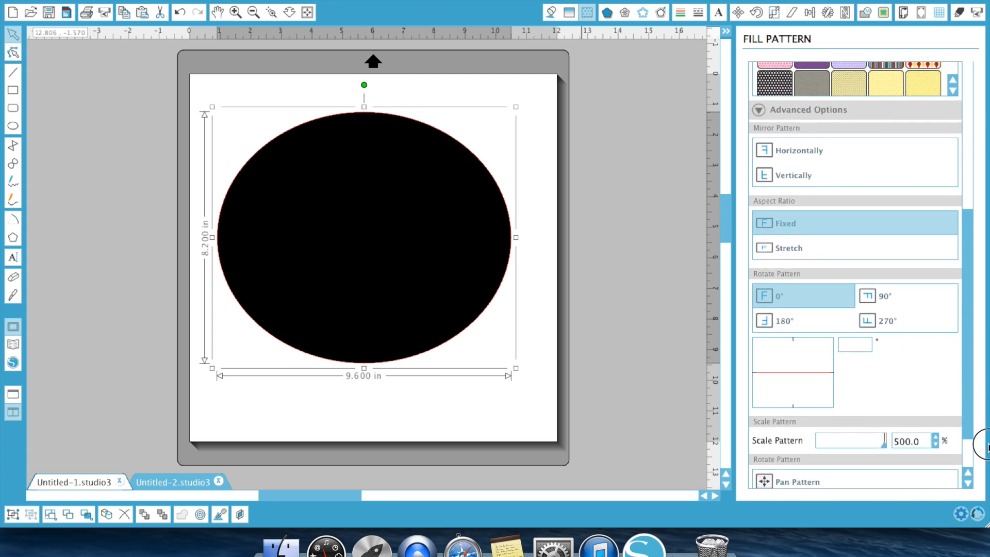
scroll(down, 3)
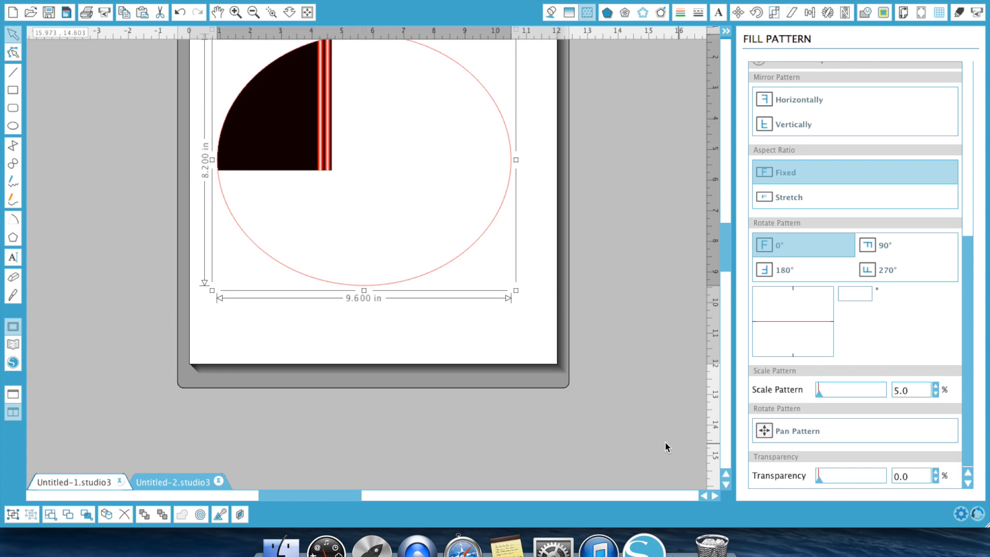
scroll(down, 3)
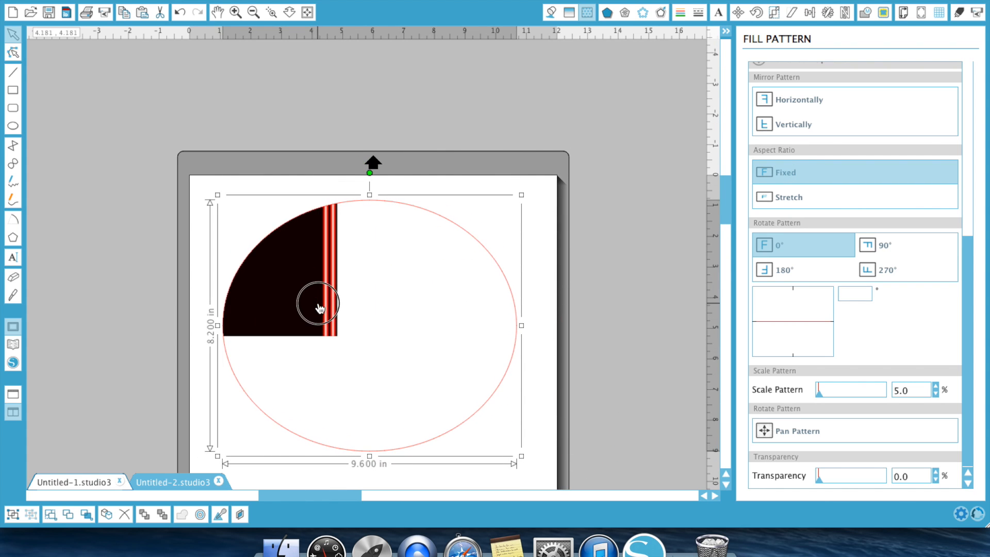
click(639, 427)
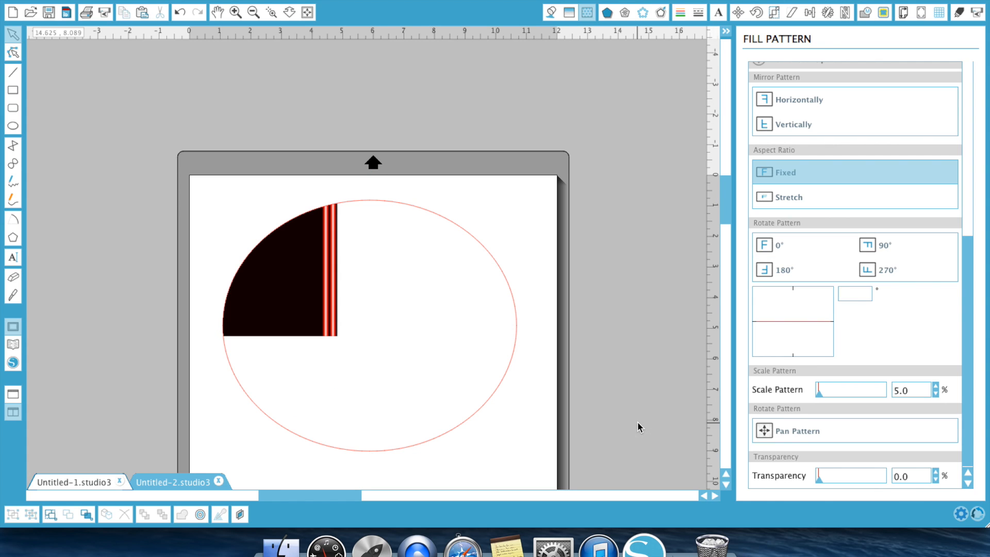
click(375, 335)
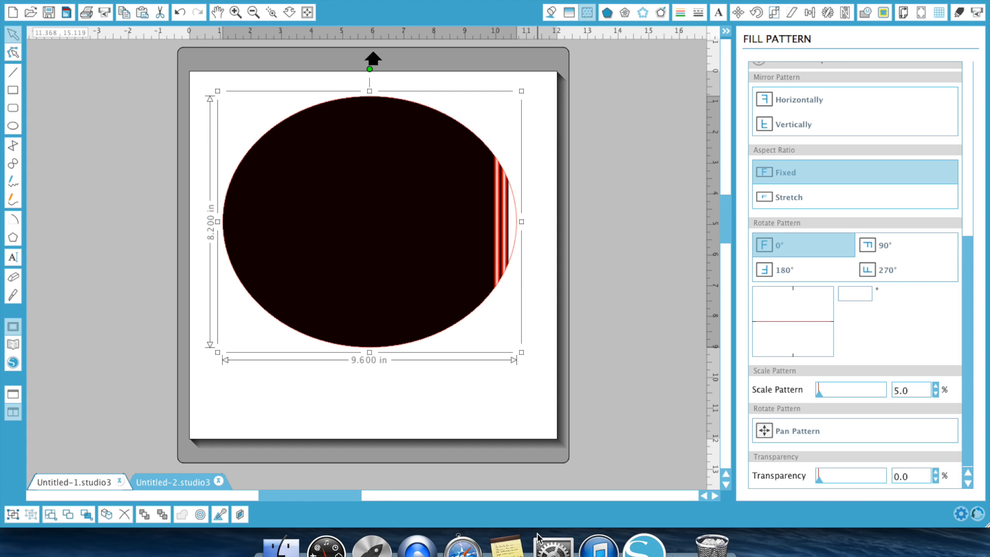
mouse_move(561, 5)
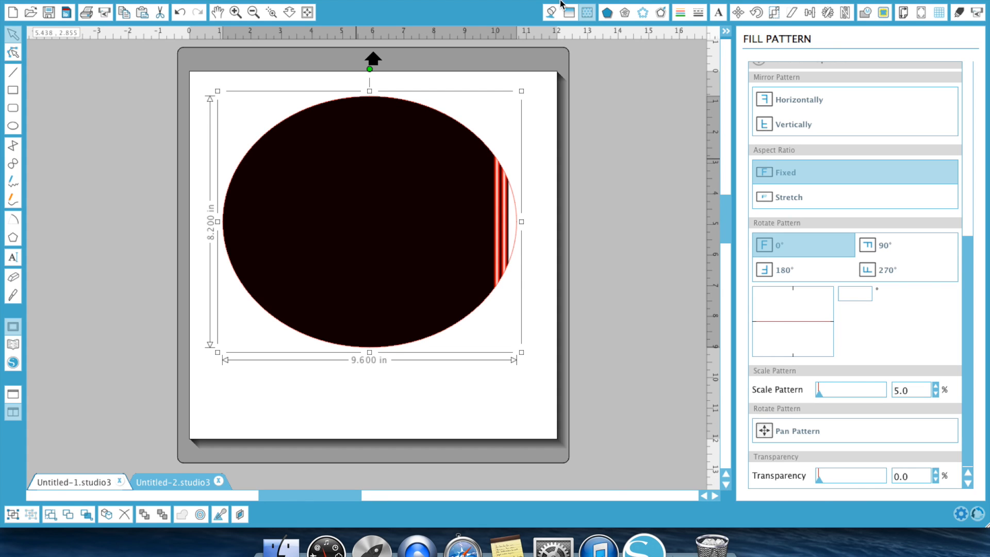
click(550, 12)
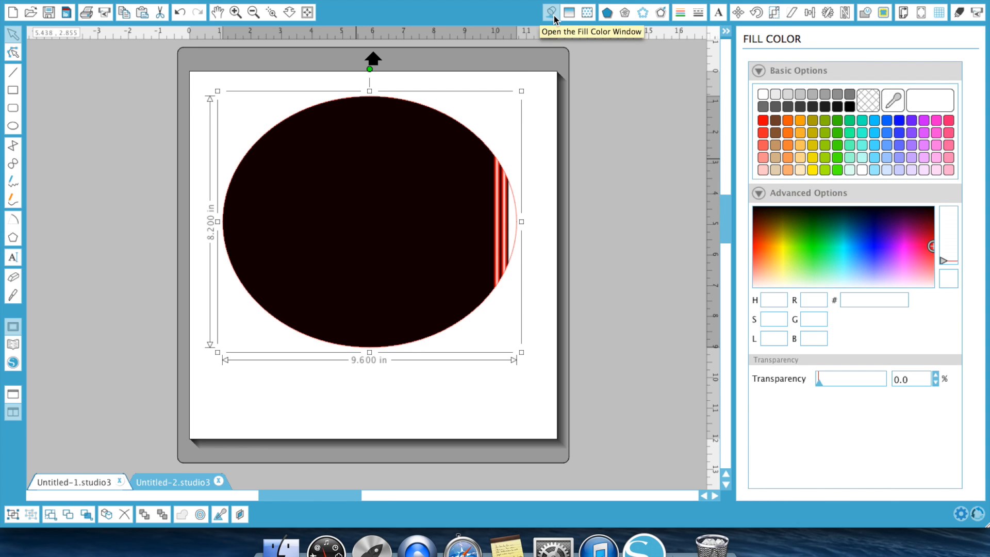
- Pick pale yellow, then dark olive #484700 as the ellipse's solid fill, and view the Patreon page
click(776, 276)
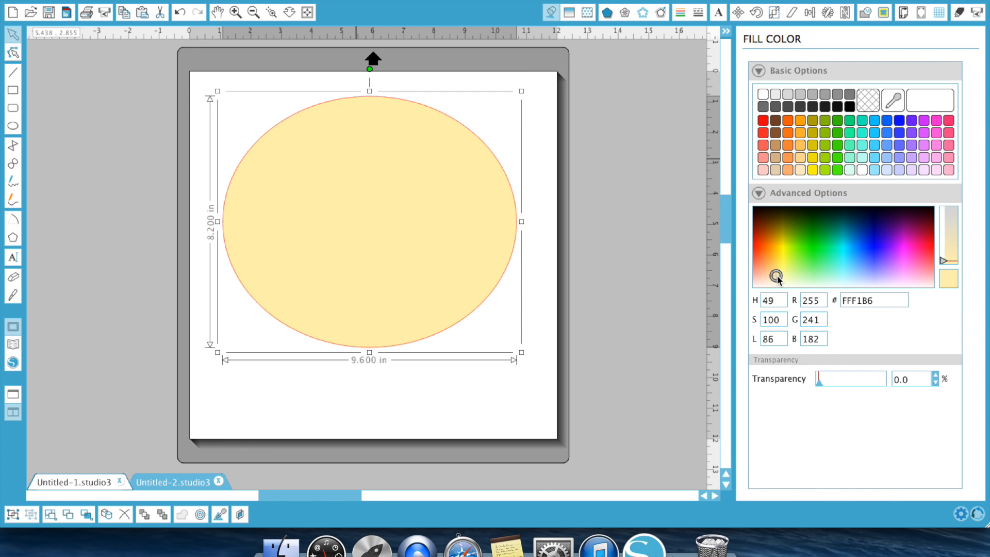
click(782, 217)
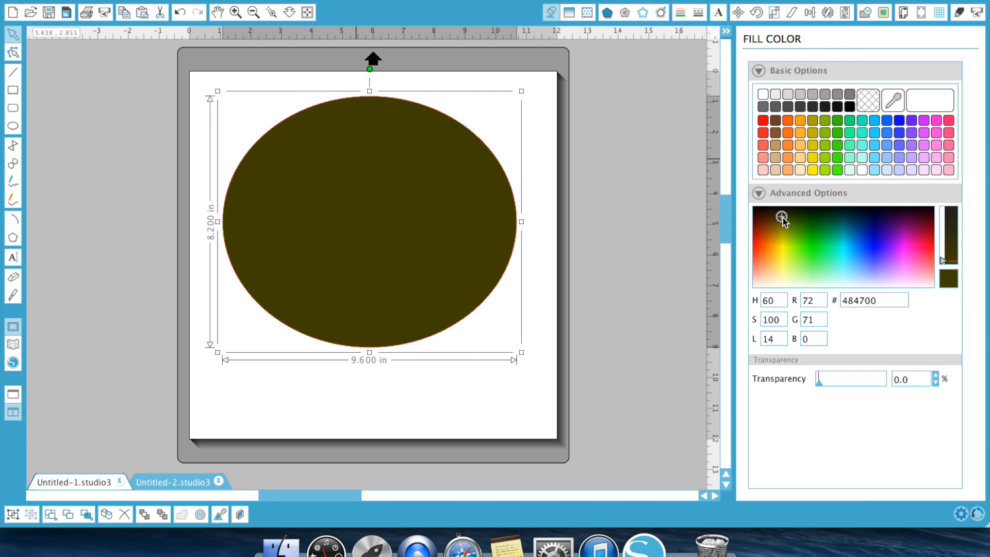
mouse_move(781, 217)
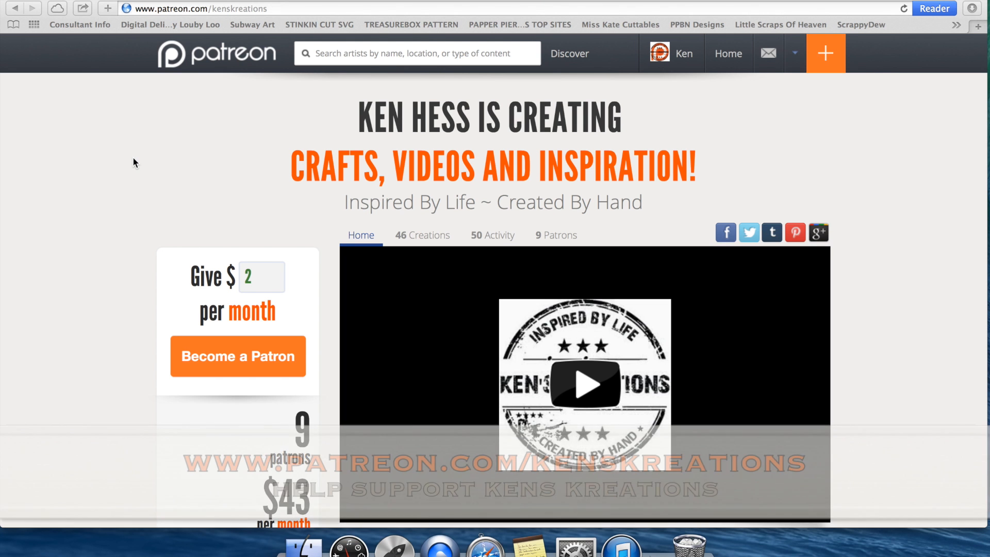
scroll(down, 3)
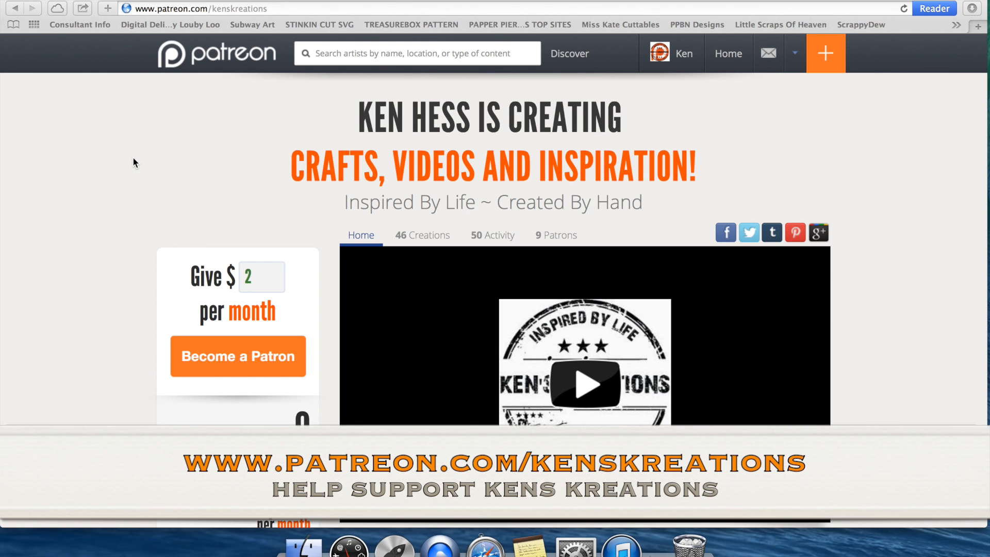